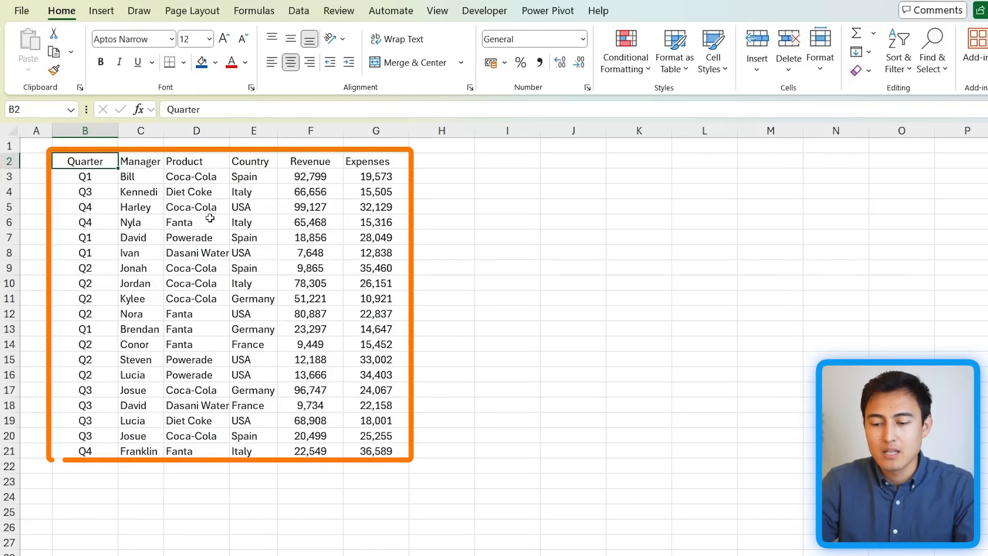
Step: Review the cover page's settings and last-update, edited-by and contact entries
{"action": "left_click", "coordinate": [107, 546]}
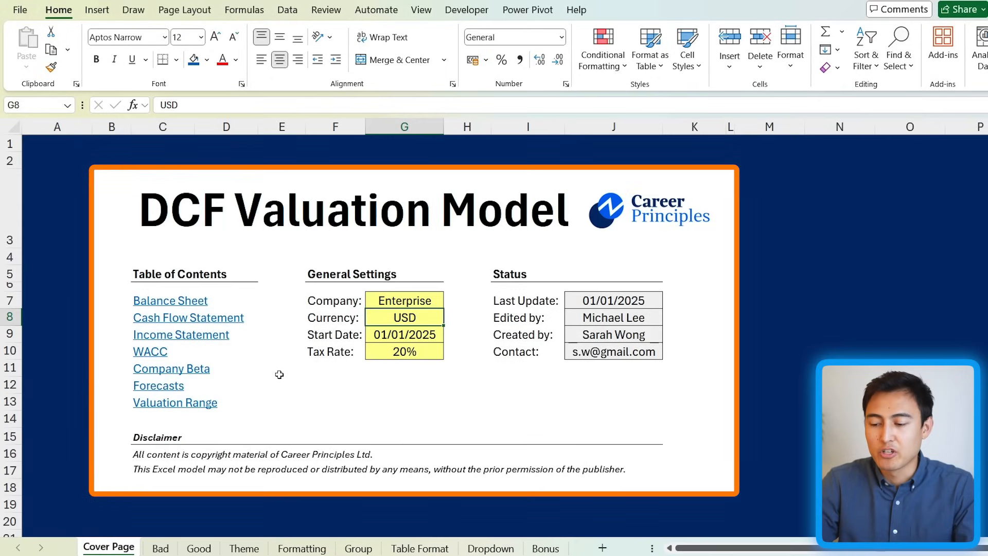
{"action": "left_click", "coordinate": [179, 274]}
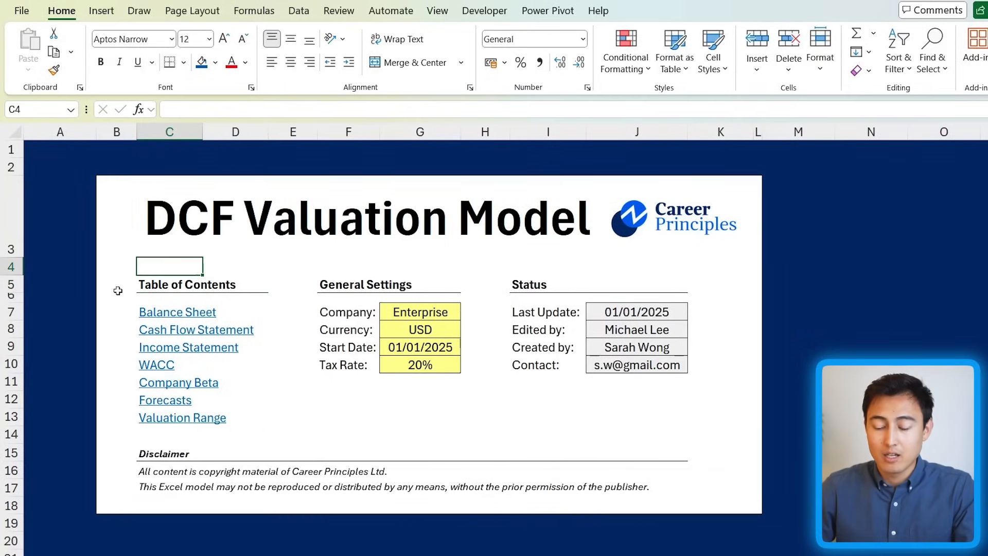
{"action": "mouse_move", "coordinate": [121, 294]}
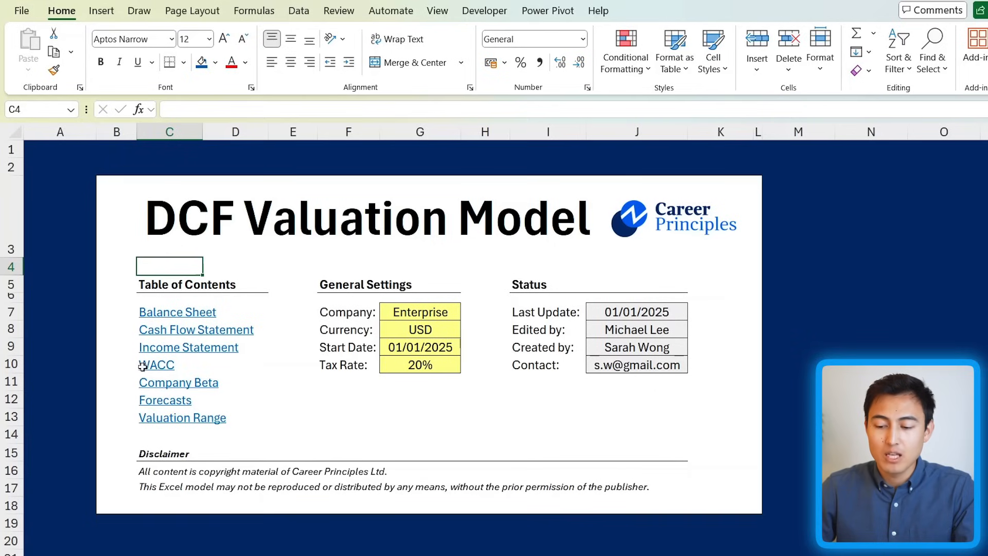
{"action": "mouse_move", "coordinate": [305, 436]}
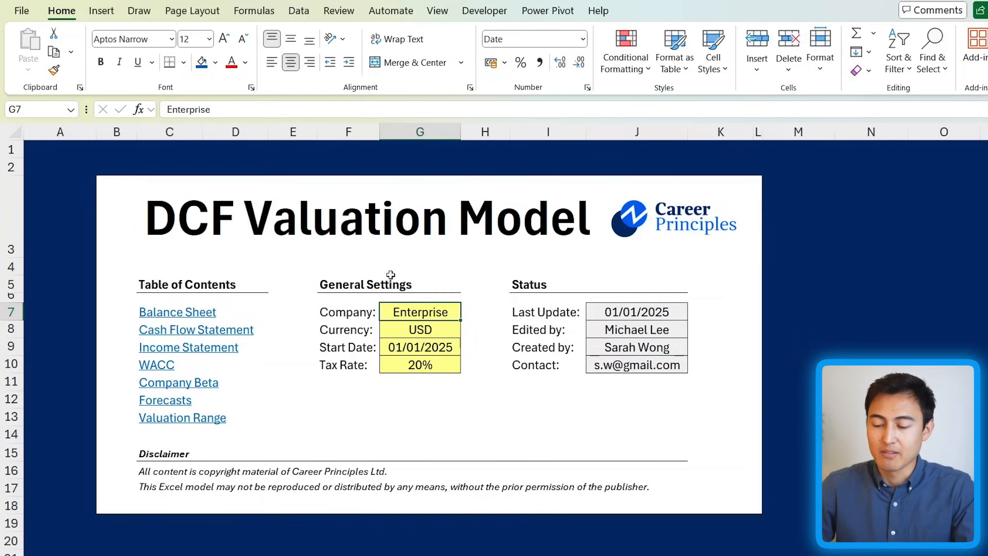
{"action": "left_click", "coordinate": [420, 329]}
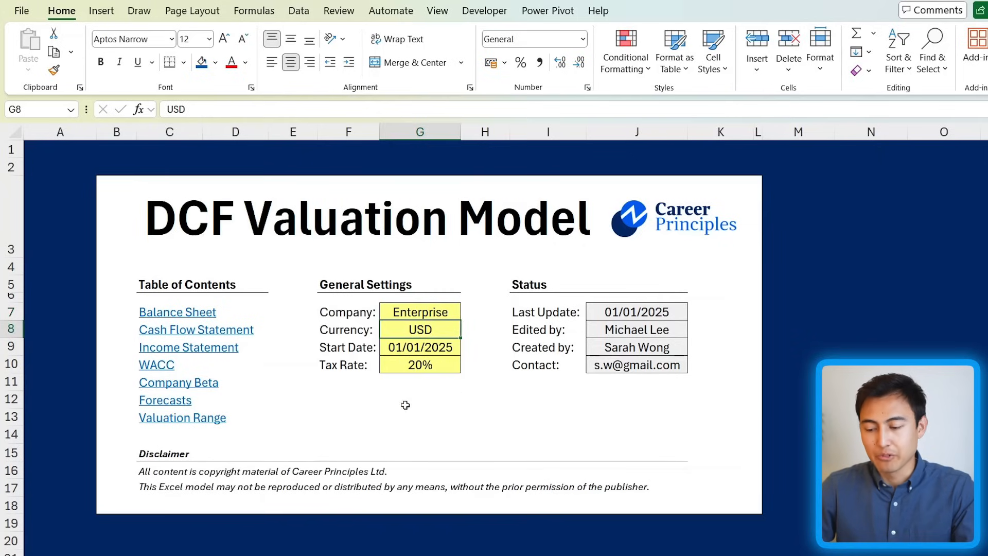
{"action": "left_click", "coordinate": [420, 364]}
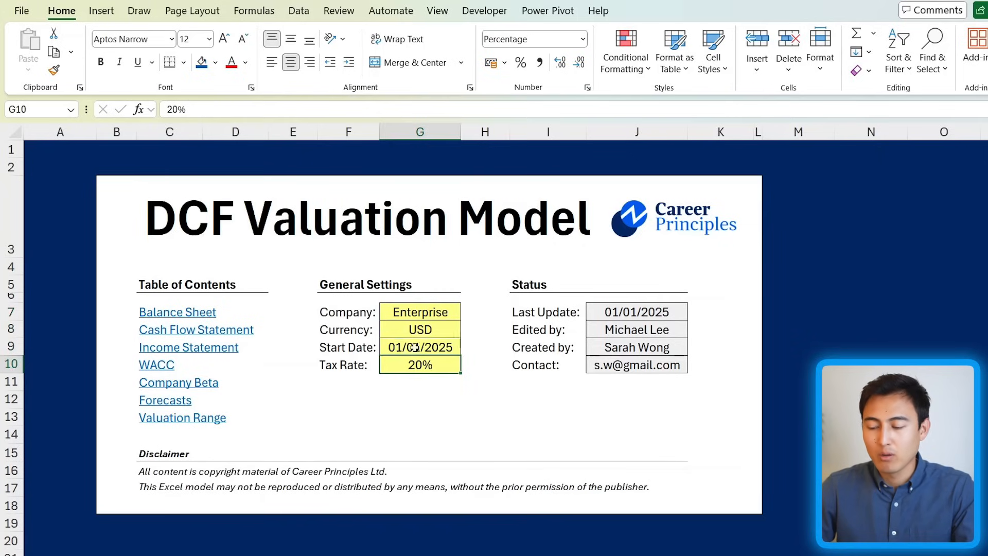
{"action": "mouse_move", "coordinate": [659, 292]}
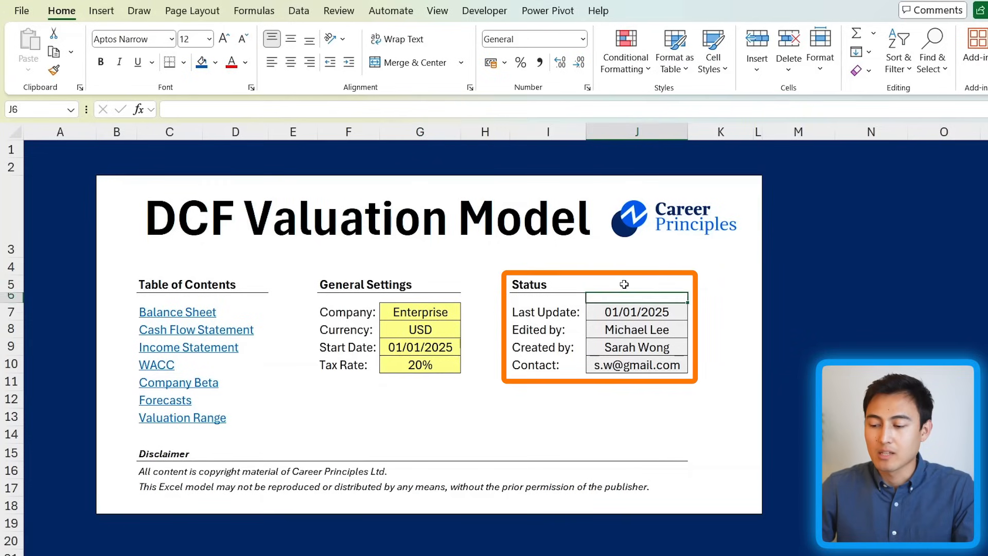
{"action": "left_click", "coordinate": [636, 312]}
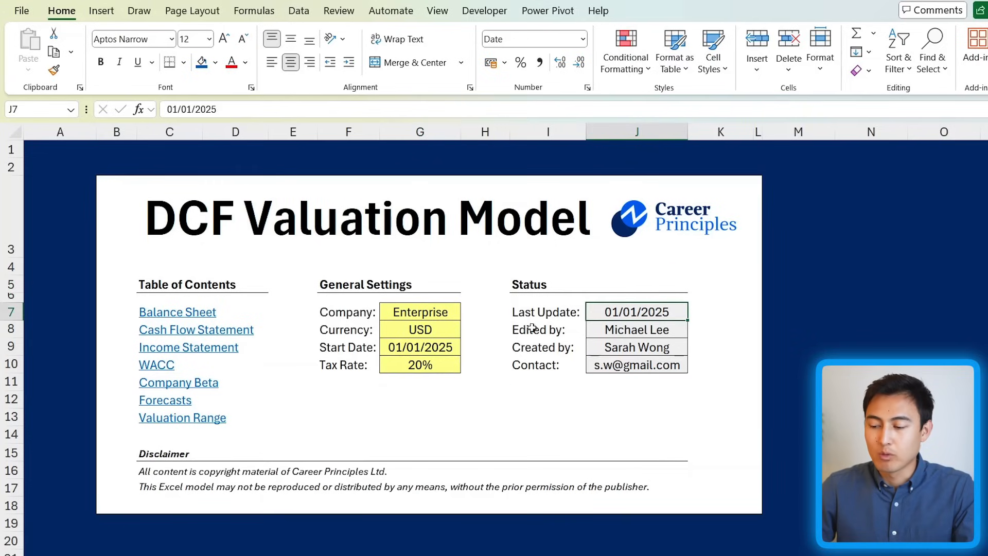
{"action": "left_click", "coordinate": [636, 329]}
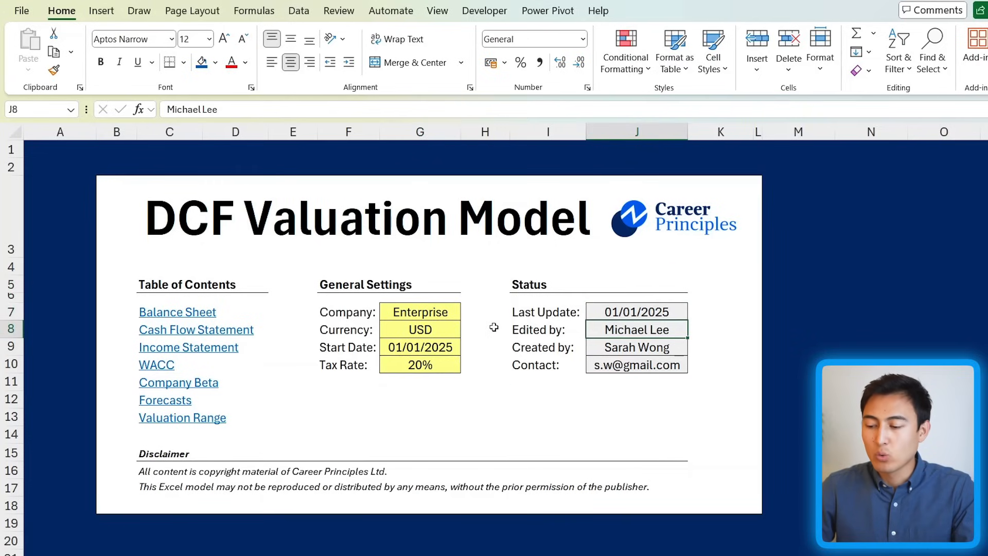
{"action": "left_click", "coordinate": [636, 364]}
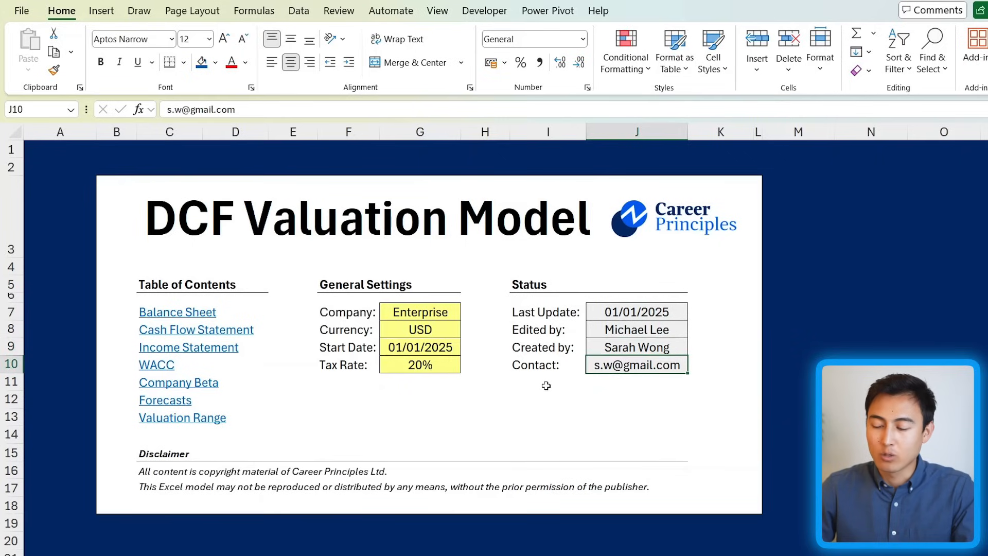
{"action": "mouse_move", "coordinate": [577, 431]}
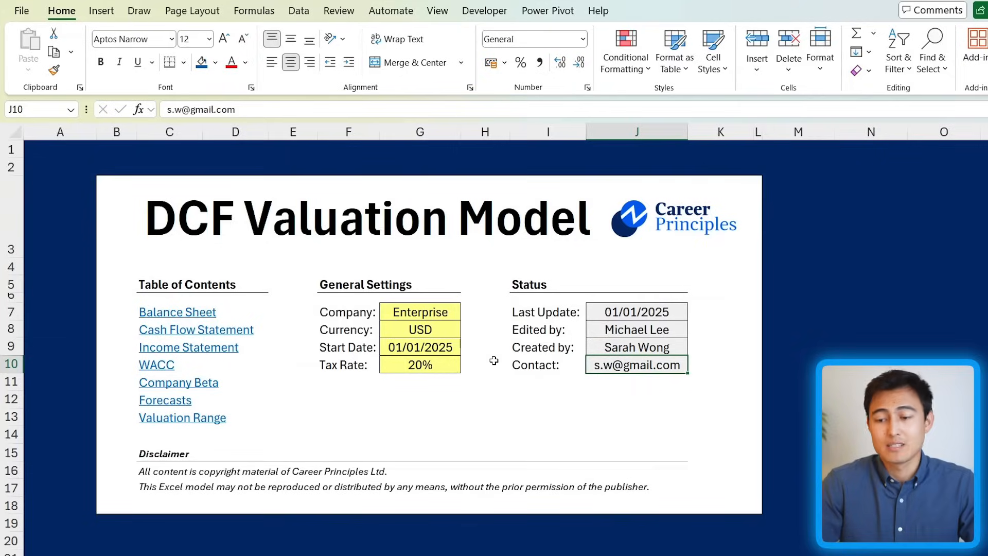
Step: Start a new workbook (Ctrl+N), fill the whole sheet navy and a panel block white
{"action": "key", "text": "Ctrl+N"}
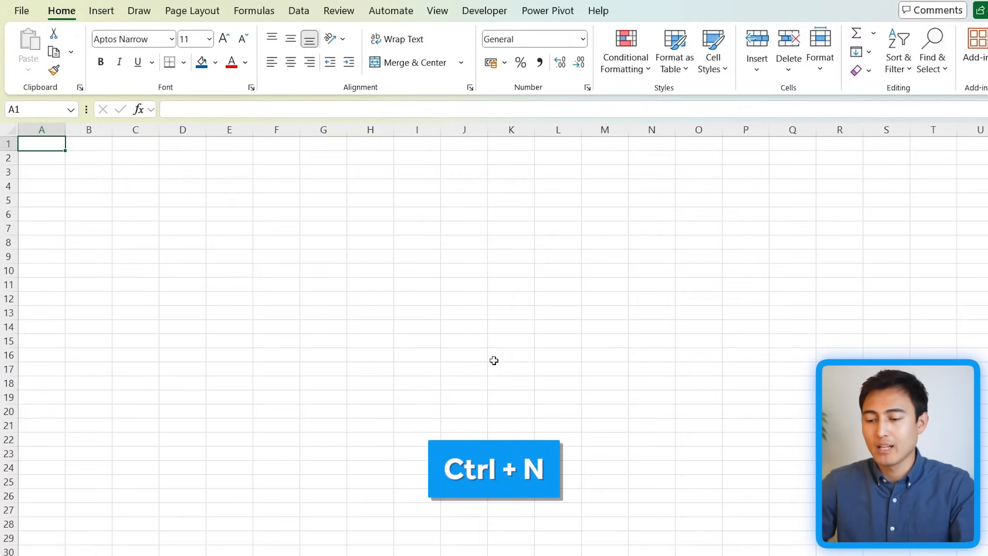
{"action": "key", "text": "Ctrl+n"}
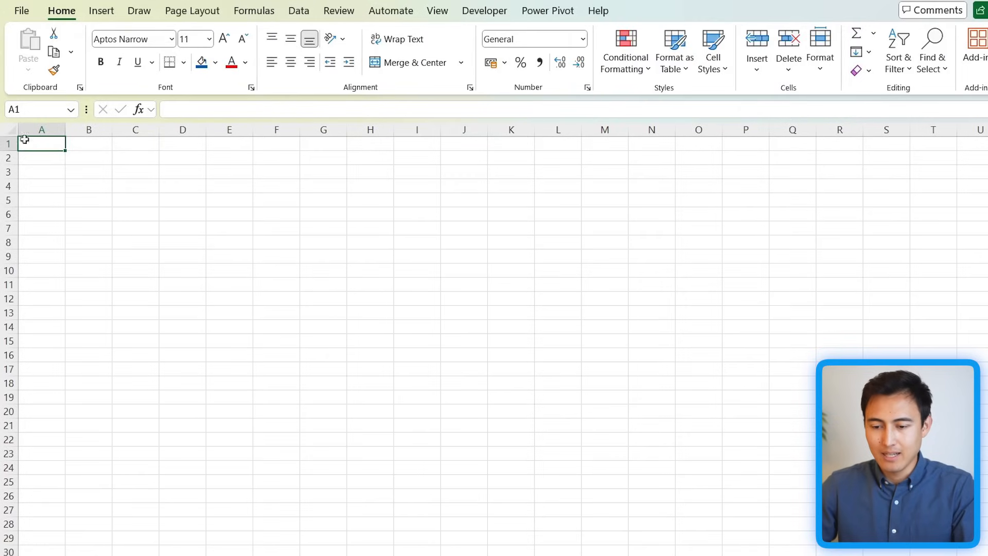
{"action": "left_click", "coordinate": [6, 129]}
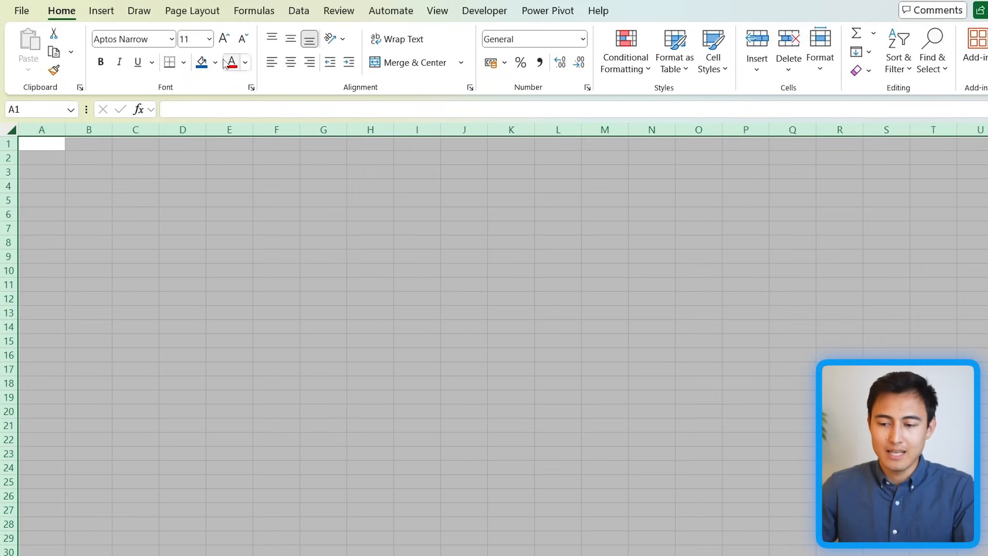
{"action": "left_click", "coordinate": [214, 61]}
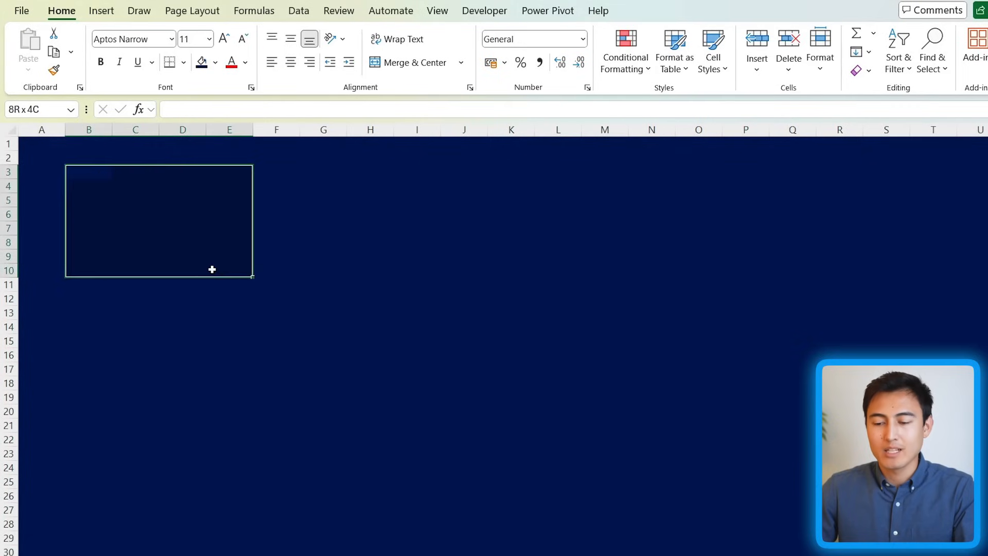
{"action": "left_click_drag", "start_coordinate": [212, 270], "coordinate": [438, 385]}
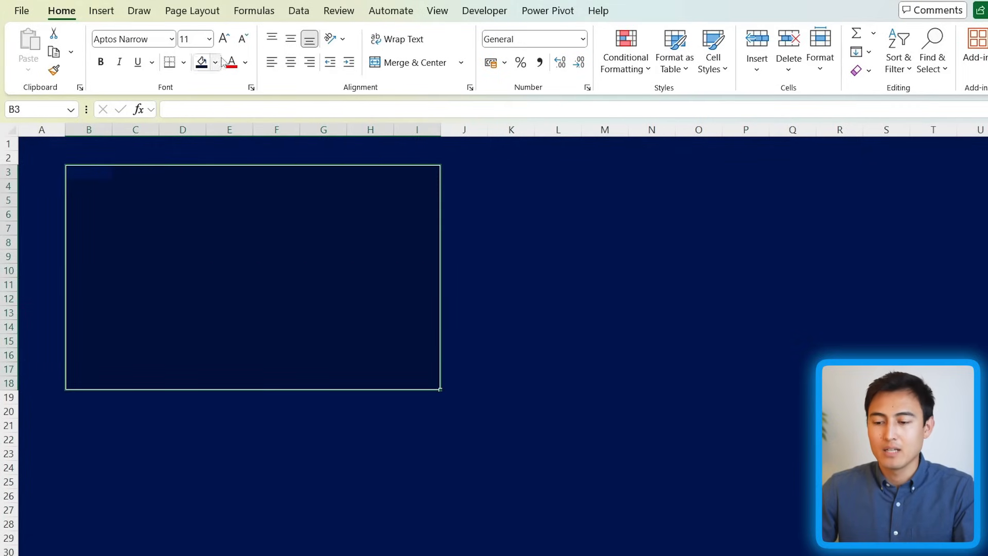
{"action": "left_click", "coordinate": [214, 61]}
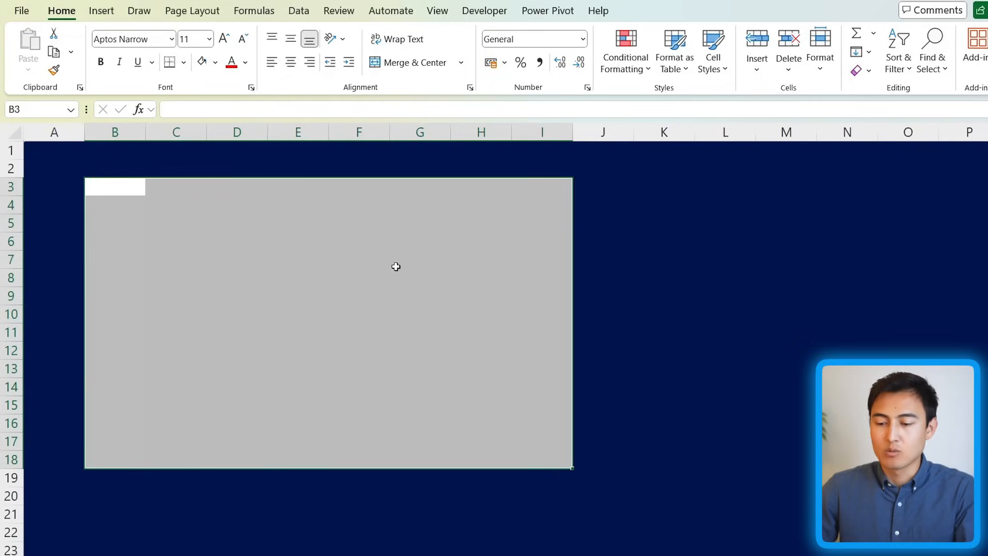
Step: Enter Hello in C4 and Sheet 2 in C8 on the white panel
{"action": "left_click", "coordinate": [176, 205]}
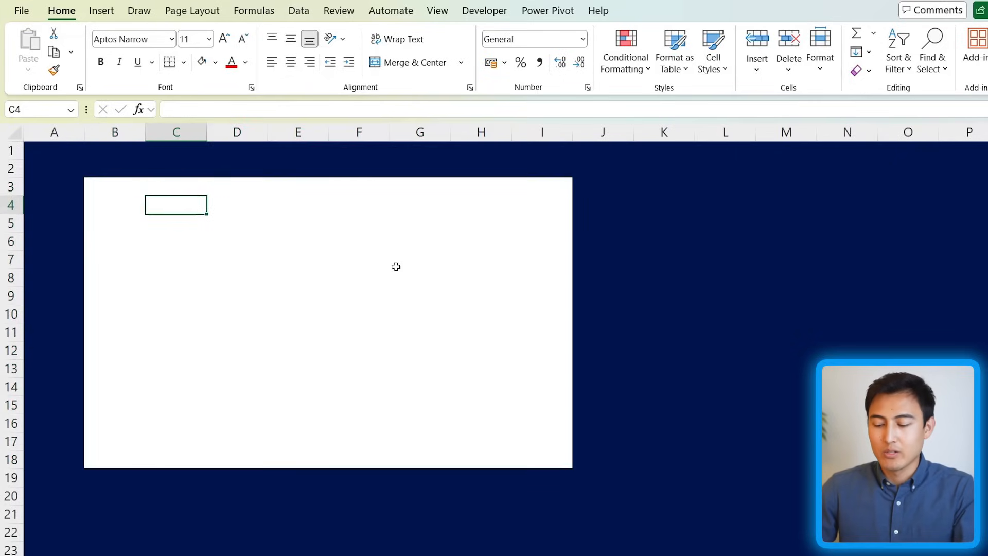
{"action": "type", "text": "Hello"}
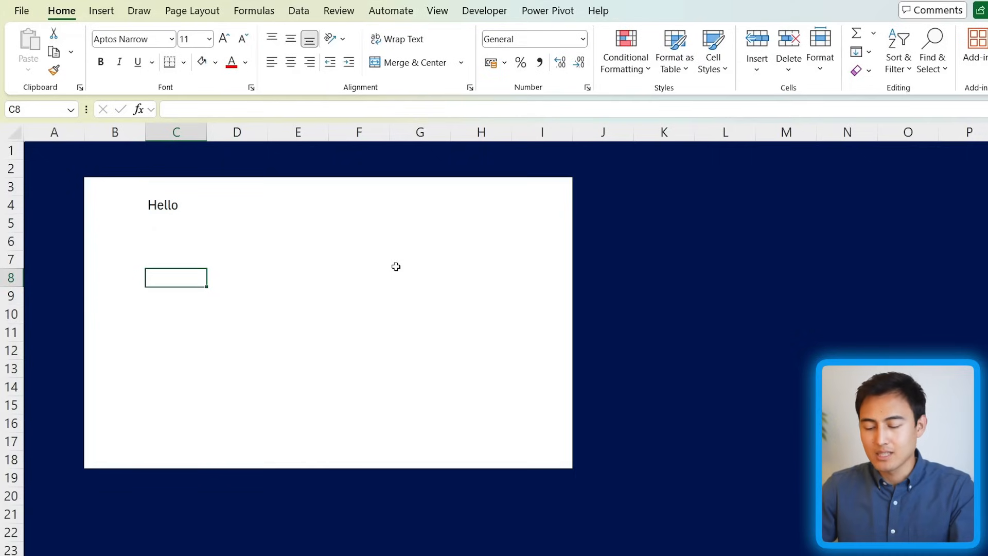
{"action": "type", "text": "Sheet 2"}
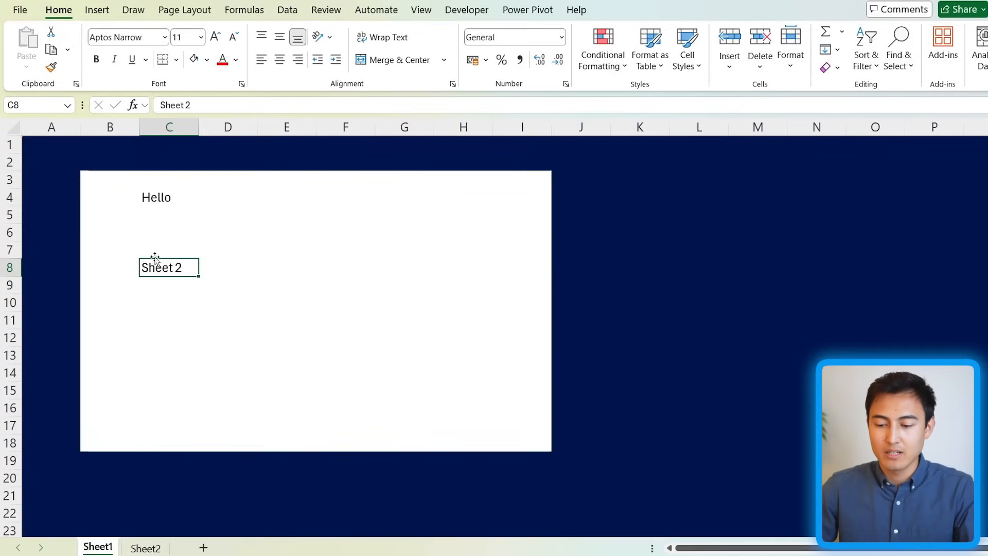
Step: Make the Sheet 2 cell a hyperlink (Ctrl+K) to Sheet2 in this workbook
{"action": "key", "text": "Ctrl+K"}
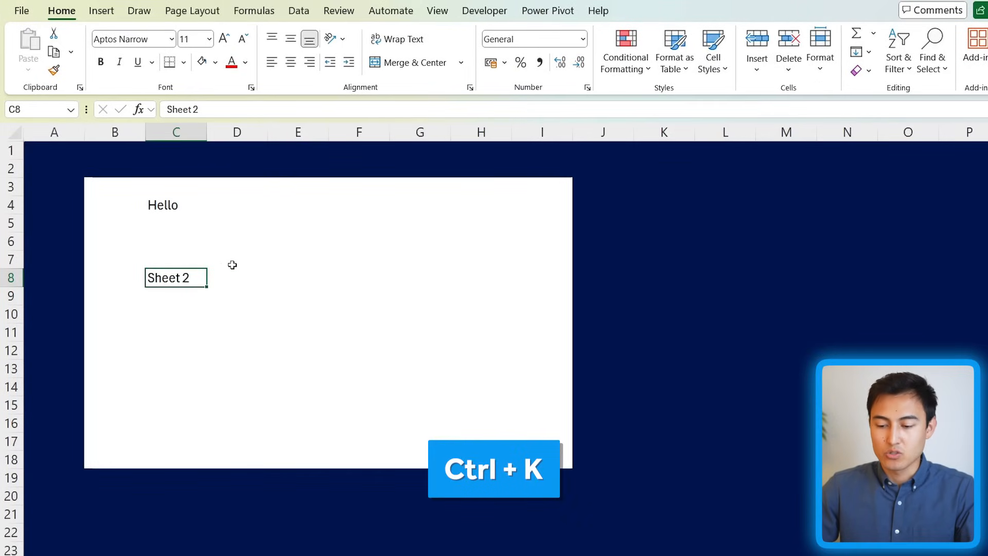
{"action": "key", "text": "Ctrl+K"}
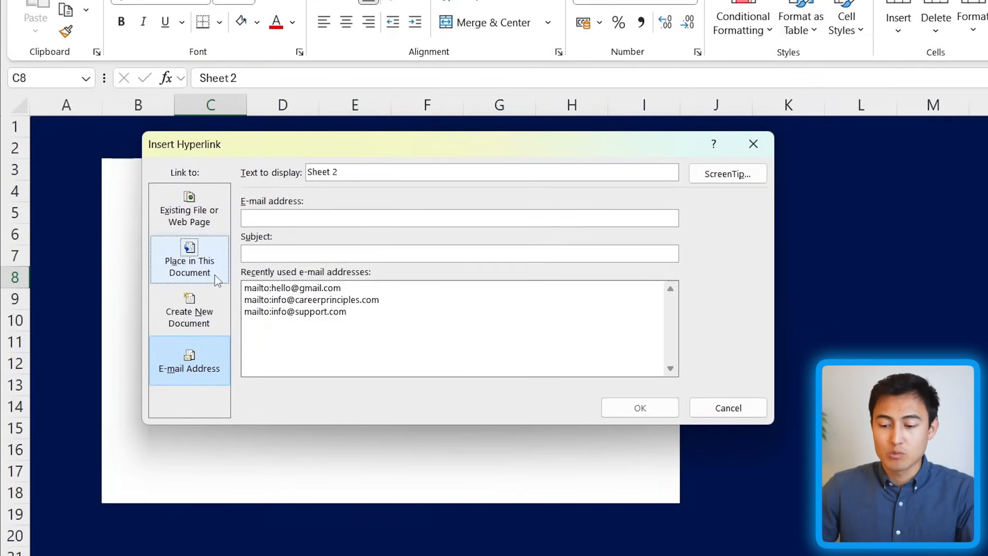
{"action": "left_click", "coordinate": [190, 259]}
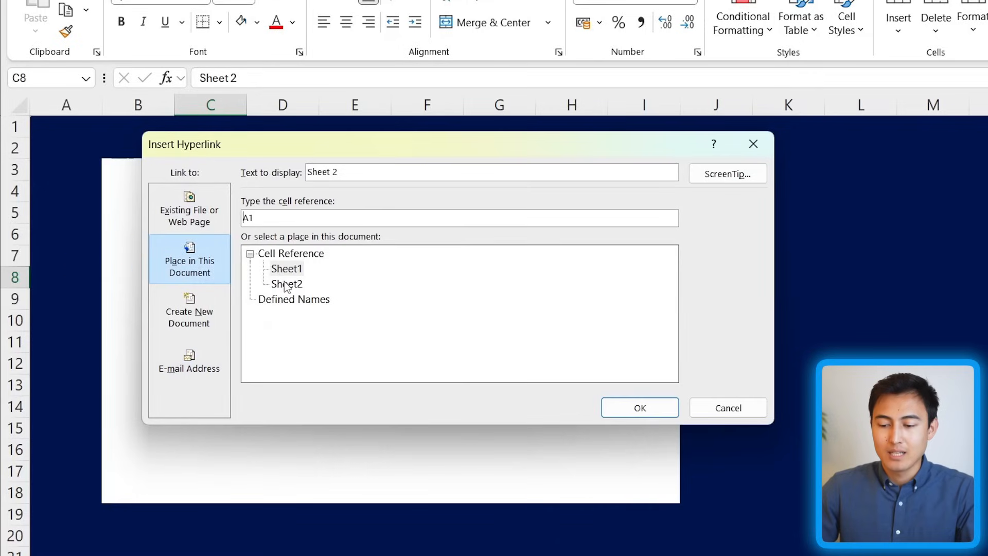
{"action": "left_click", "coordinate": [286, 284]}
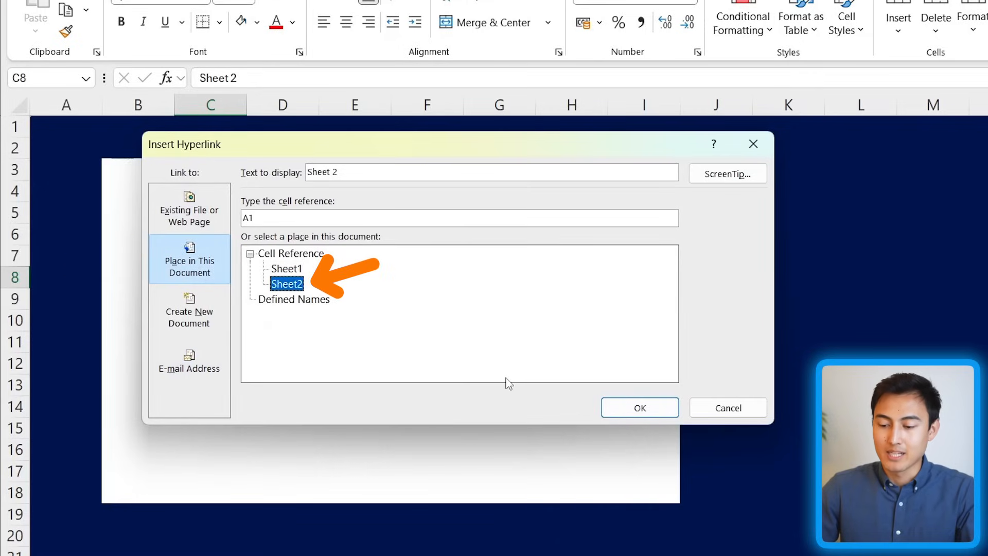
{"action": "left_click", "coordinate": [640, 408]}
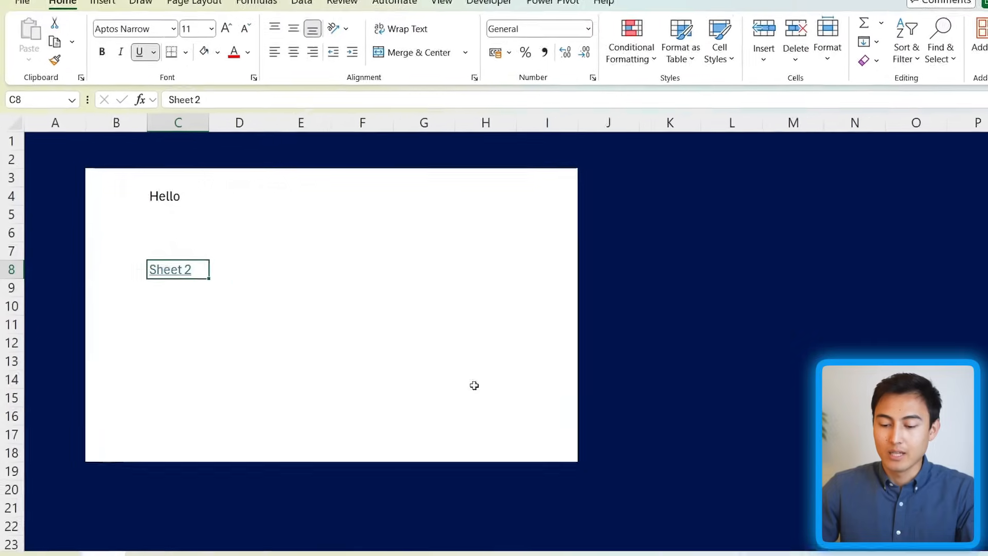
Step: Follow the new link to Sheet2, then return to the cover page
{"action": "left_click", "coordinate": [169, 270]}
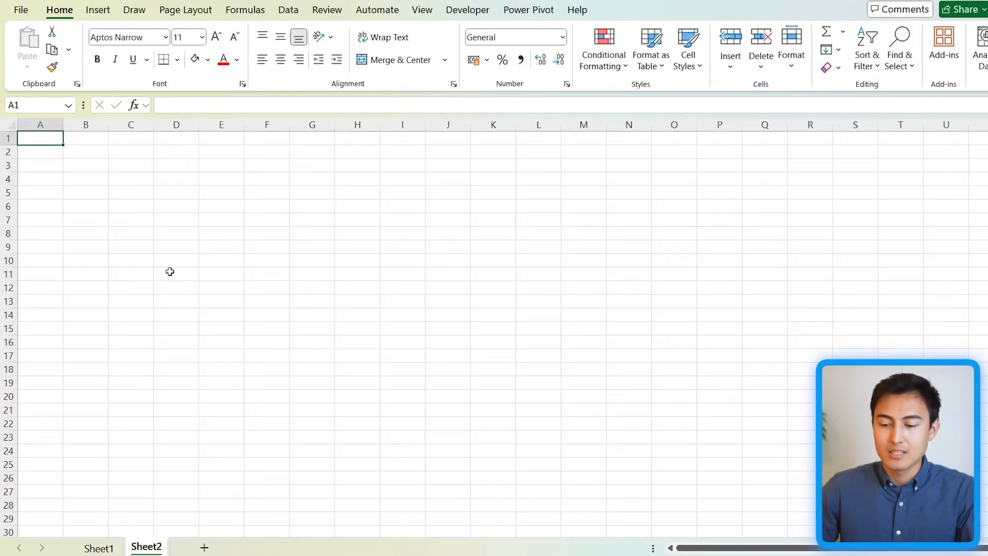
{"action": "left_click", "coordinate": [101, 548]}
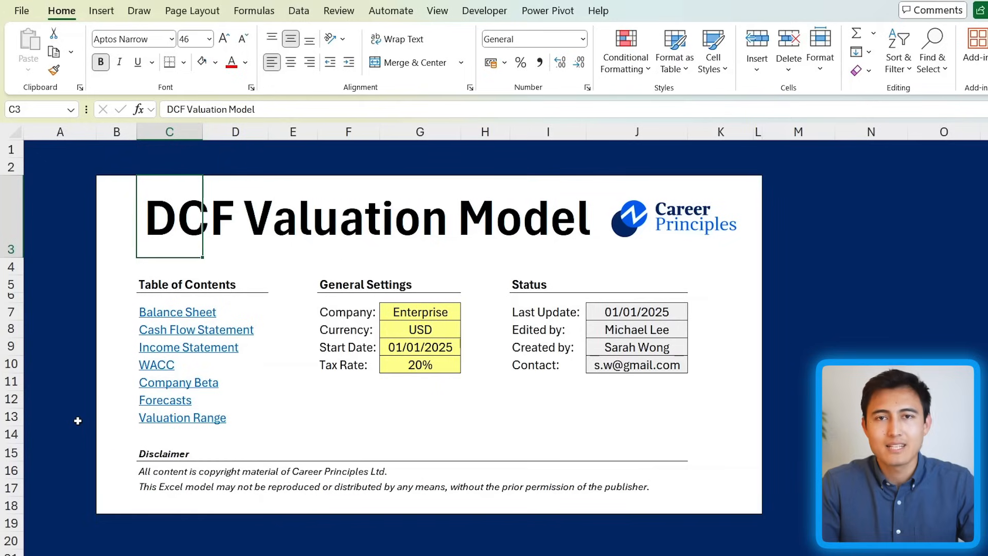
{"action": "mouse_move", "coordinate": [249, 302]}
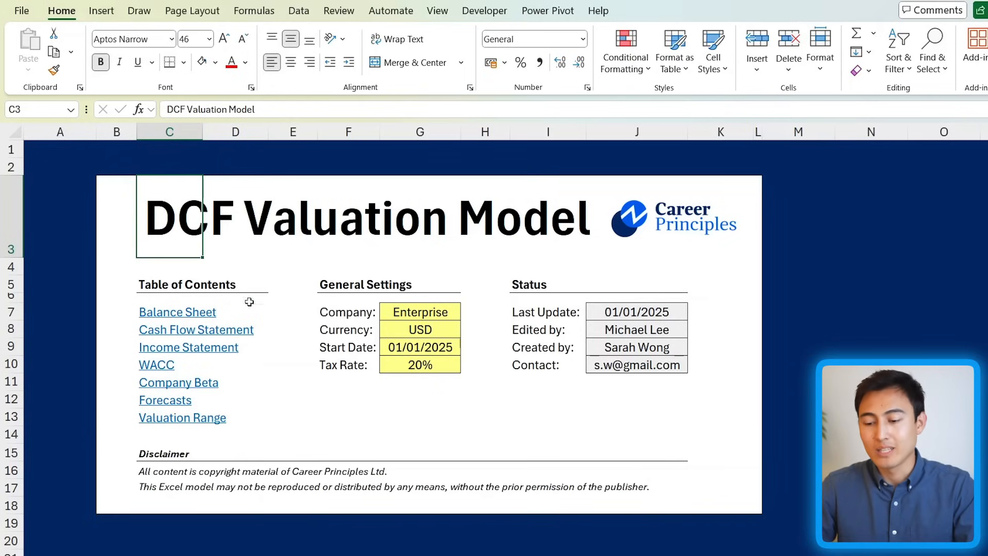
Step: Enter the heading DCF Valuation Model, then choose an option for the Cover Page sheet tab
{"action": "key", "text": "Delete"}
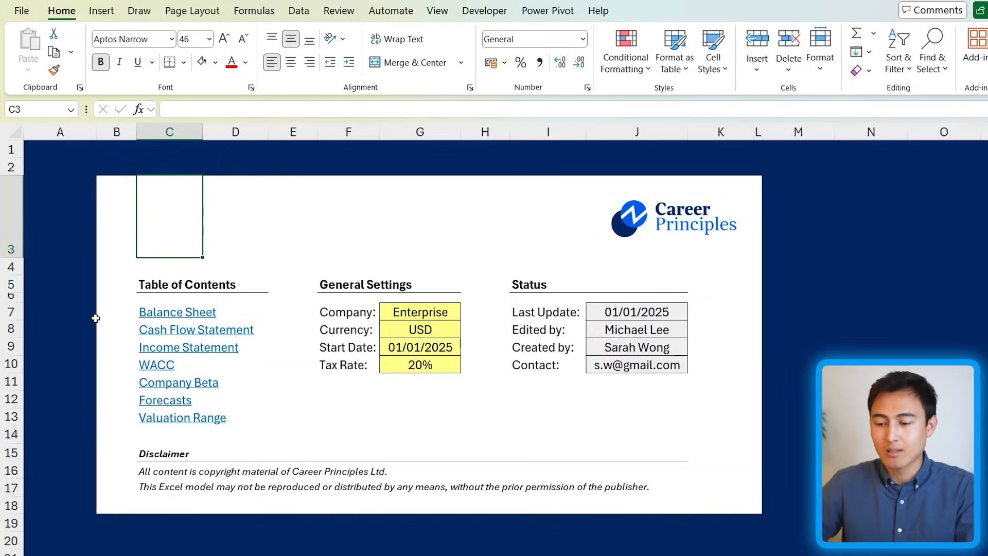
{"action": "type", "text": "DCF Valuation Model"}
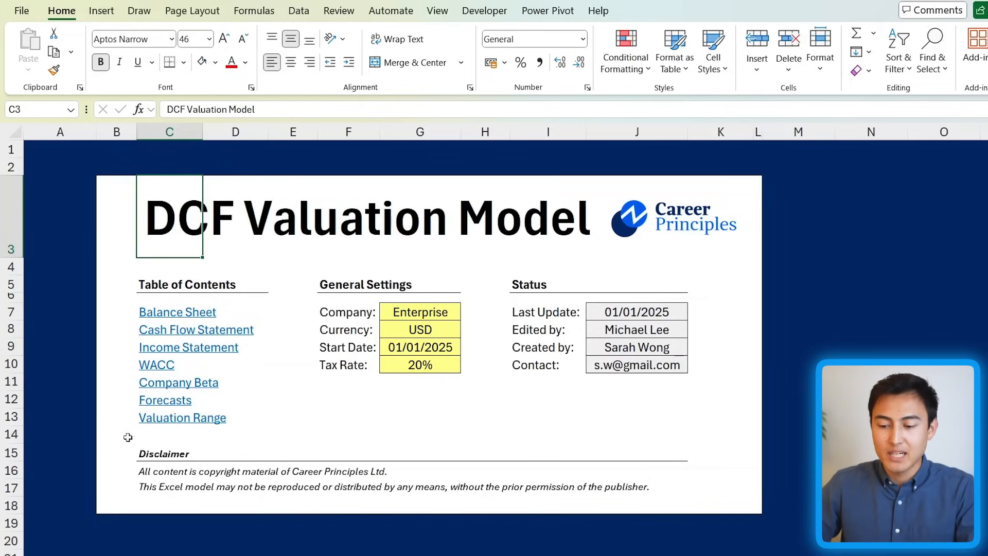
{"action": "right_click", "coordinate": [112, 544]}
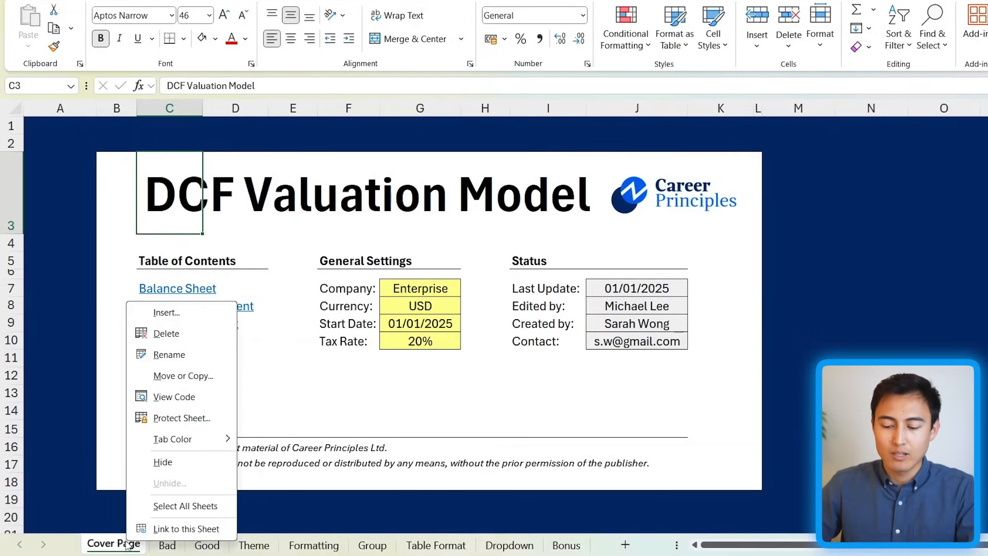
{"action": "mouse_move", "coordinate": [152, 414]}
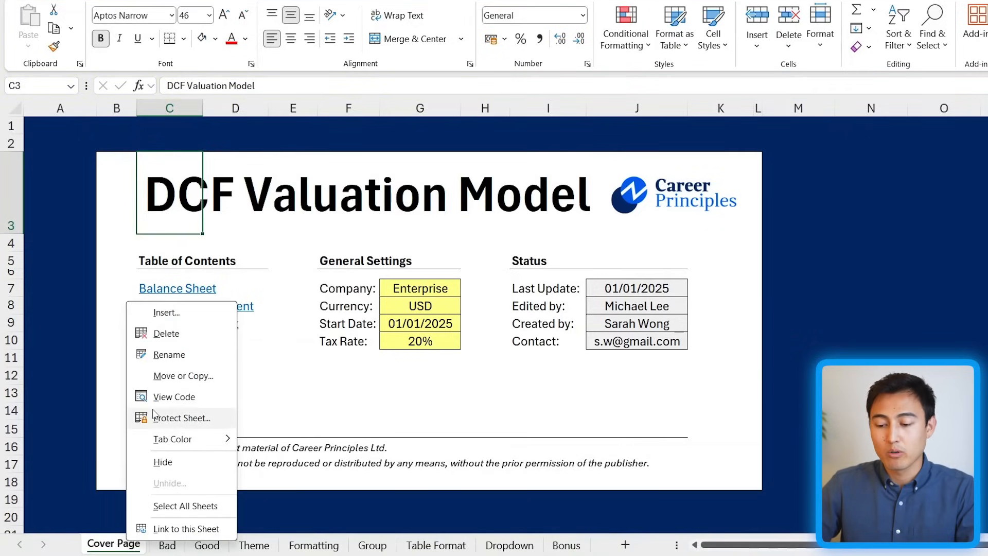
{"action": "left_click", "coordinate": [183, 418]}
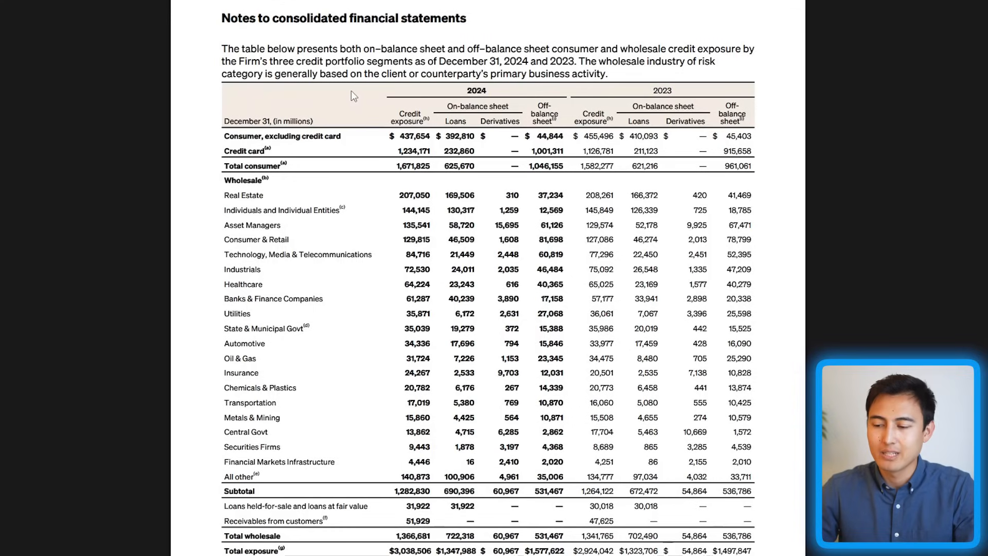
{"action": "mouse_move", "coordinate": [479, 328]}
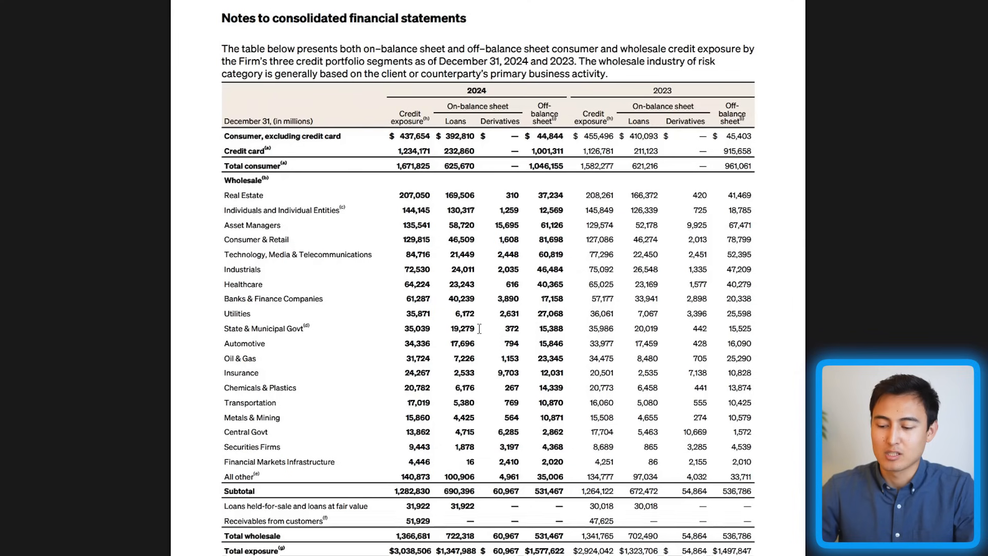
{"action": "scroll", "scroll_direction": "down", "scroll_amount": 3}
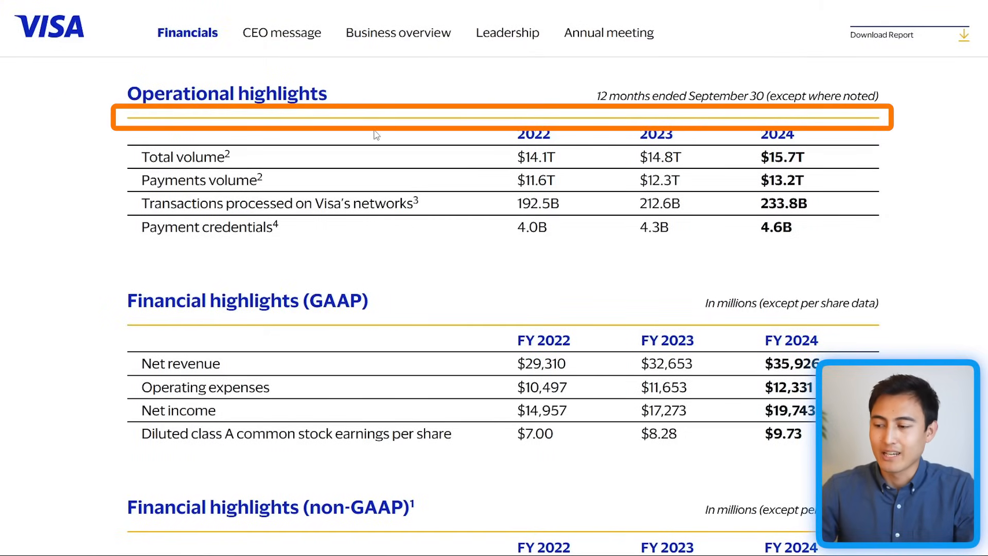
{"action": "mouse_move", "coordinate": [426, 387]}
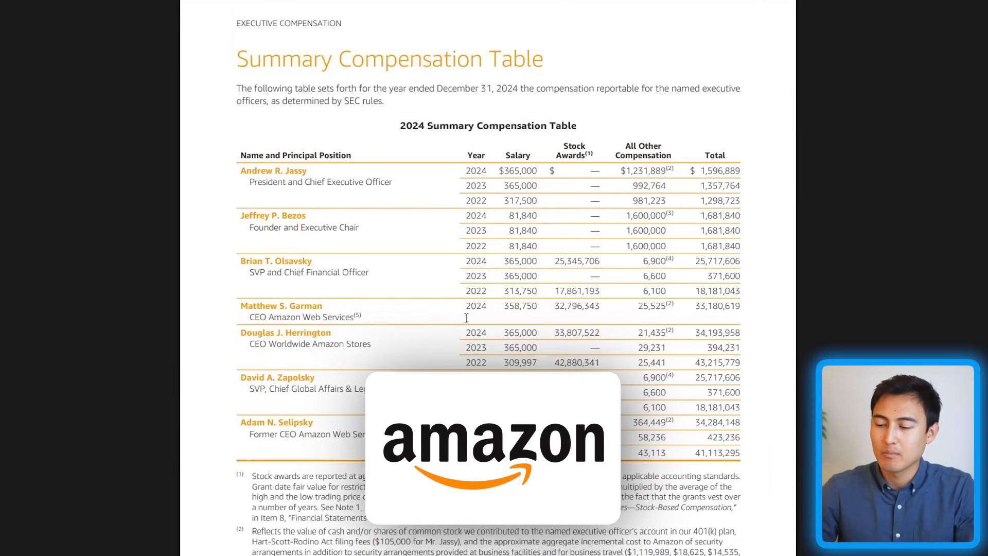
{"action": "mouse_move", "coordinate": [547, 265]}
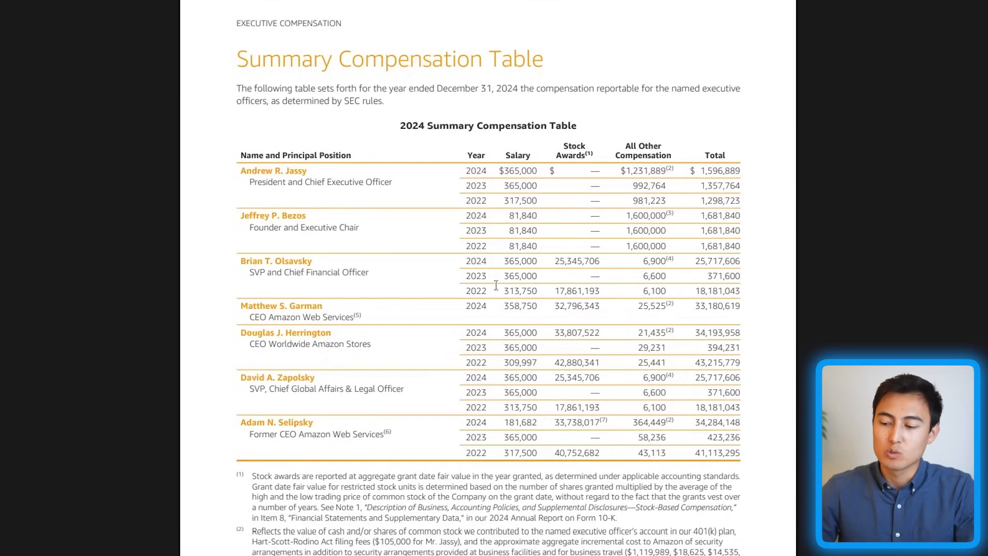
{"action": "mouse_move", "coordinate": [530, 414]}
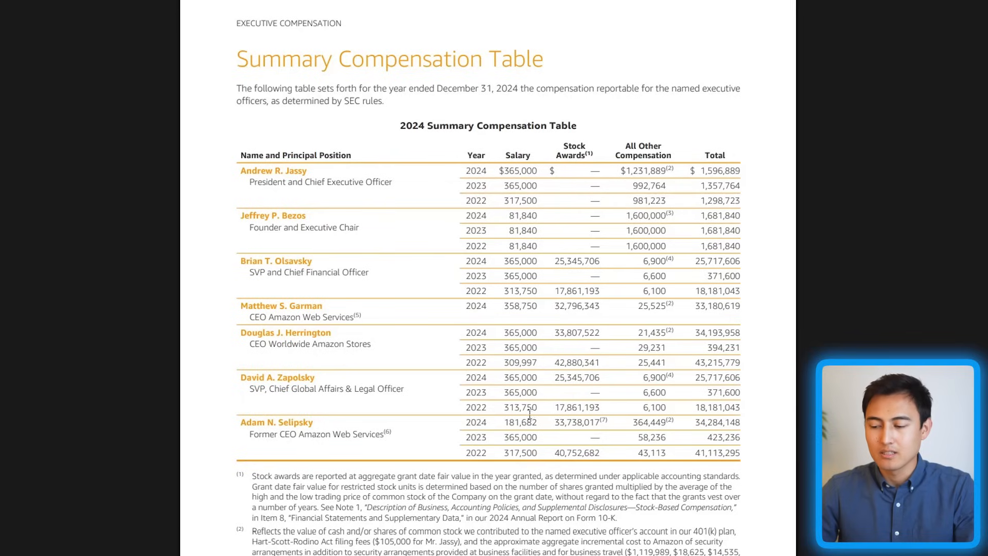
{"action": "mouse_move", "coordinate": [402, 290]}
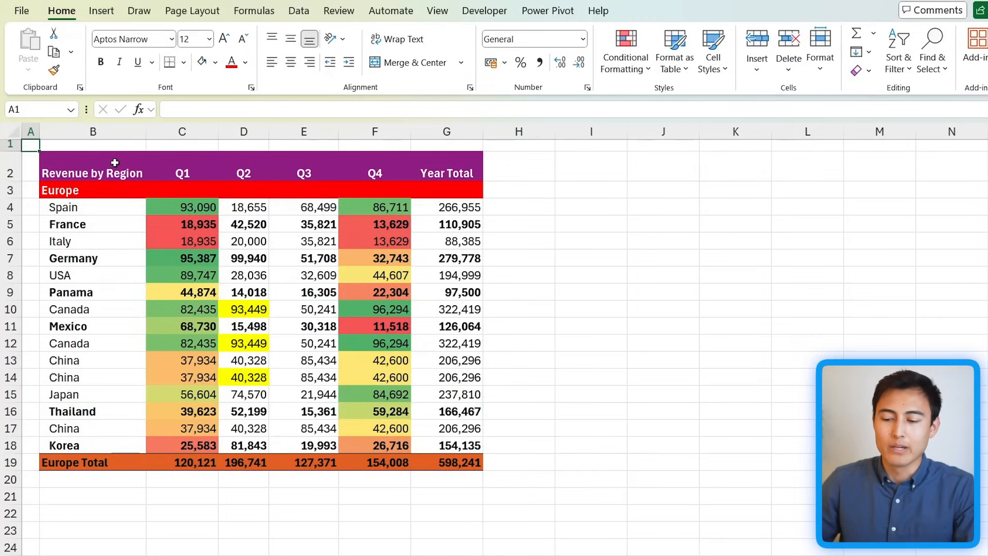
Step: Inspect header cells of the colourful Revenue by Region table
{"action": "left_click", "coordinate": [181, 173]}
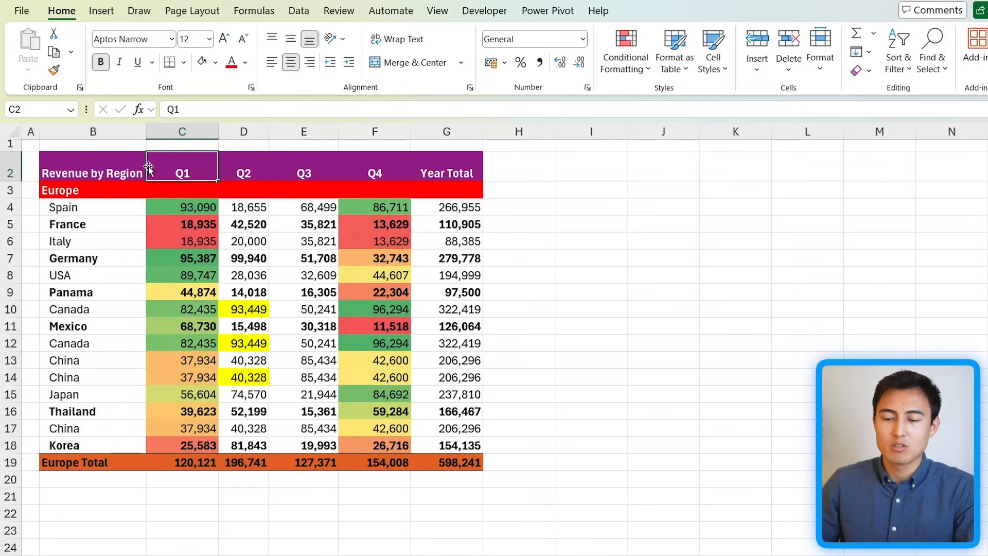
{"action": "left_click", "coordinate": [92, 173]}
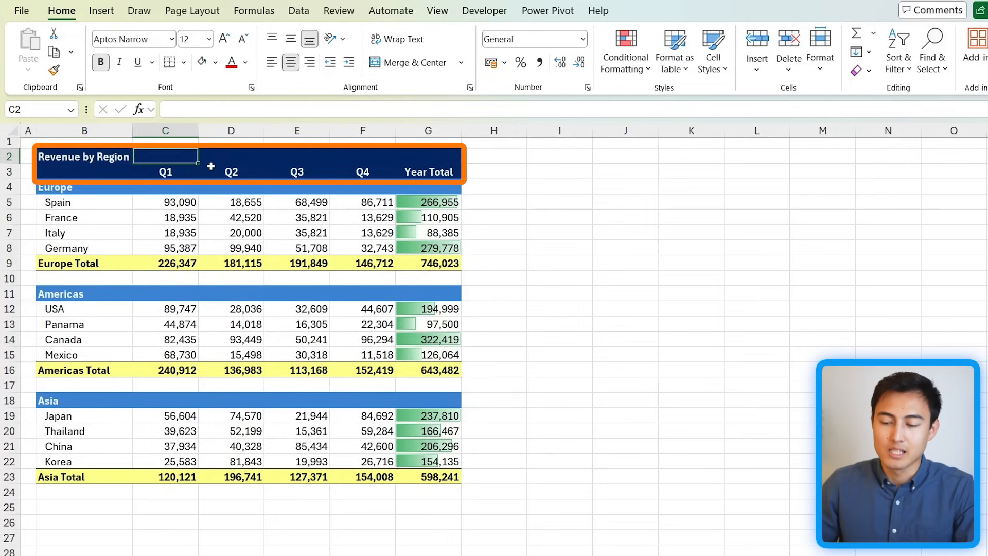
{"action": "left_click", "coordinate": [165, 171]}
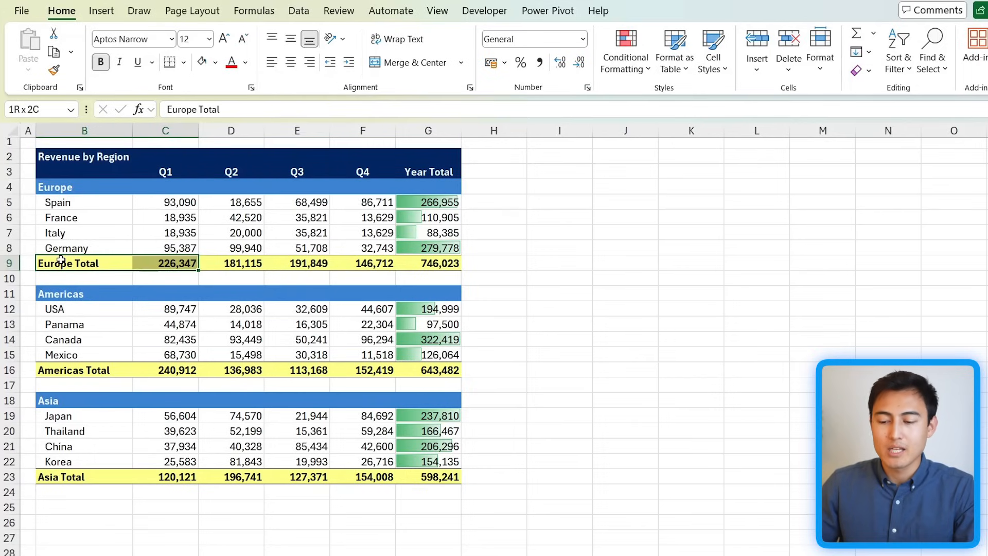
Step: Set the Europe Total row B9:G9 to No Fill
{"action": "left_click_drag", "start_coordinate": [166, 262], "coordinate": [429, 262]}
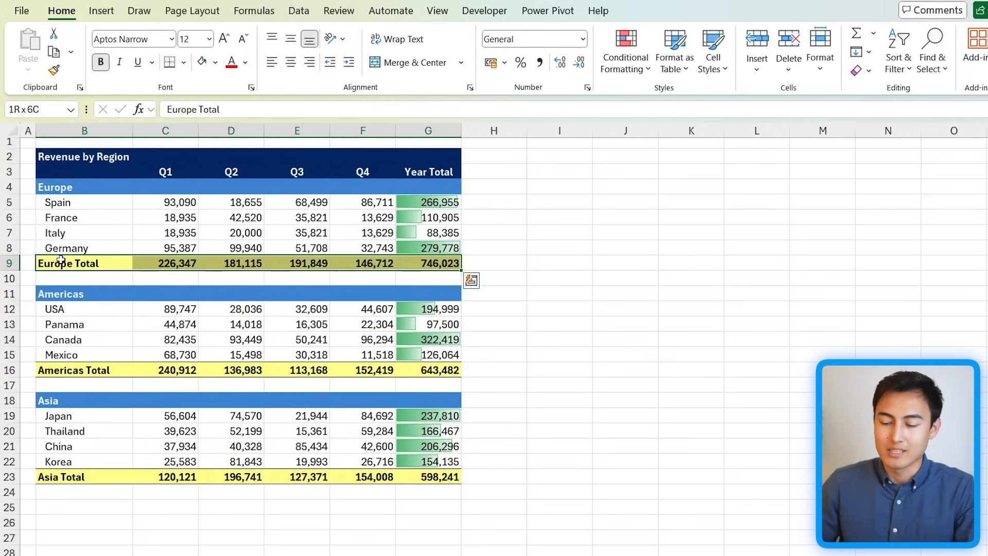
{"action": "left_click", "coordinate": [215, 61]}
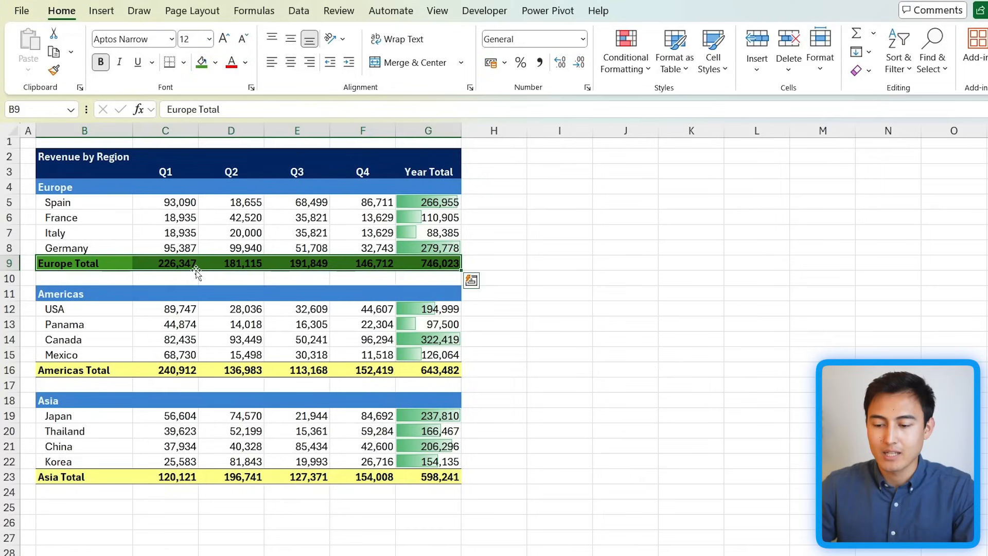
{"action": "left_click", "coordinate": [82, 340]}
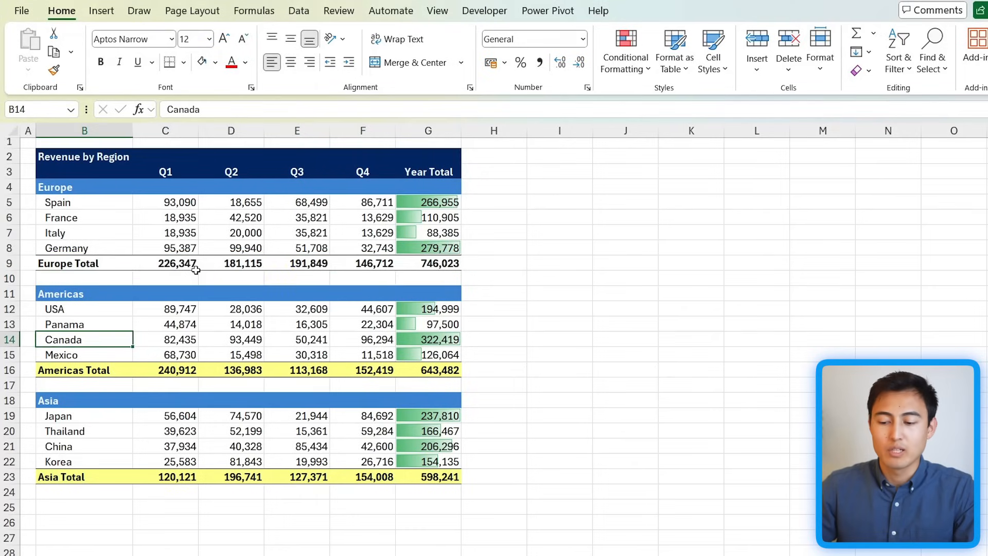
{"action": "mouse_move", "coordinate": [237, 353]}
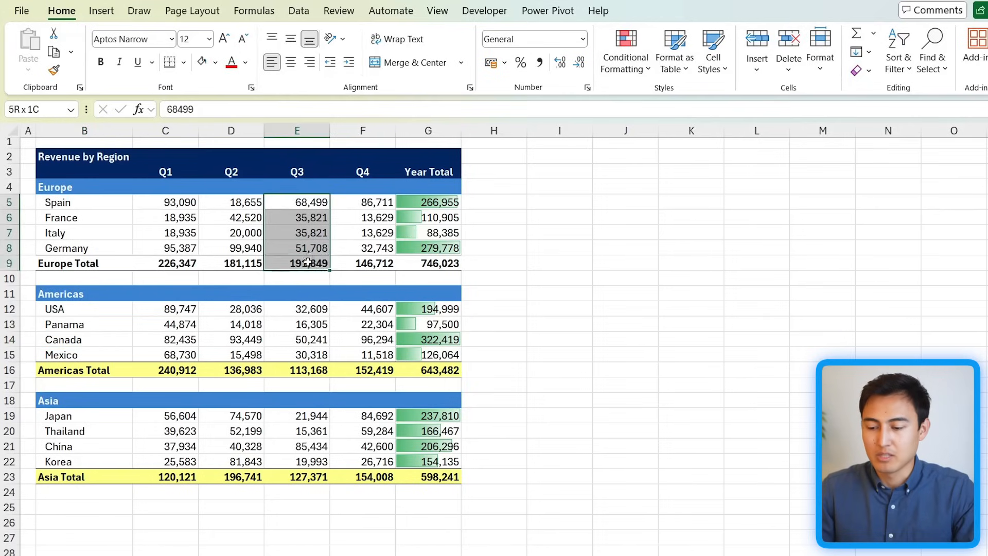
Step: Bring up Conditional Formatting colour scales for the Europe Q3 figures
{"action": "left_click", "coordinate": [625, 51]}
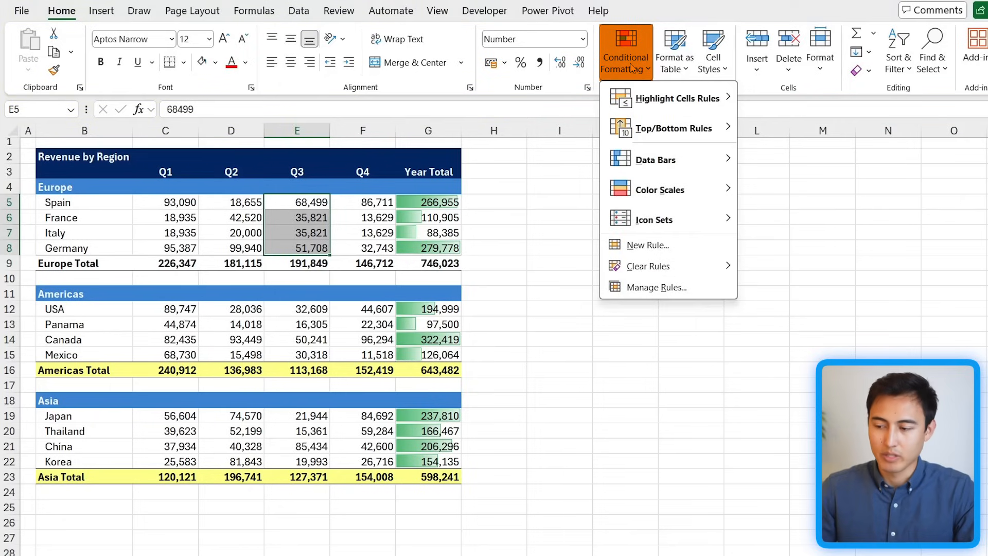
{"action": "mouse_move", "coordinate": [659, 189]}
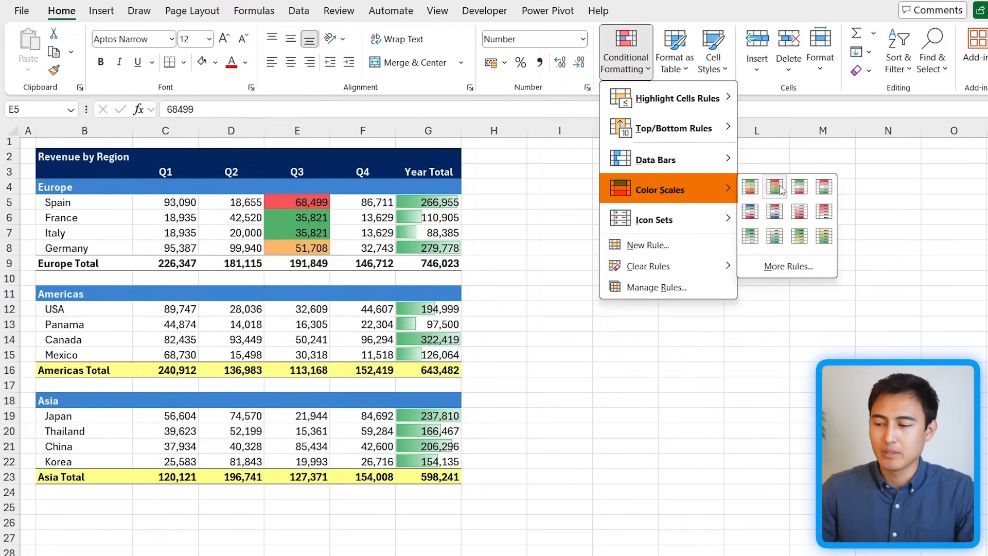
{"action": "mouse_move", "coordinate": [774, 186]}
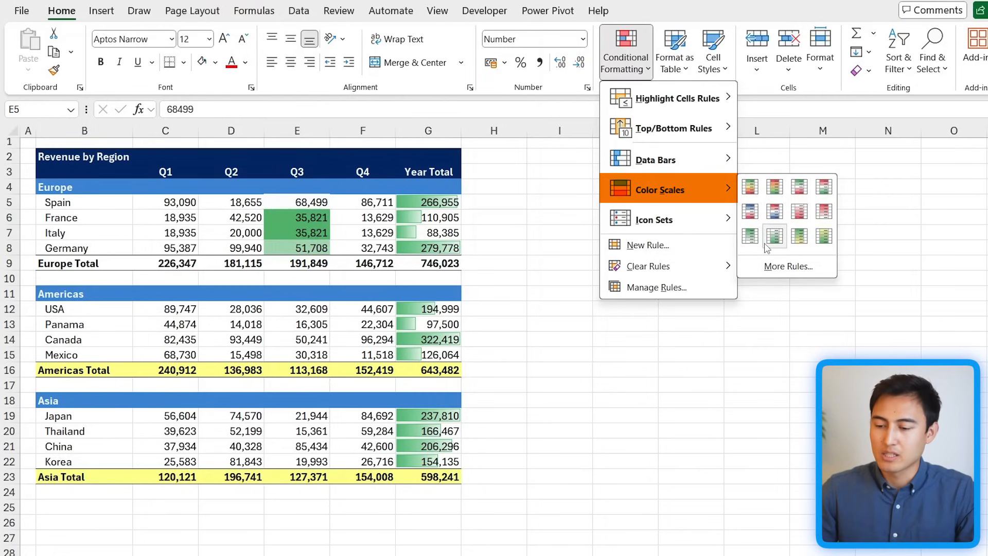
{"action": "mouse_move", "coordinate": [749, 235]}
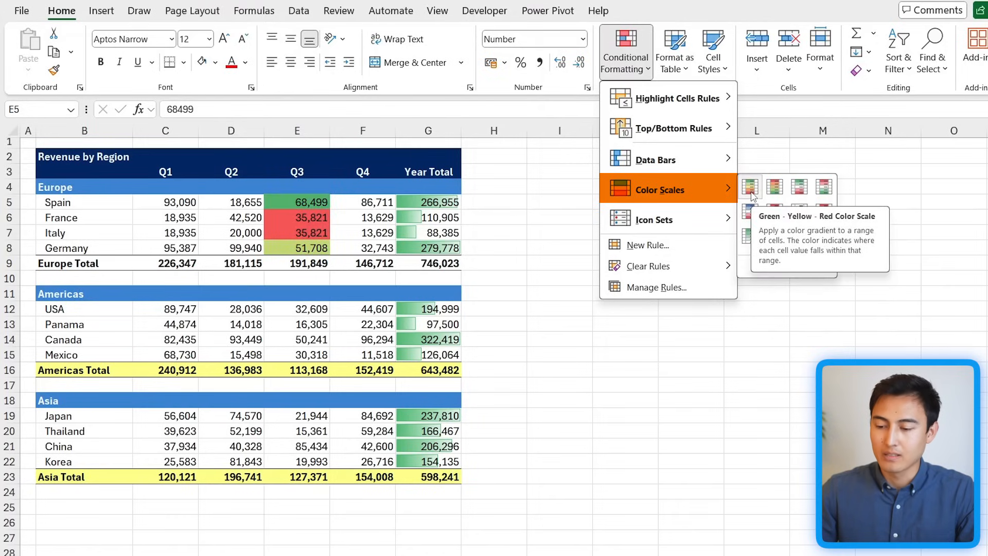
{"action": "mouse_move", "coordinate": [685, 160]}
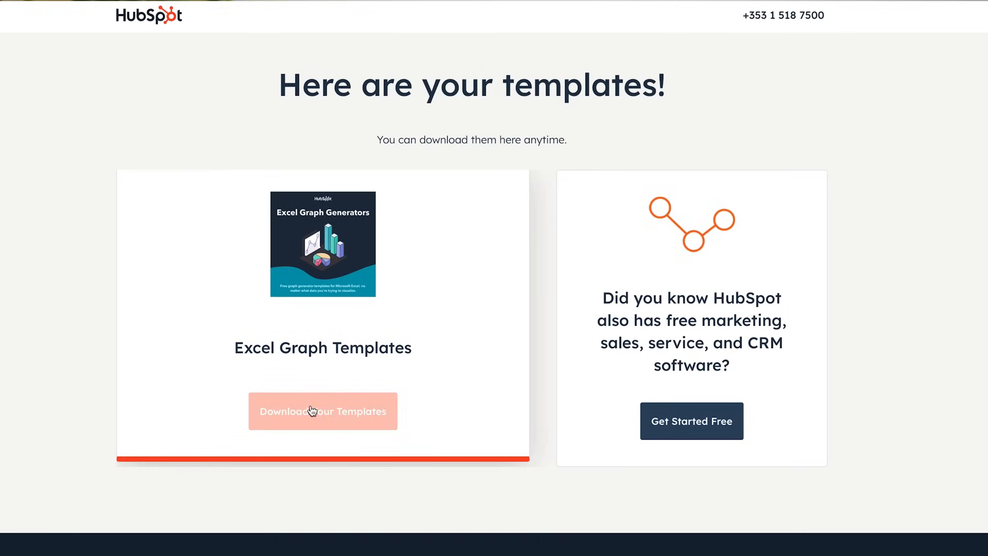
Step: Download HubSpot's Excel graph templates and enter 20 in the DATA #02 column
{"action": "left_click", "coordinate": [323, 411]}
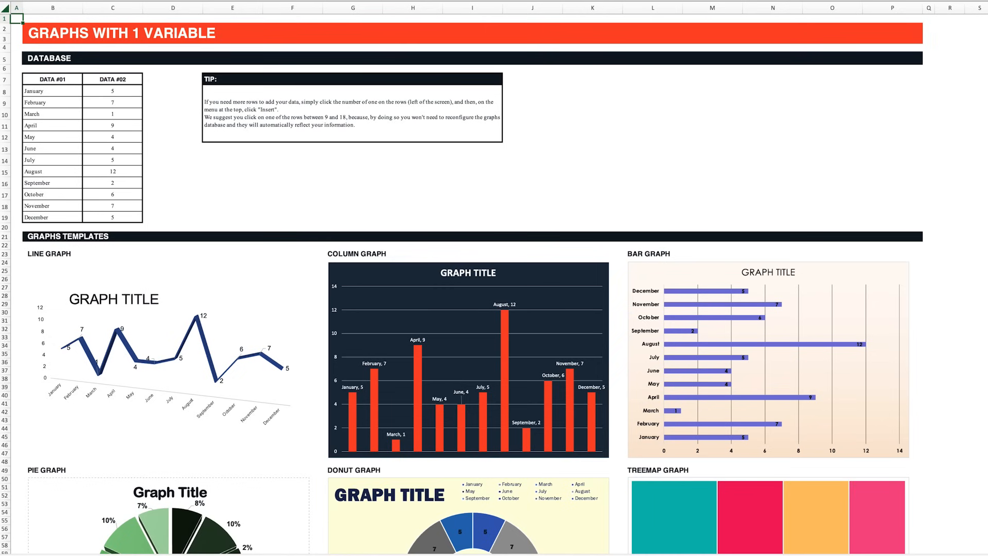
{"action": "scroll", "scroll_direction": "down", "scroll_amount": 3}
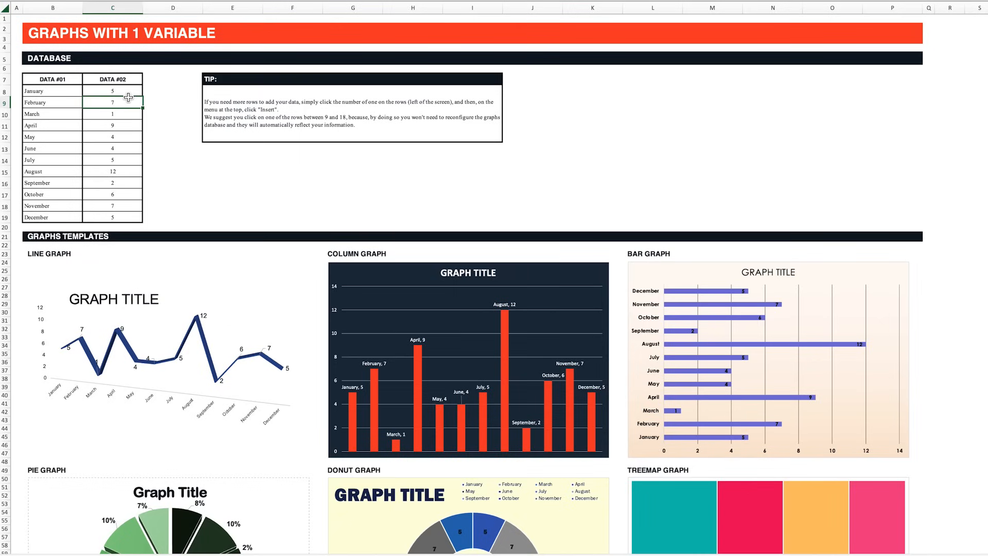
{"action": "type", "text": "20"}
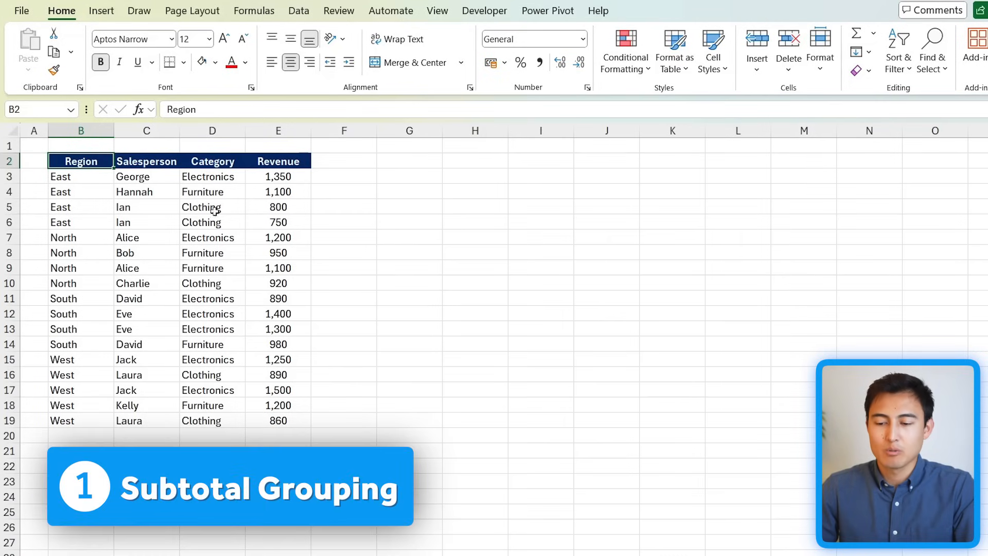
Step: Look over the East and North rows of the sales data
{"action": "left_click", "coordinate": [81, 222]}
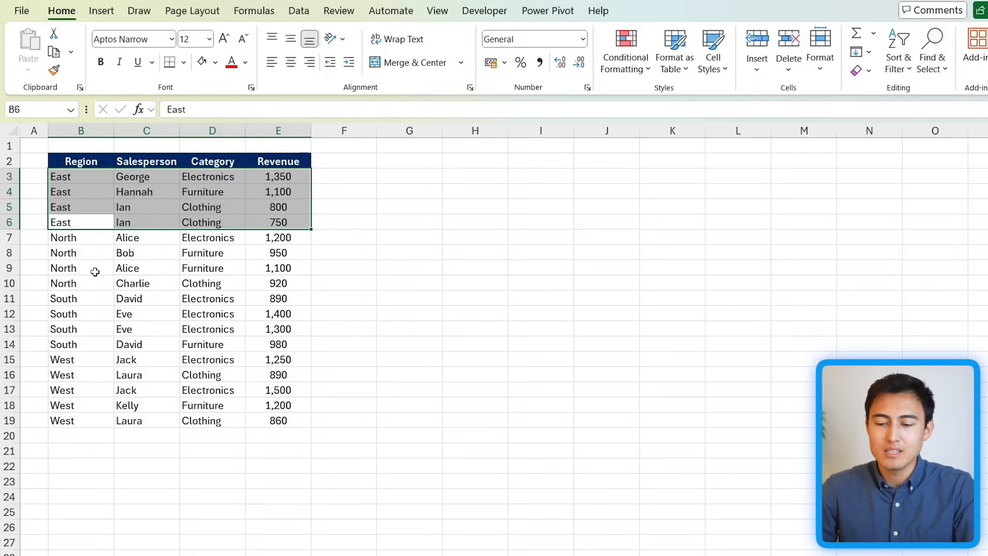
{"action": "left_click", "coordinate": [80, 237]}
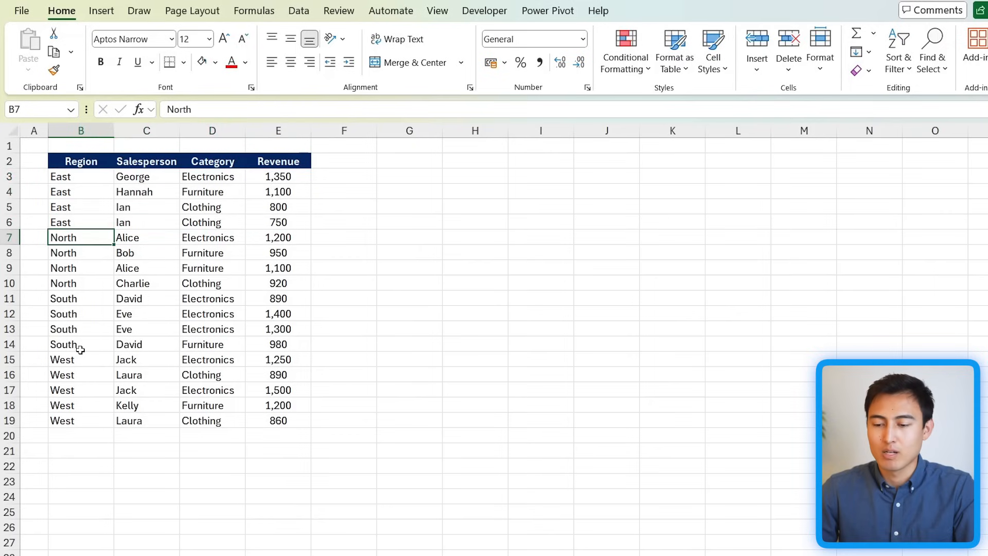
{"action": "left_click", "coordinate": [146, 237]}
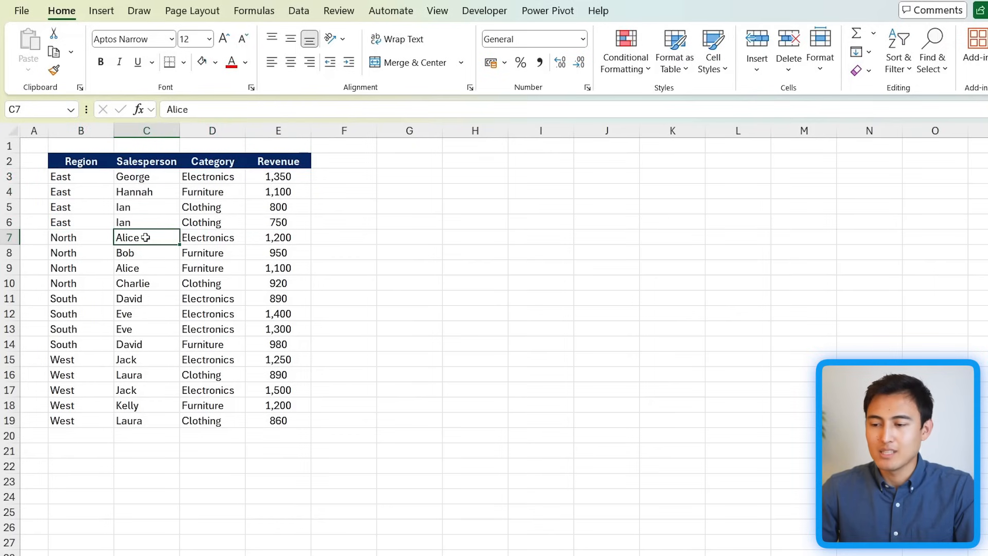
{"action": "left_click", "coordinate": [298, 10]}
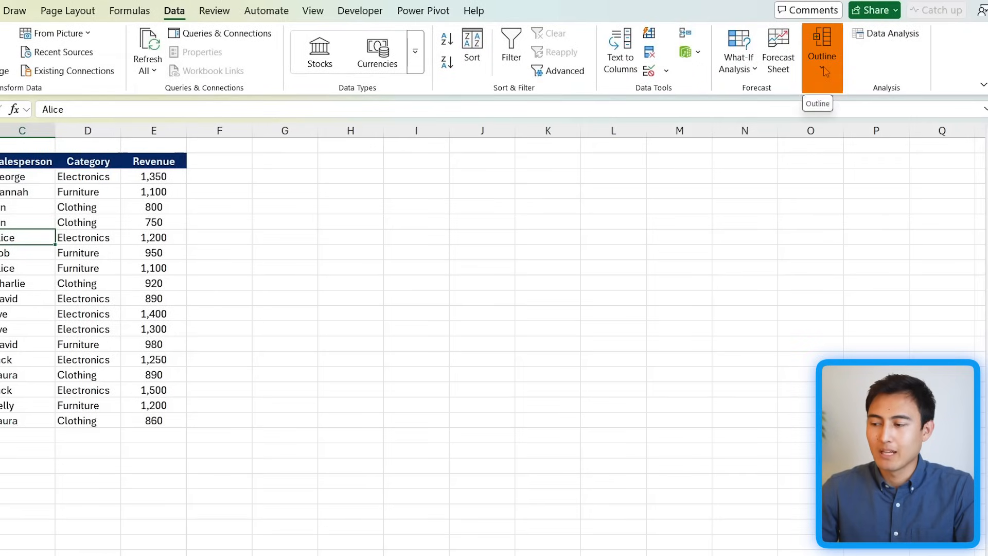
Step: Add Sum subtotals of Revenue at each change in Region via Data > Outline > Subtotal
{"action": "left_click", "coordinate": [822, 48]}
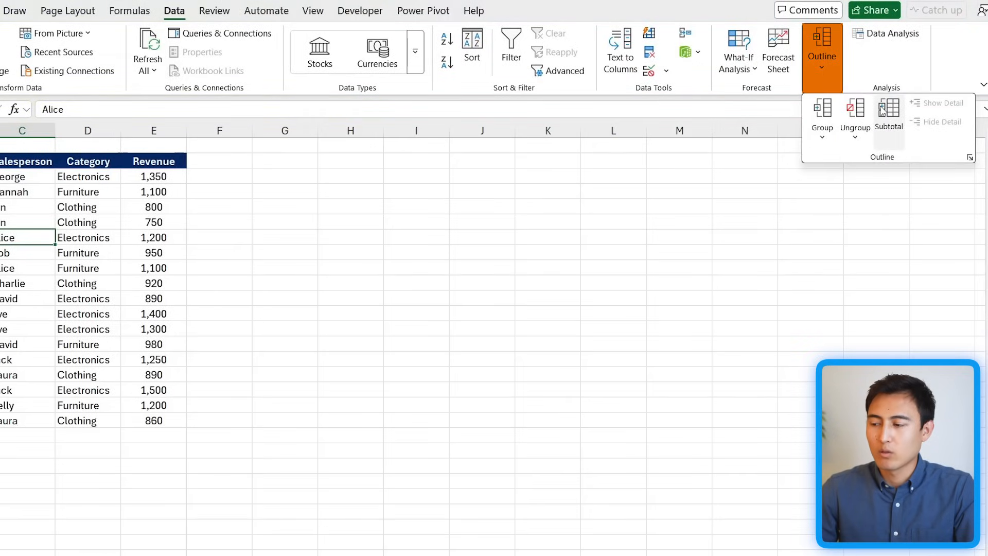
{"action": "left_click", "coordinate": [888, 109]}
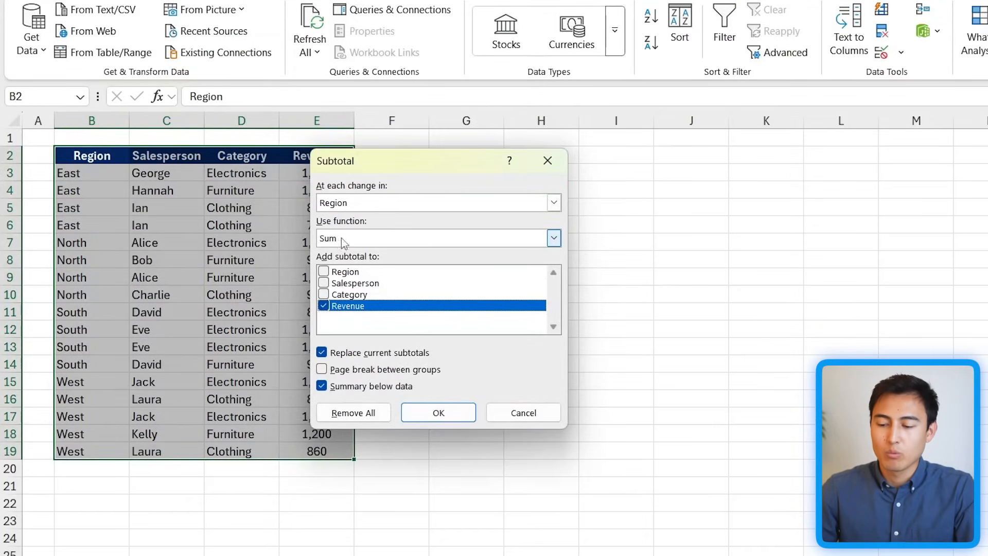
{"action": "mouse_move", "coordinate": [151, 295]}
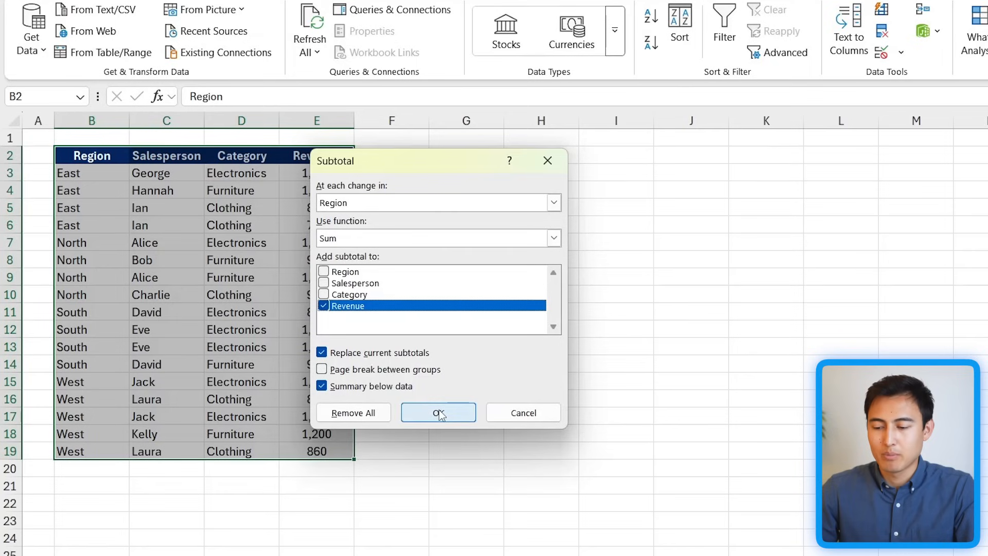
{"action": "left_click", "coordinate": [439, 411]}
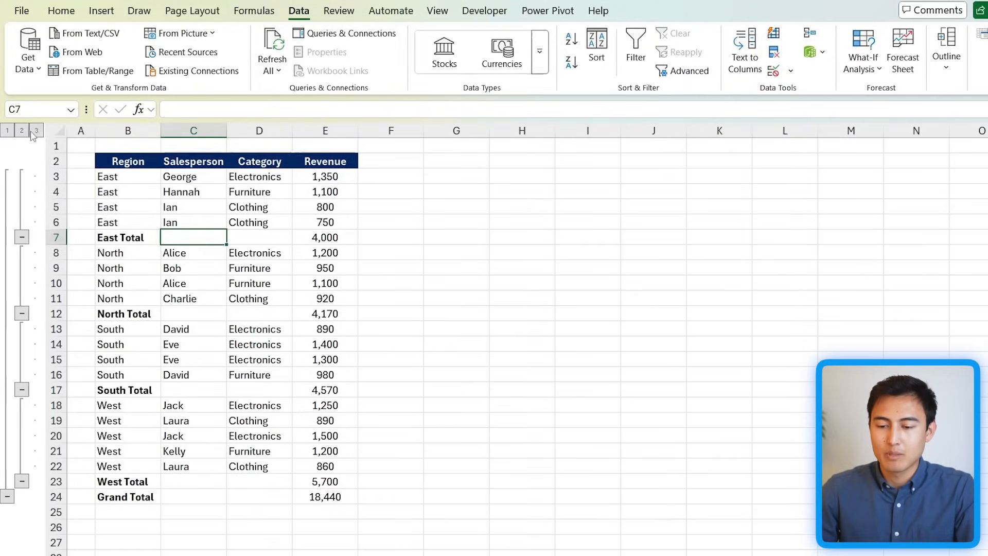
Step: Step through outline levels 2, 1, 2 and 3 to show totals only, then all detail rows
{"action": "left_click", "coordinate": [21, 131]}
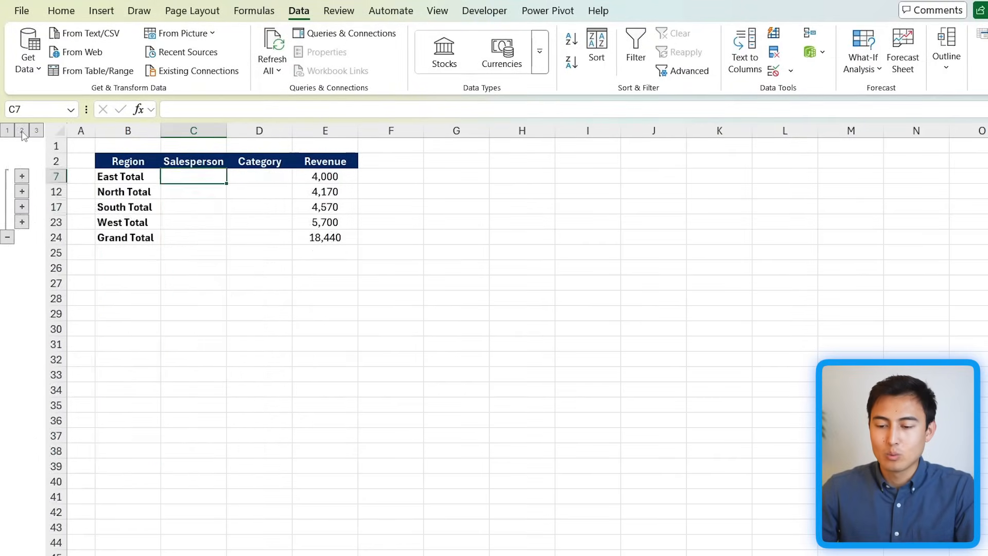
{"action": "left_click", "coordinate": [7, 131]}
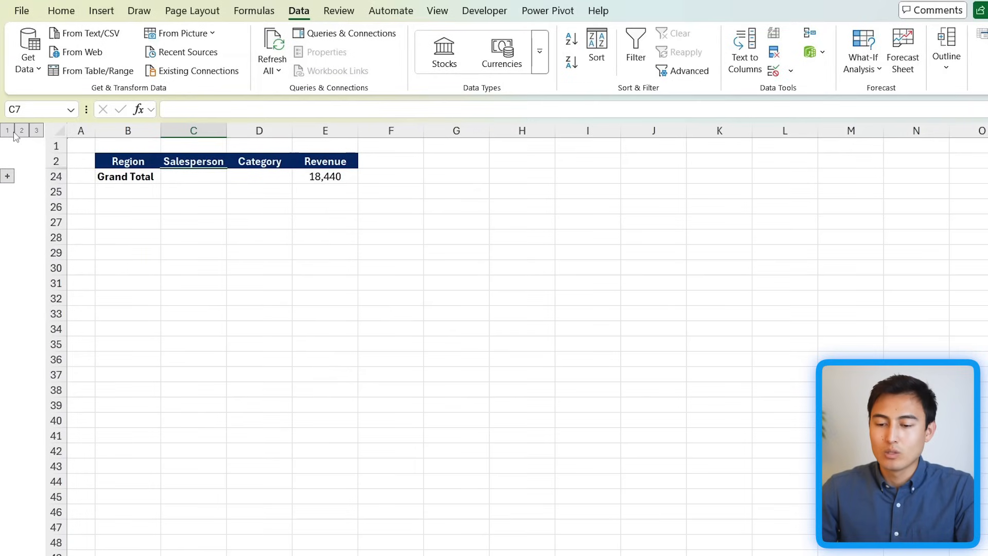
{"action": "left_click", "coordinate": [21, 130]}
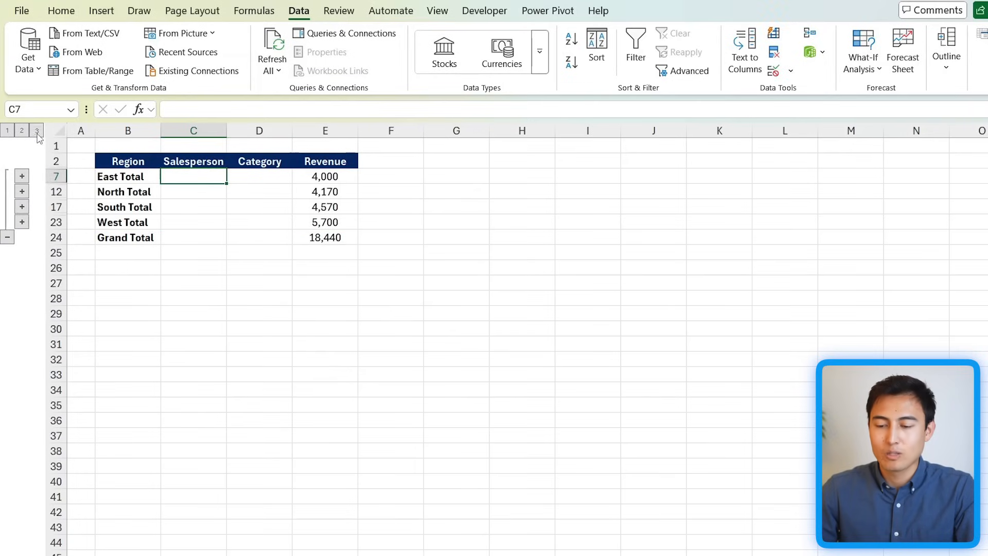
{"action": "left_click", "coordinate": [36, 130]}
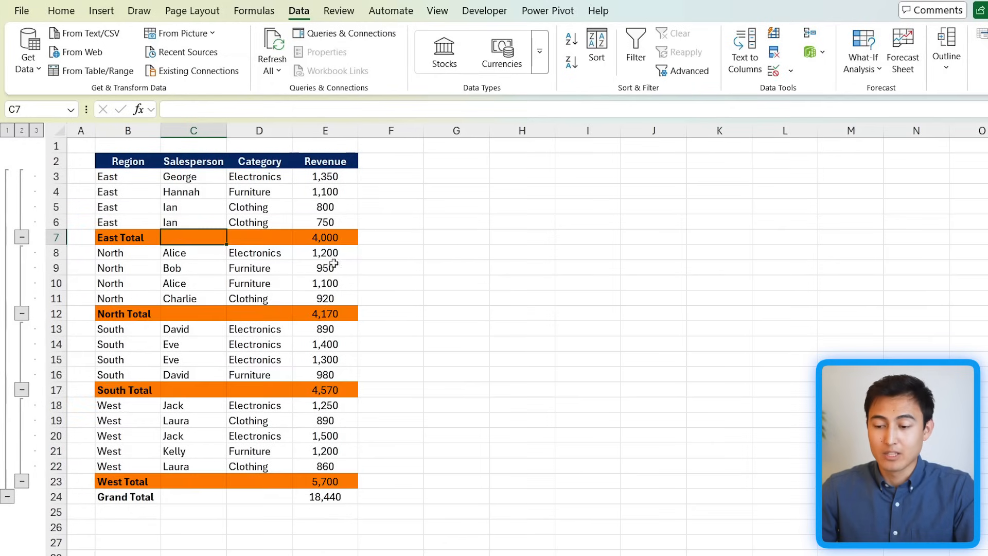
{"action": "mouse_move", "coordinate": [366, 230]}
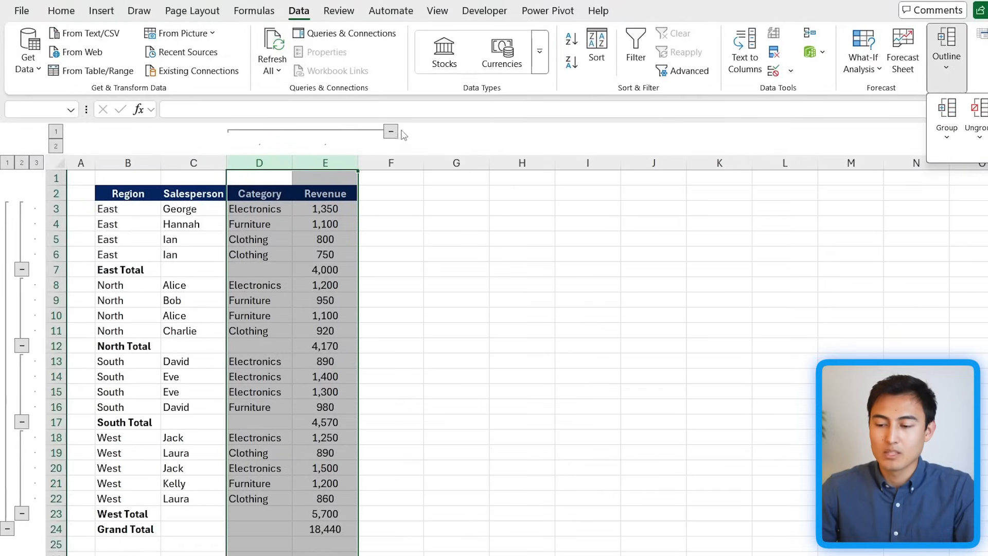
{"action": "left_click", "coordinate": [390, 132]}
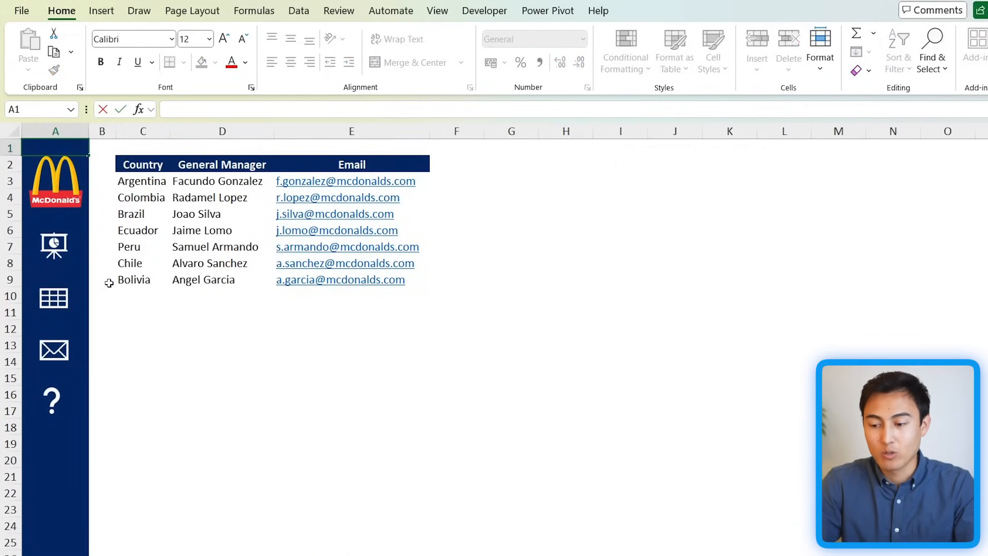
Step: Fill column A dark navy and insert a contact icon into it
{"action": "left_click", "coordinate": [51, 245]}
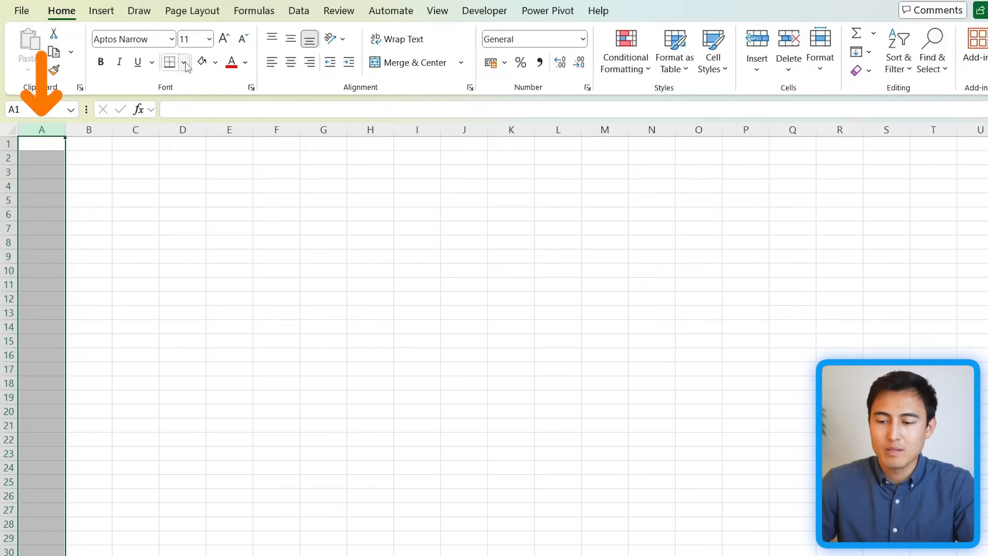
{"action": "left_click", "coordinate": [215, 62]}
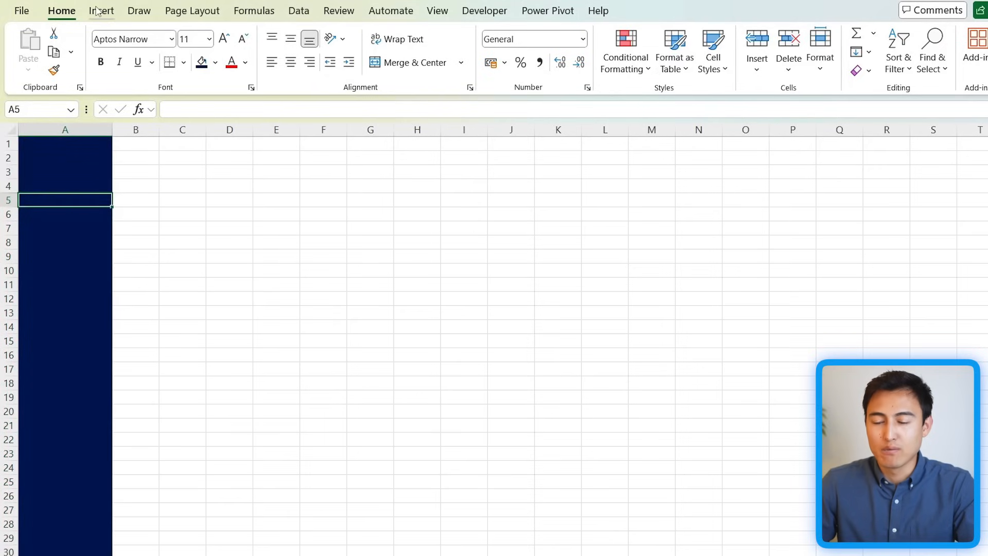
{"action": "left_click", "coordinate": [101, 10]}
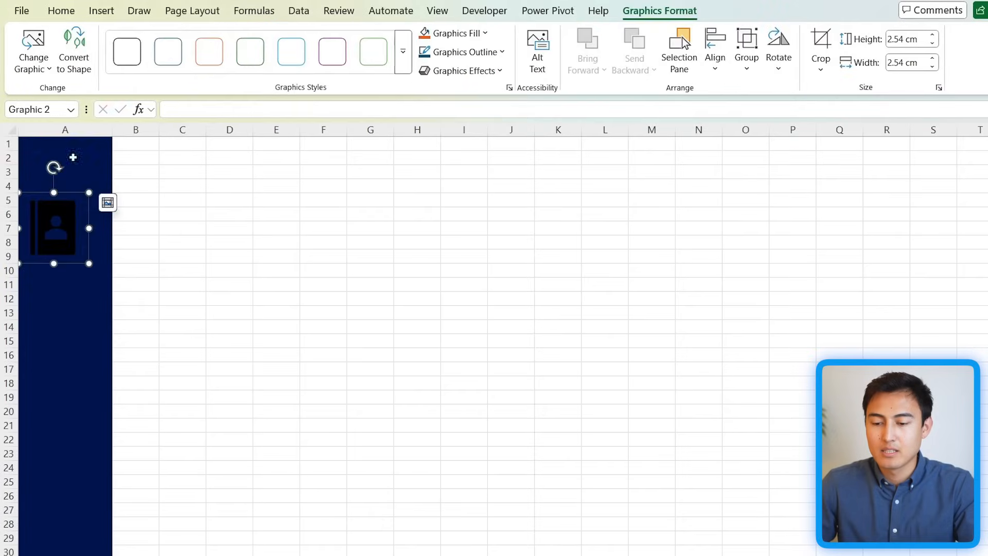
Step: Colour the contact icon white and link it to a place in this workbook
{"action": "left_click", "coordinate": [452, 33]}
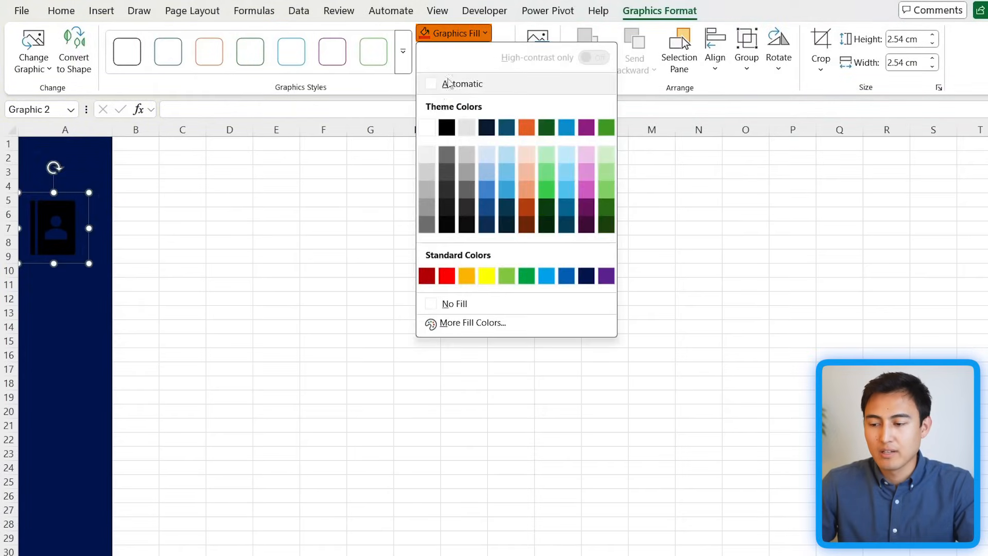
{"action": "left_click", "coordinate": [426, 127]}
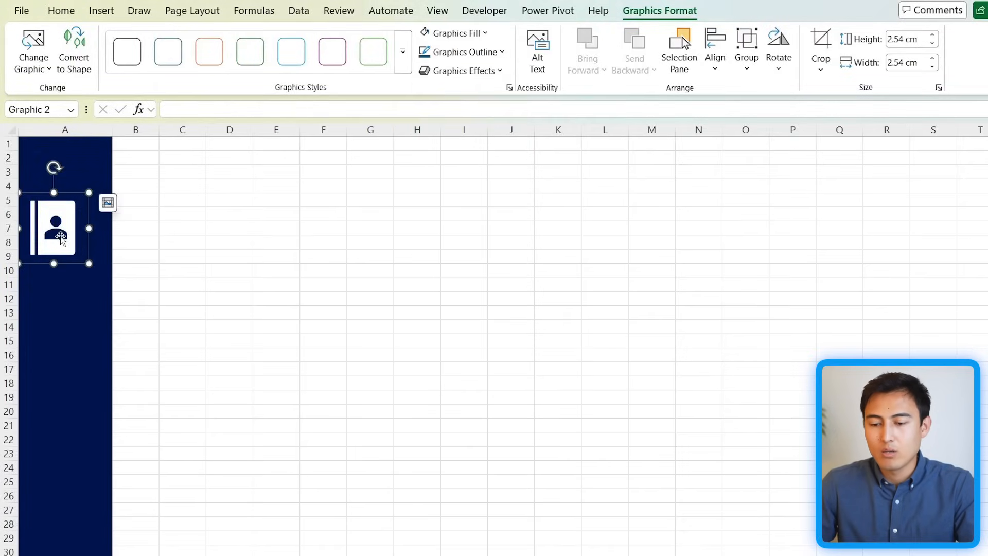
{"action": "right_click", "coordinate": [60, 235]}
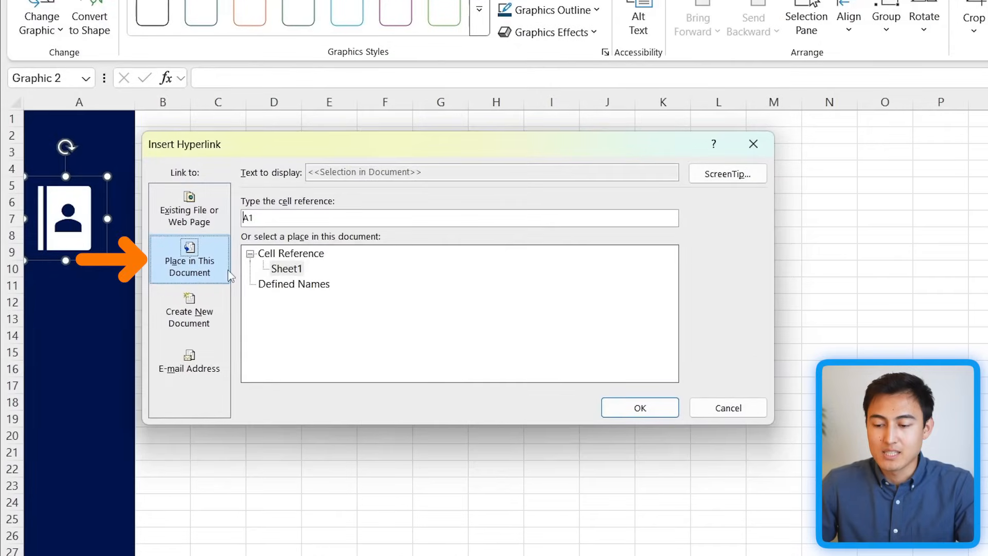
{"action": "left_click", "coordinate": [286, 267]}
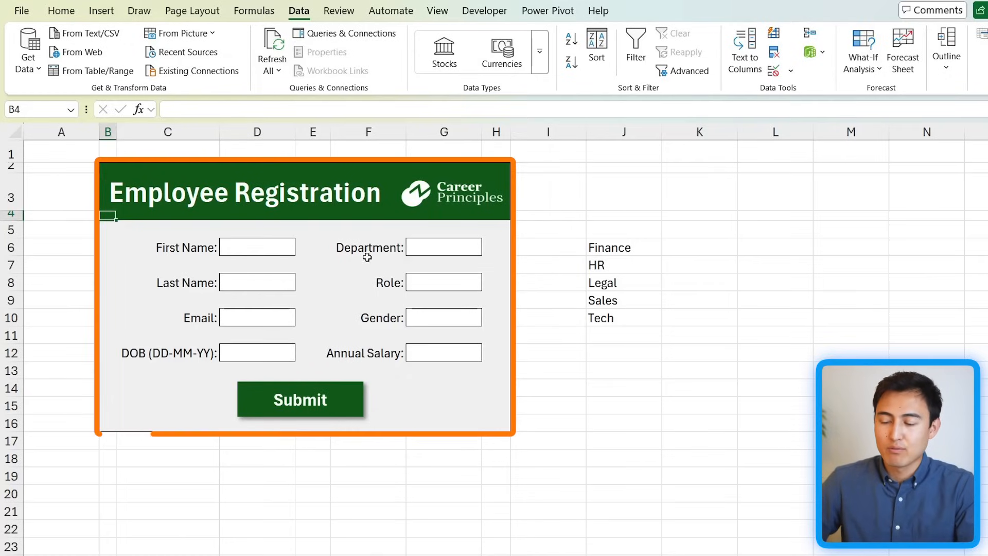
Step: Confirm the Department cell's data validation allows only the department list
{"action": "left_click", "coordinate": [443, 247]}
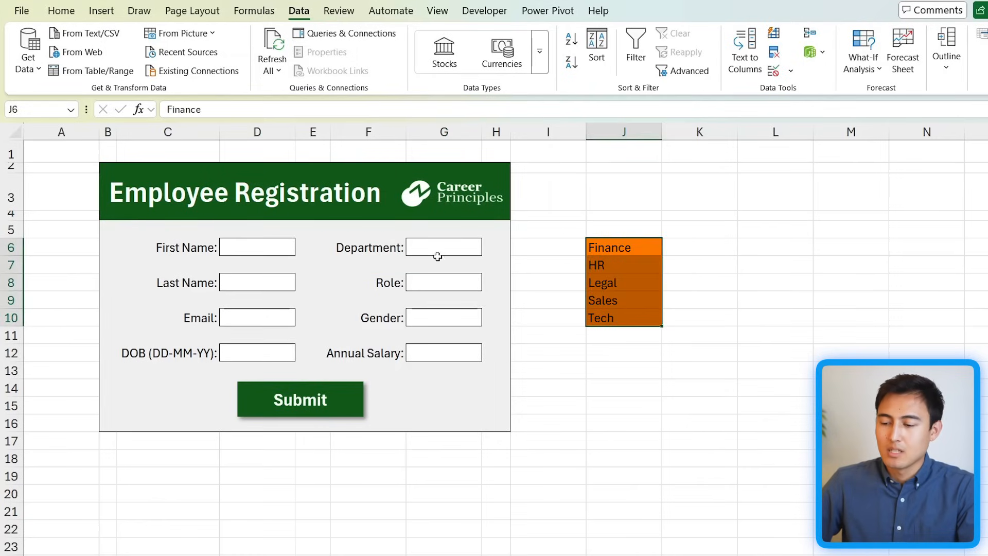
{"action": "left_click", "coordinate": [444, 247]}
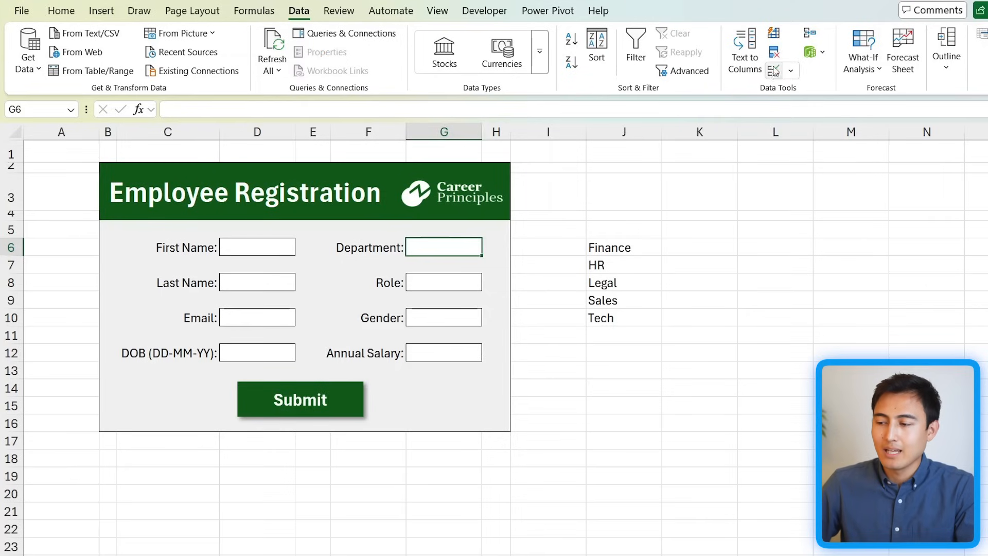
{"action": "mouse_move", "coordinate": [773, 70]}
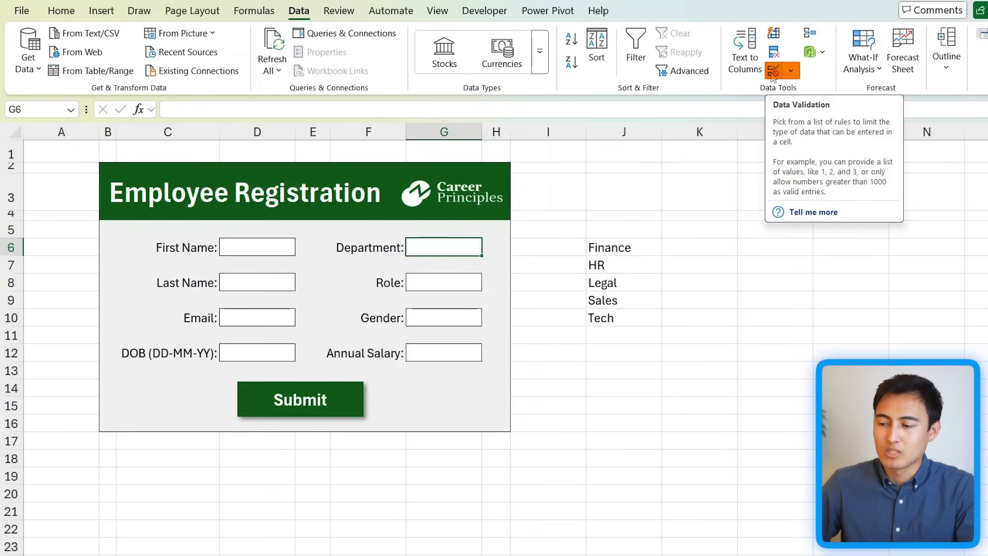
{"action": "left_click", "coordinate": [776, 70]}
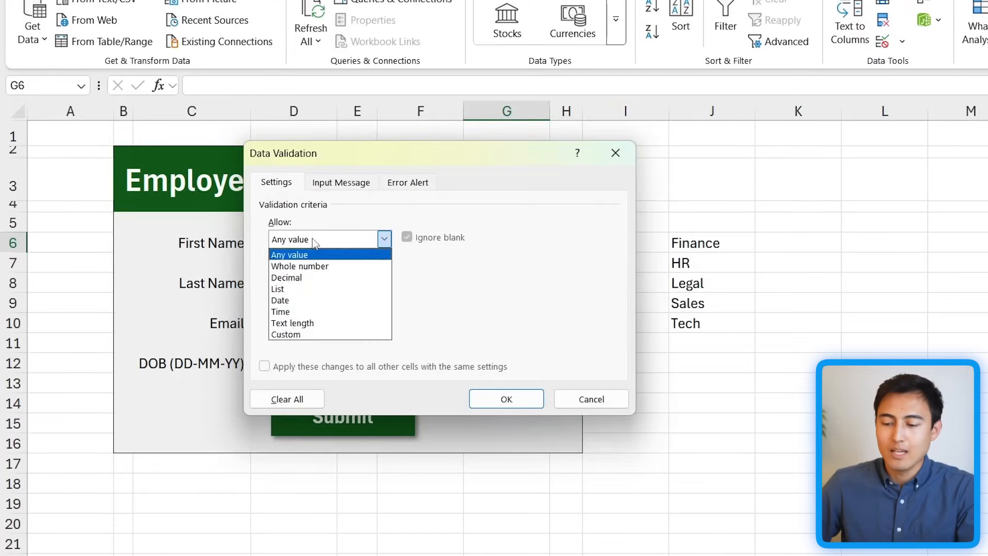
{"action": "left_click", "coordinate": [277, 288]}
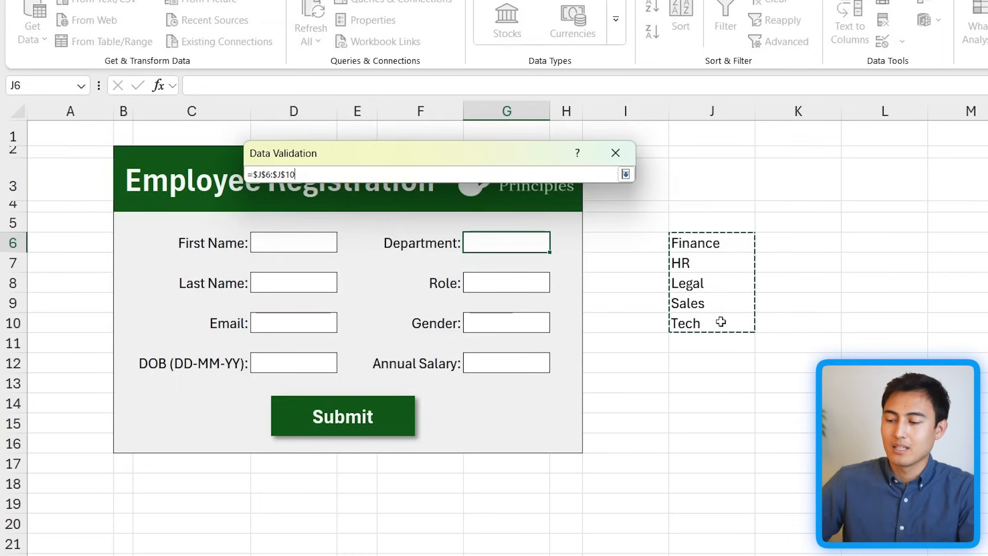
{"action": "left_click", "coordinate": [615, 152]}
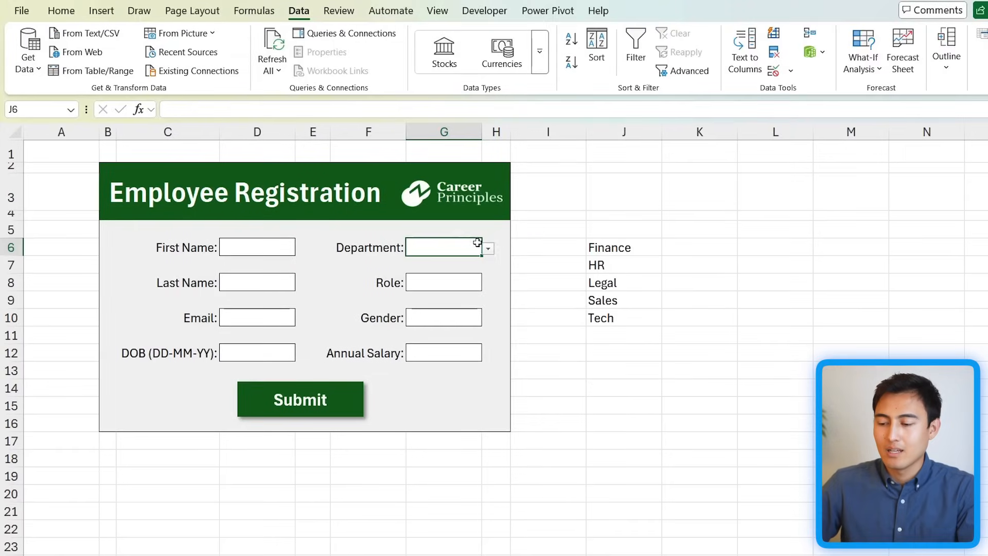
Step: Pick HR then Legal from the dropdown, then try committing Legal Team and get rejected
{"action": "left_click", "coordinate": [486, 248]}
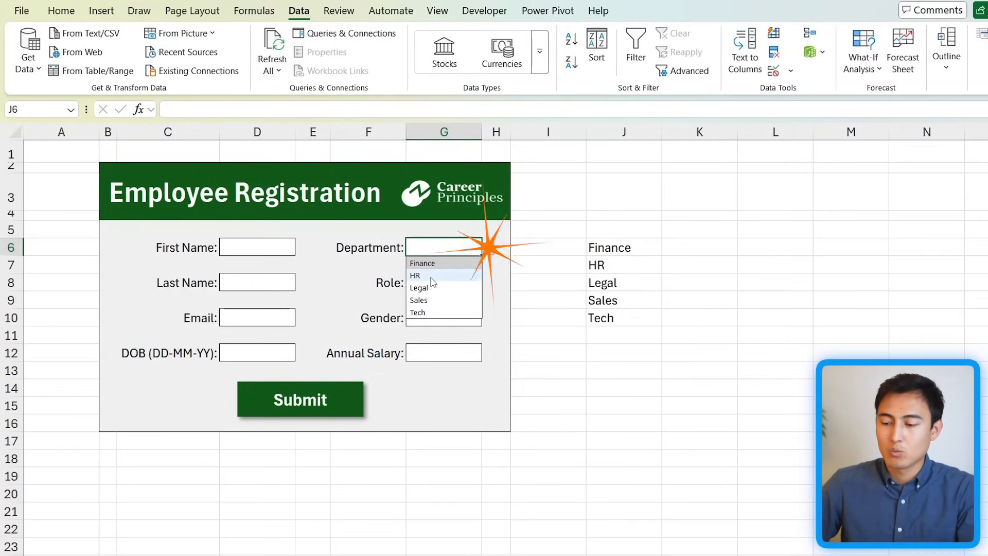
{"action": "left_click", "coordinate": [415, 276]}
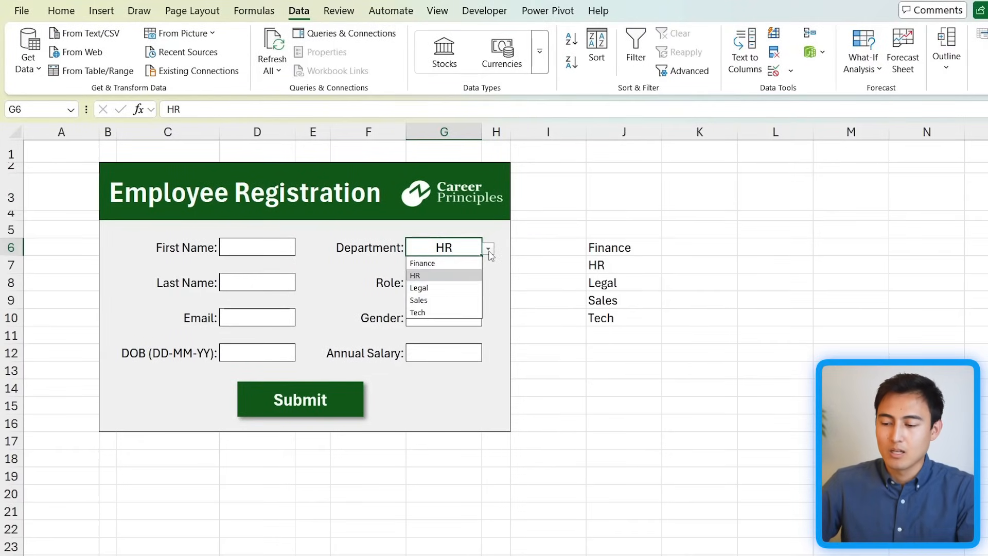
{"action": "left_click", "coordinate": [417, 288]}
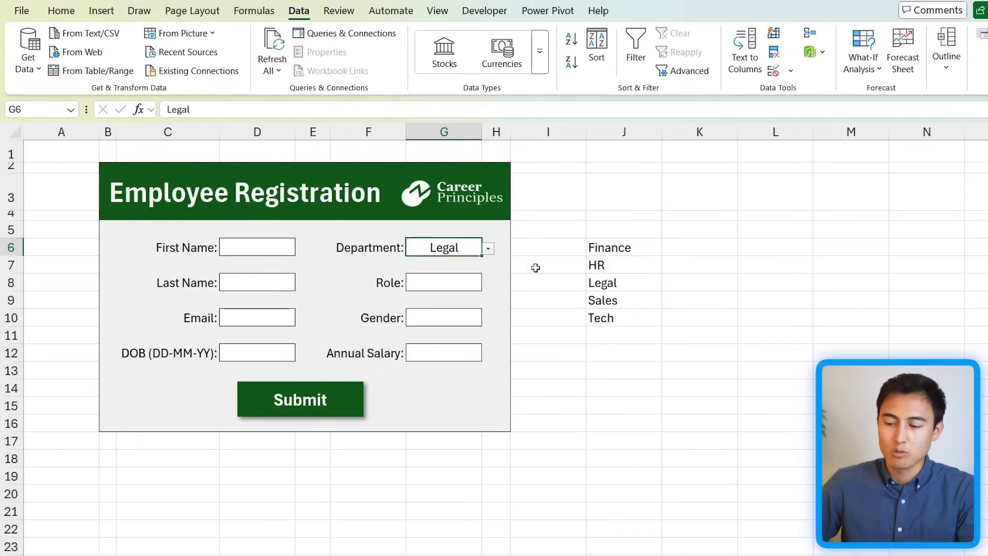
{"action": "mouse_move", "coordinate": [462, 216]}
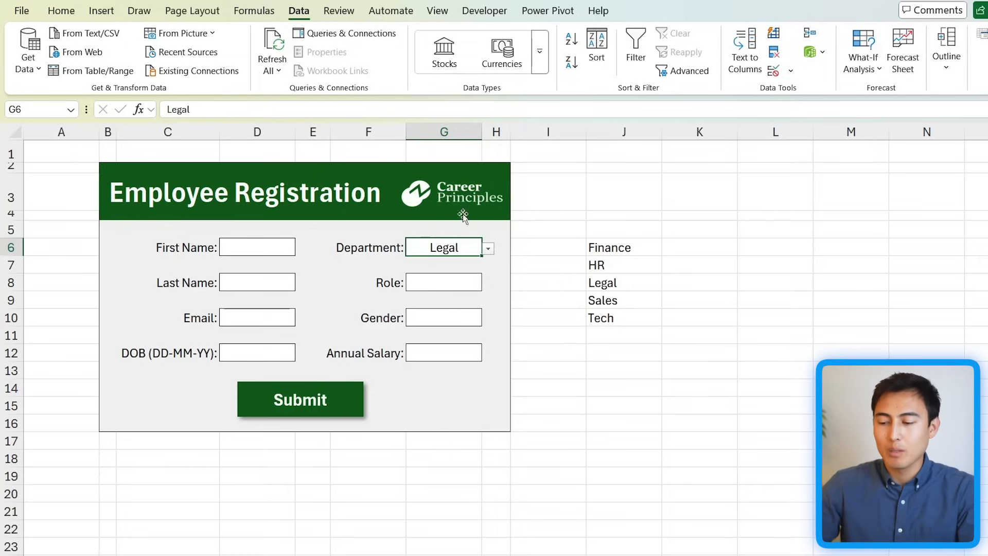
{"action": "mouse_move", "coordinate": [448, 274]}
{"action": "type", "text": " Te"}
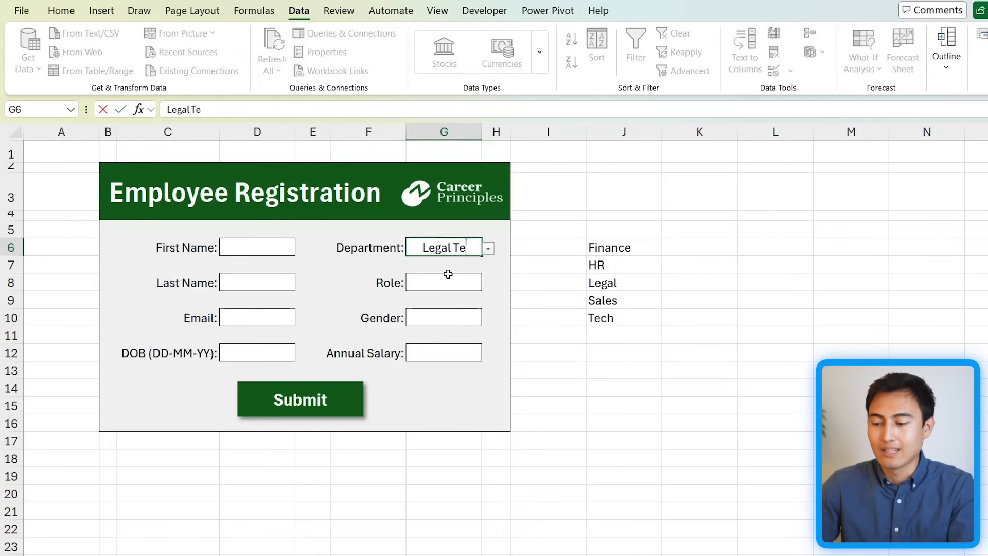
{"action": "key", "text": "Enter"}
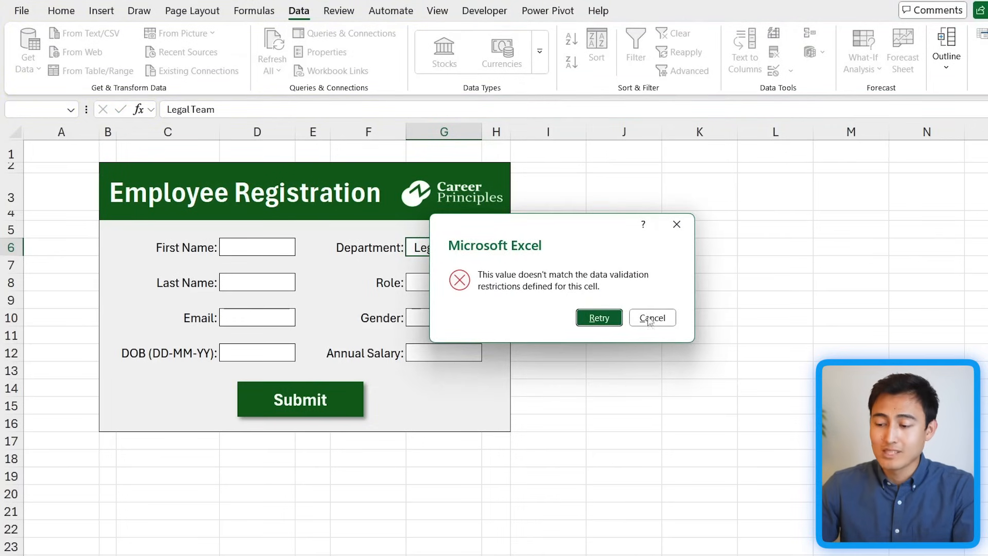
{"action": "mouse_move", "coordinate": [677, 225]}
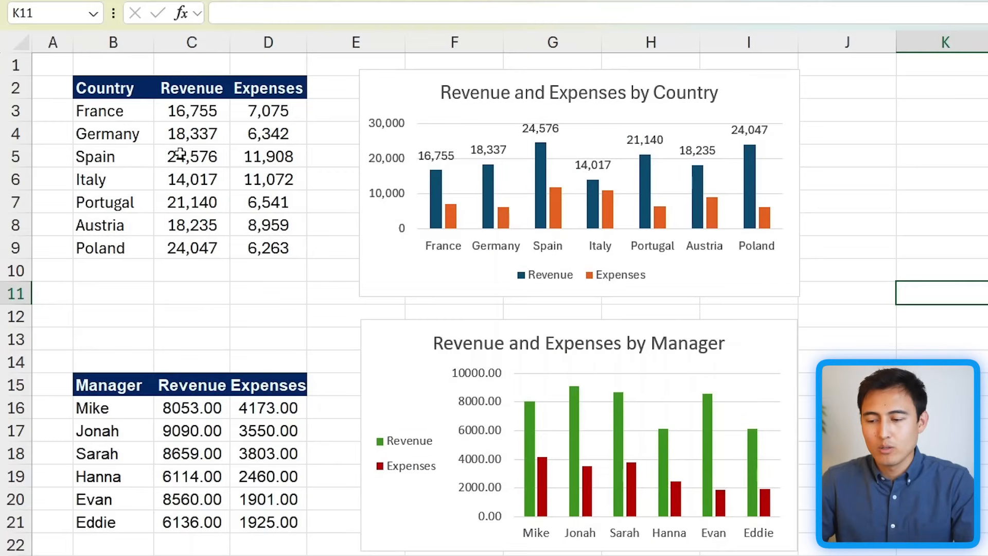
{"action": "mouse_move", "coordinate": [242, 123]}
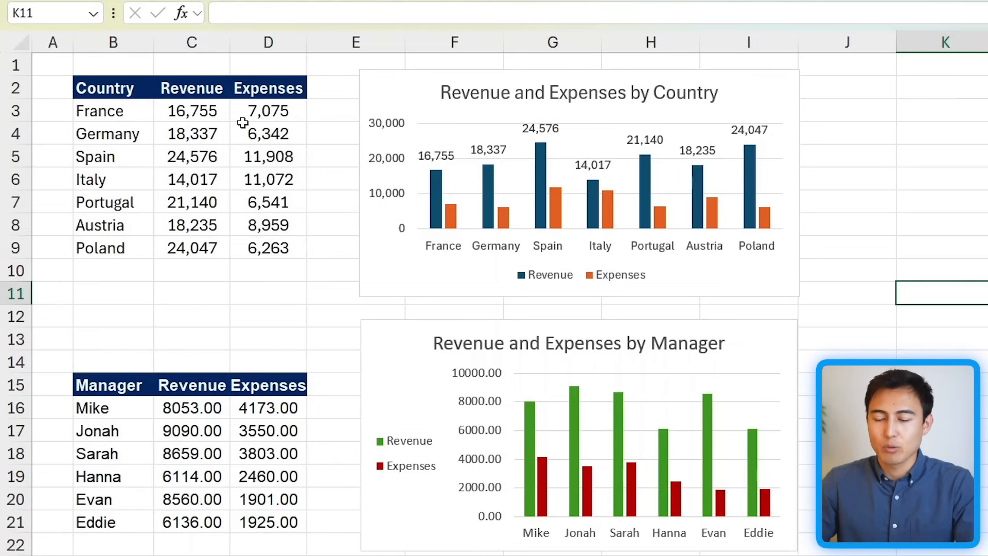
{"action": "left_click", "coordinate": [101, 407]}
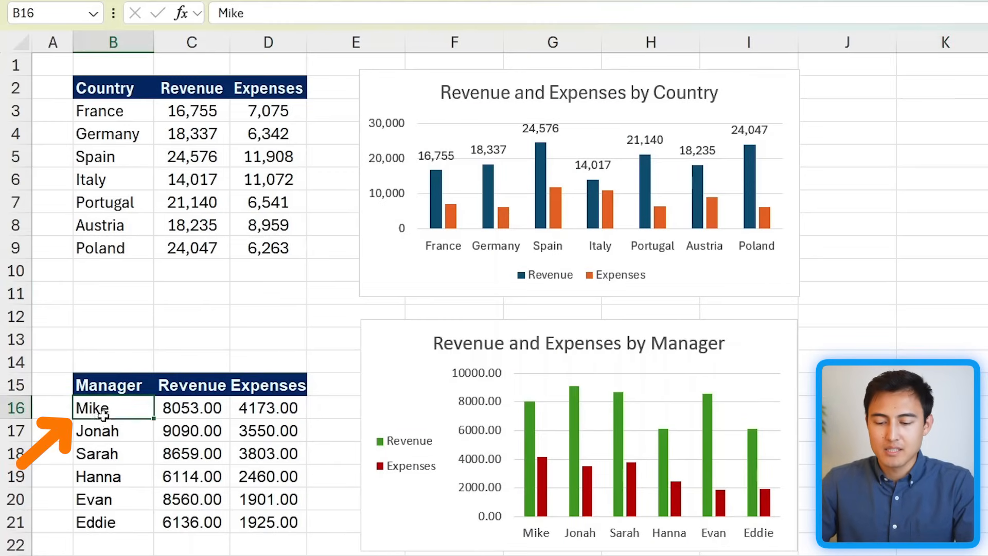
{"action": "left_click", "coordinate": [191, 407]}
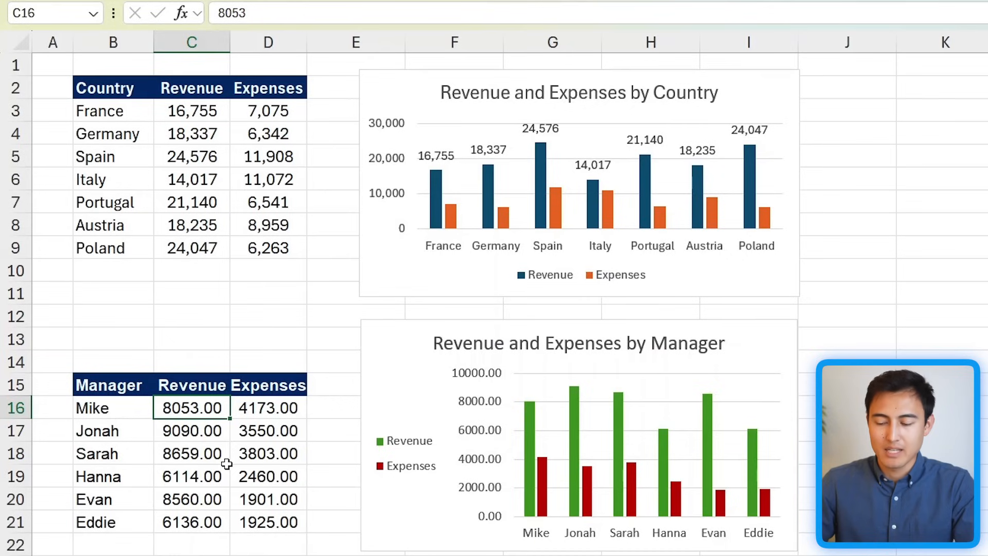
{"action": "mouse_move", "coordinate": [433, 163]}
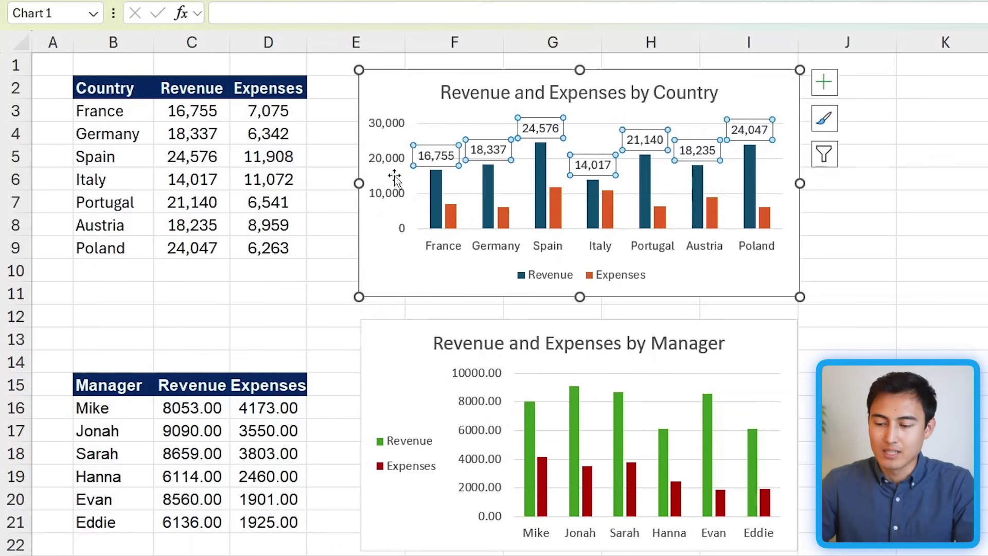
{"action": "mouse_move", "coordinate": [420, 404]}
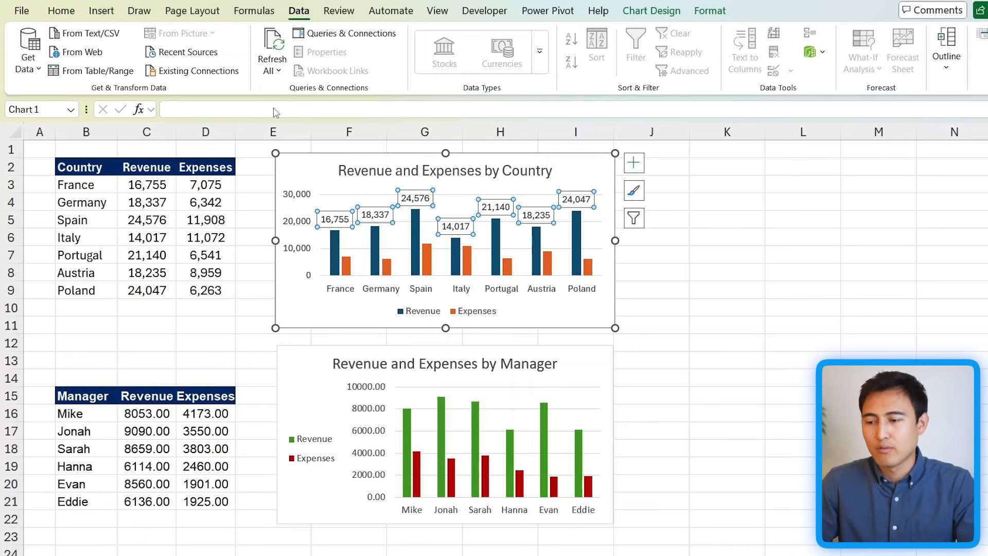
{"action": "left_click", "coordinate": [192, 11]}
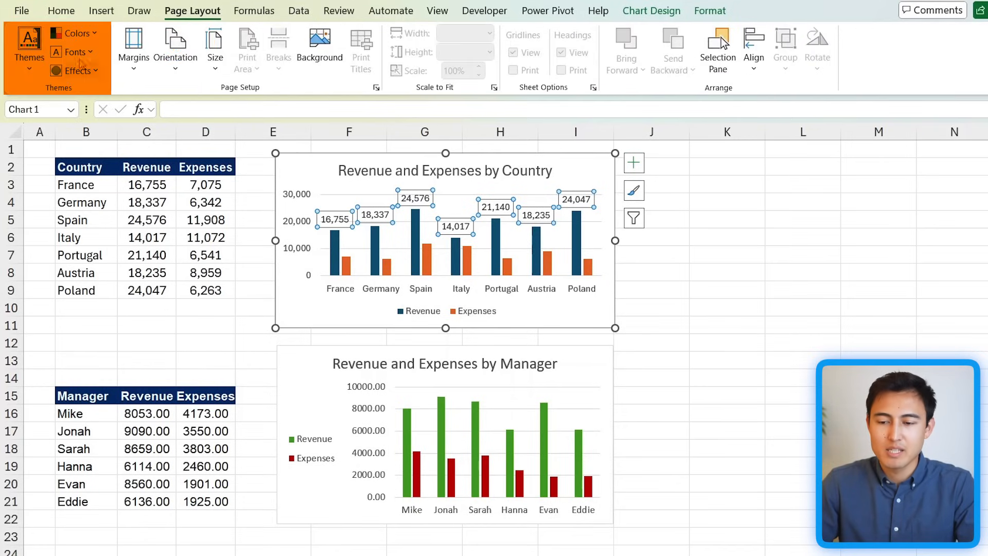
Step: Preview theme colour palettes, cancel Customize Colors, and browse the workbook Themes
{"action": "left_click", "coordinate": [75, 32]}
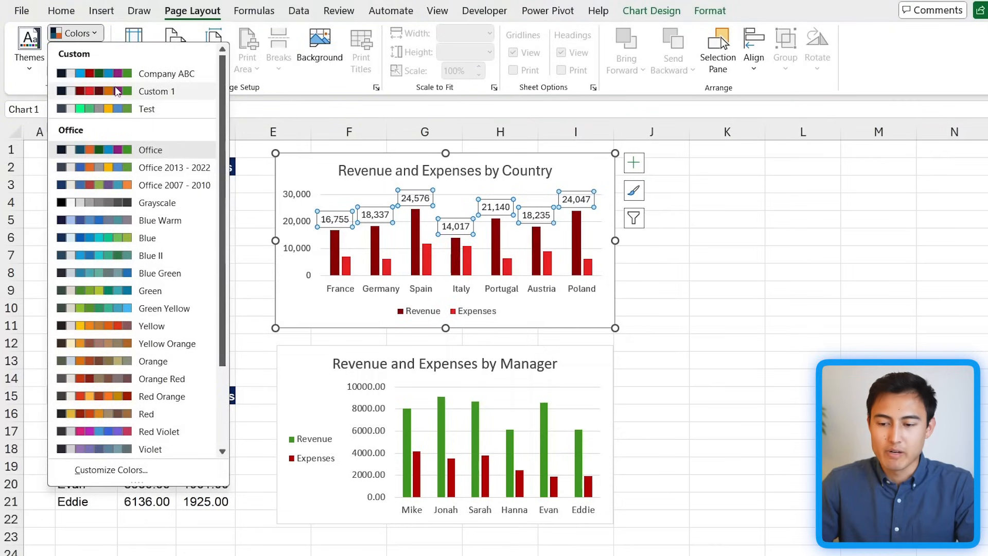
{"action": "left_click", "coordinate": [150, 255]}
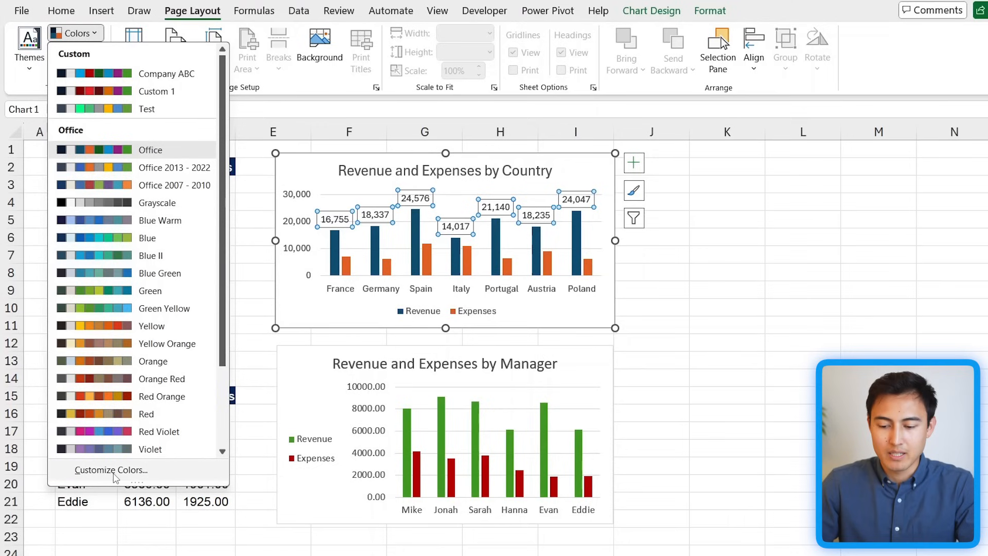
{"action": "left_click", "coordinate": [117, 469]}
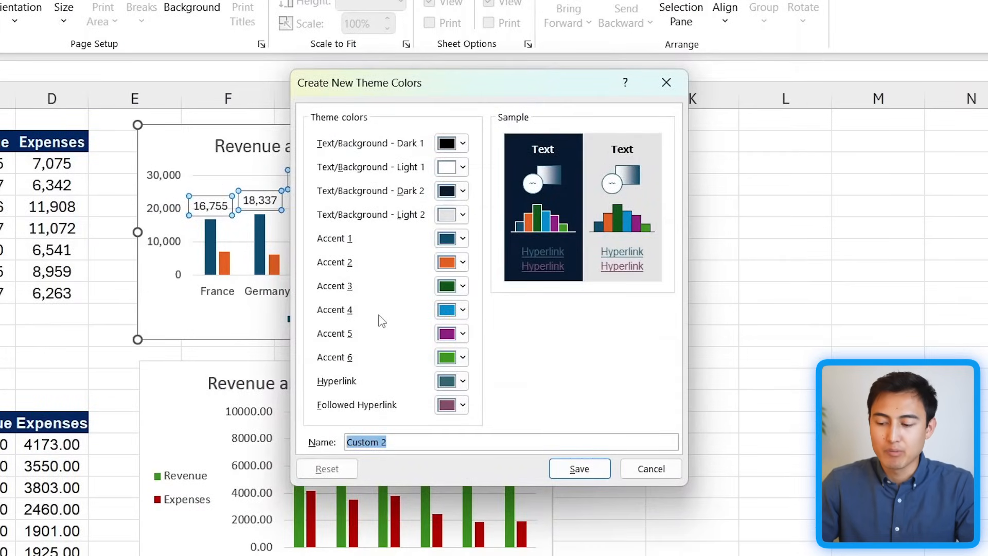
{"action": "left_click", "coordinate": [651, 469]}
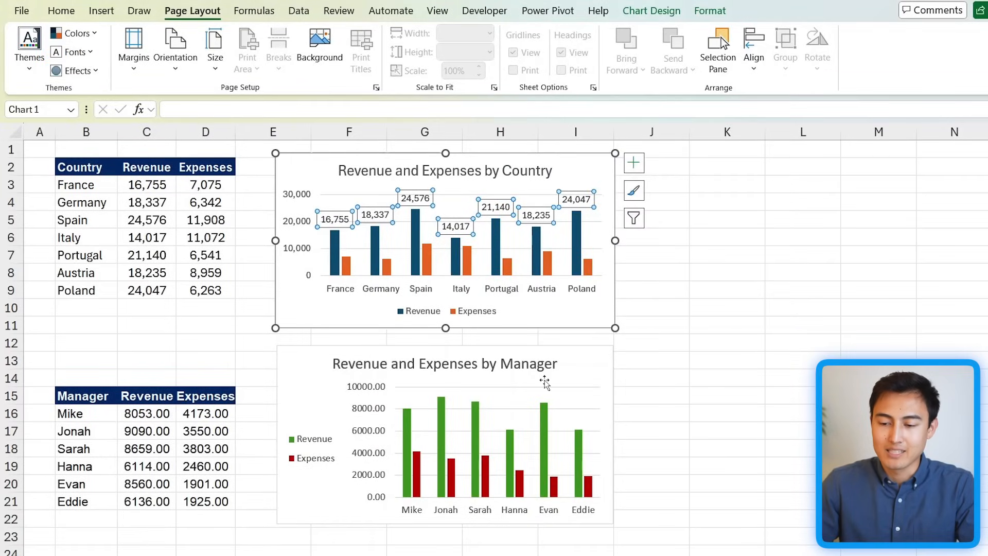
{"action": "mouse_move", "coordinate": [29, 52]}
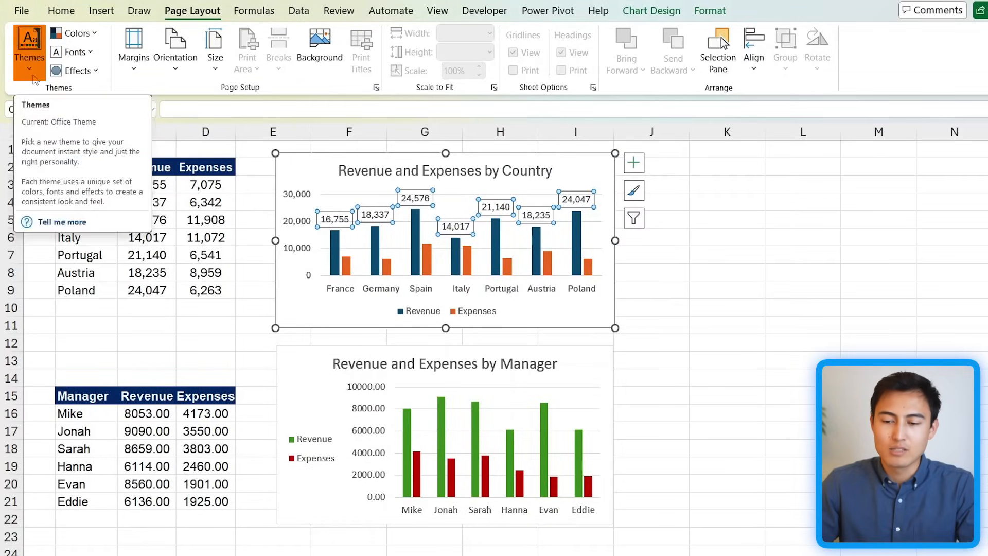
{"action": "left_click", "coordinate": [29, 48]}
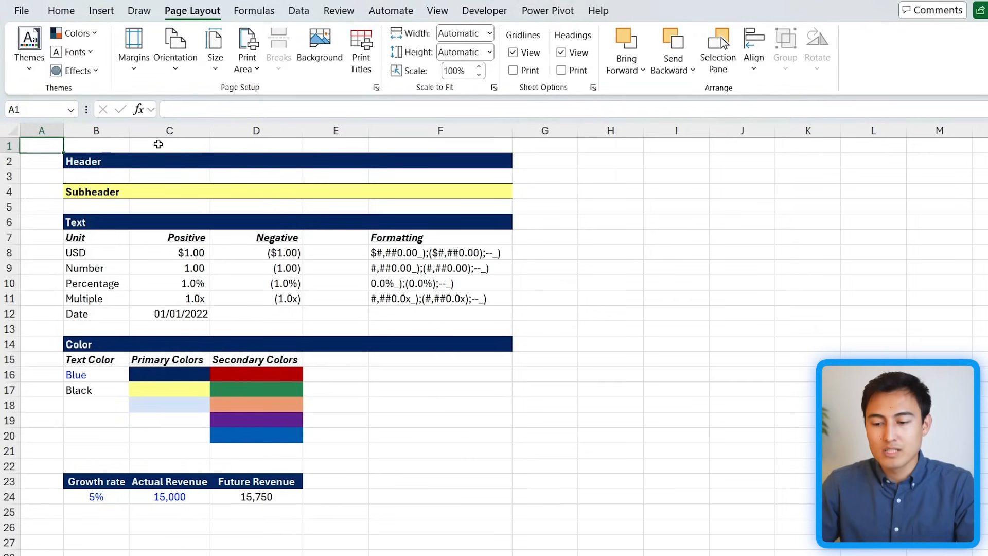
Step: Review the guide's Header and Subheader banners, number format codes and green swatch
{"action": "left_click", "coordinate": [88, 161]}
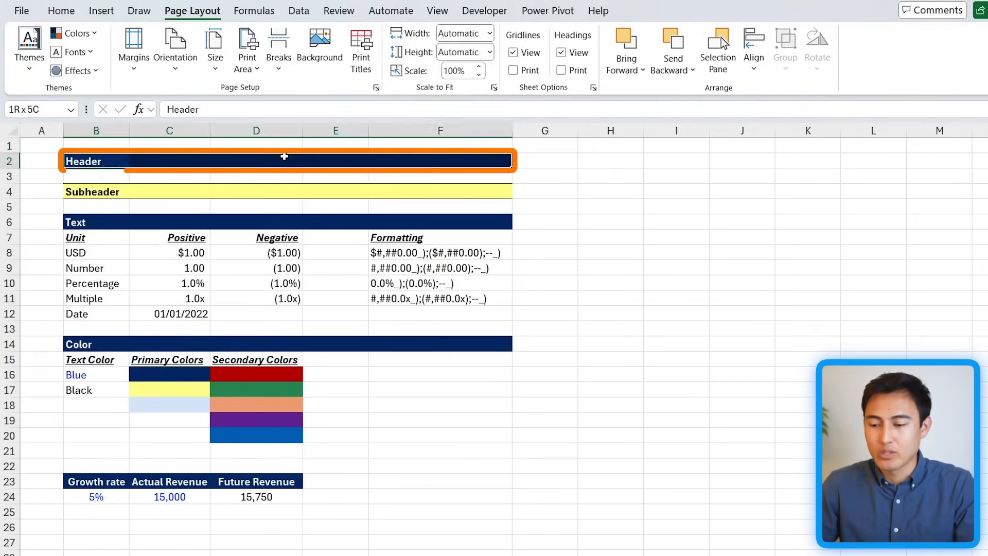
{"action": "left_click", "coordinate": [92, 192]}
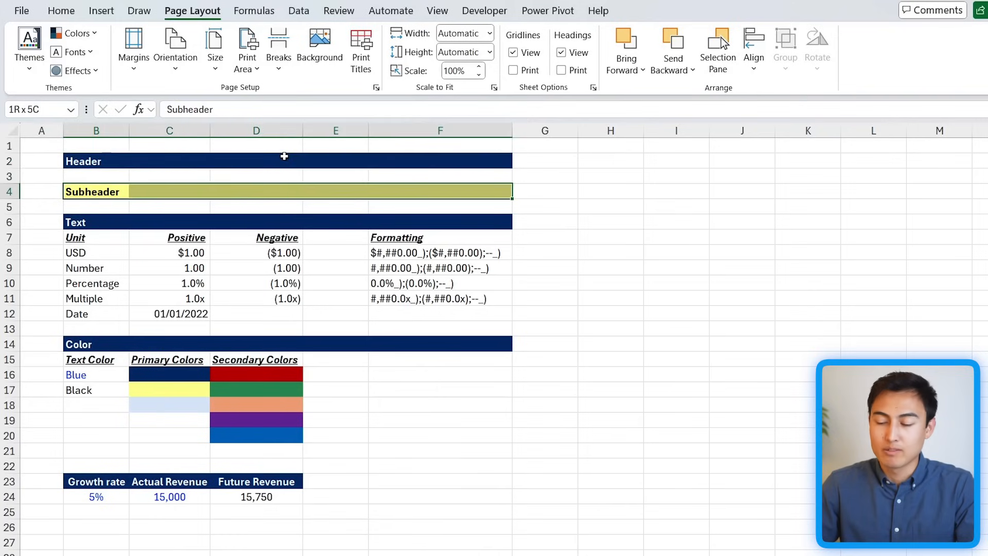
{"action": "left_click", "coordinate": [95, 205]}
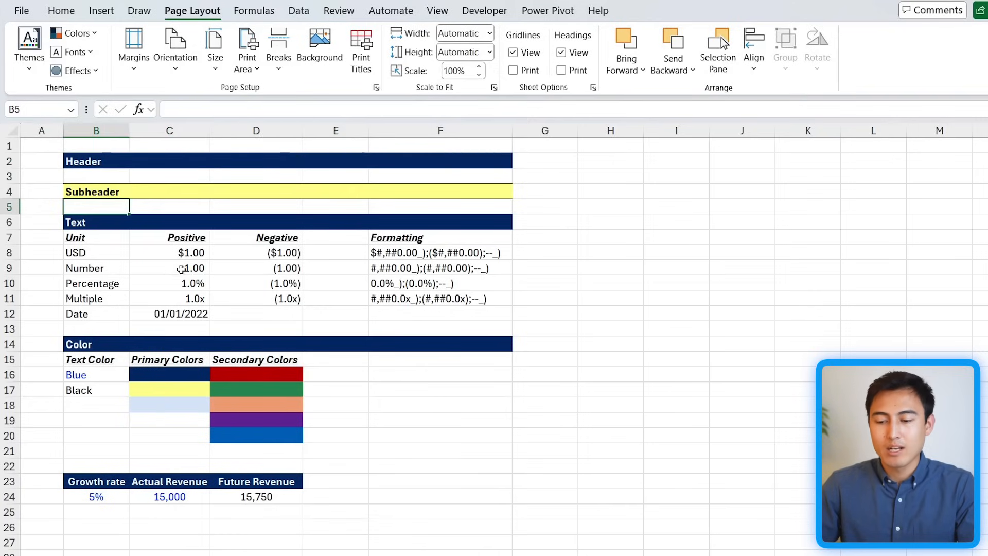
{"action": "left_click_drag", "start_coordinate": [170, 253], "coordinate": [301, 298]}
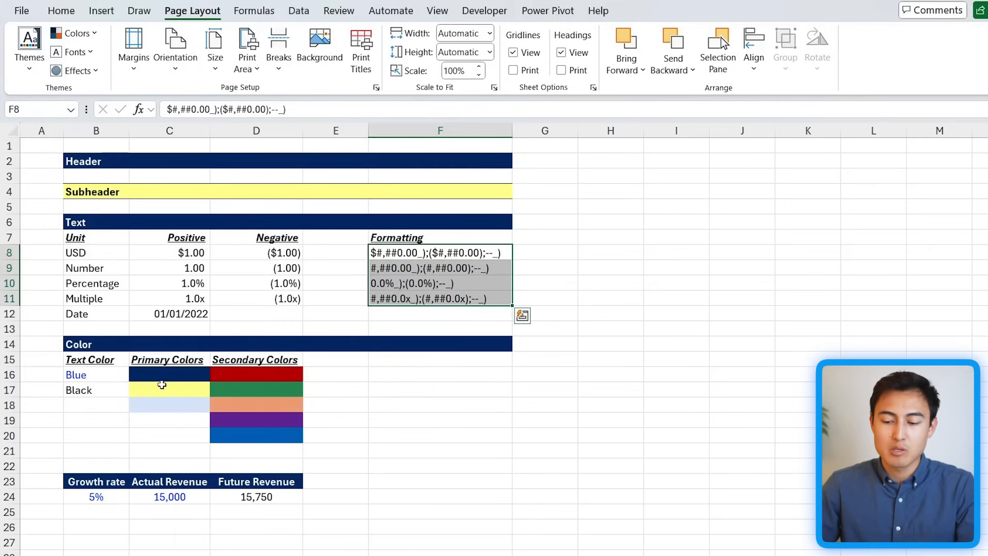
{"action": "left_click", "coordinate": [255, 389]}
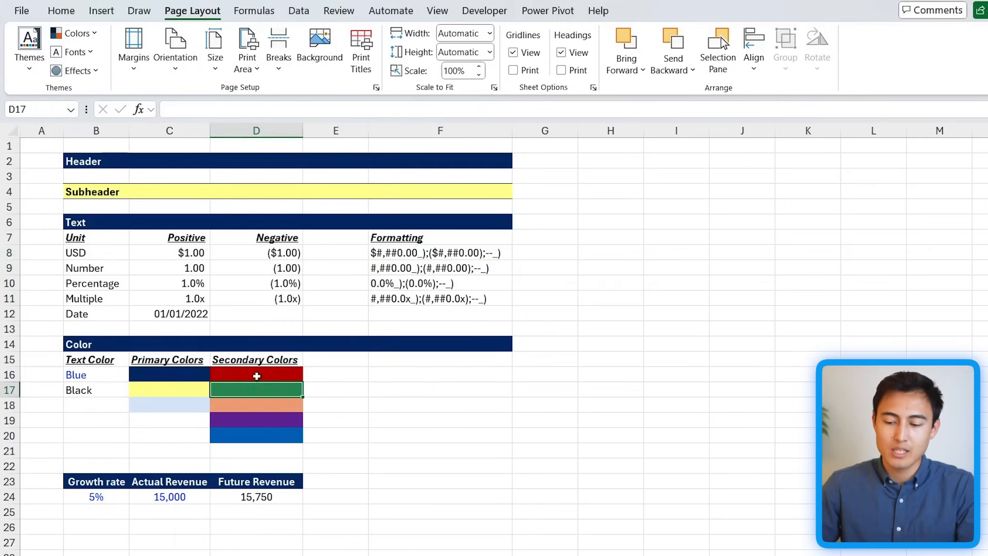
{"action": "mouse_move", "coordinate": [101, 394]}
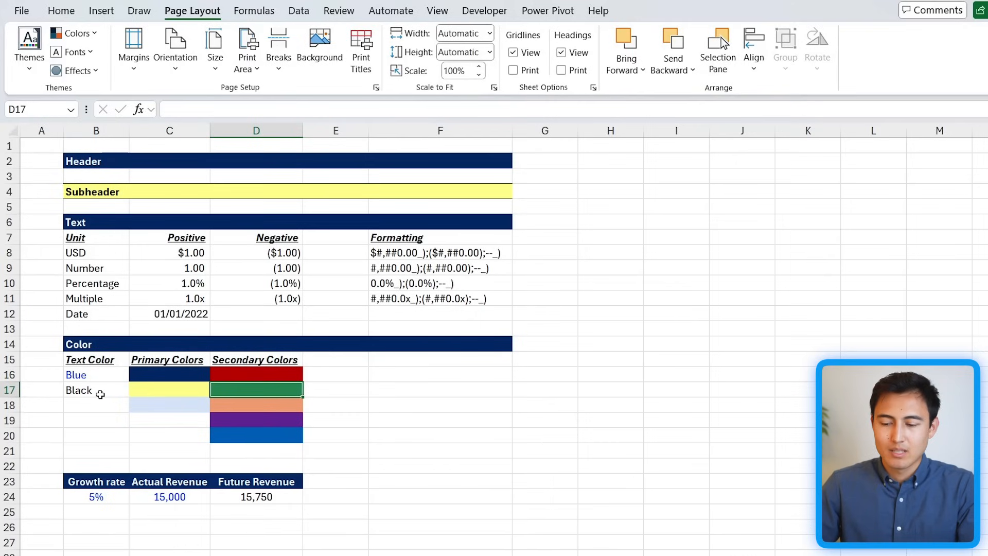
Step: Enter 100 in H7 and Paste Special only the 1.0x Multiple format from C11 onto it
{"action": "left_click", "coordinate": [610, 237]}
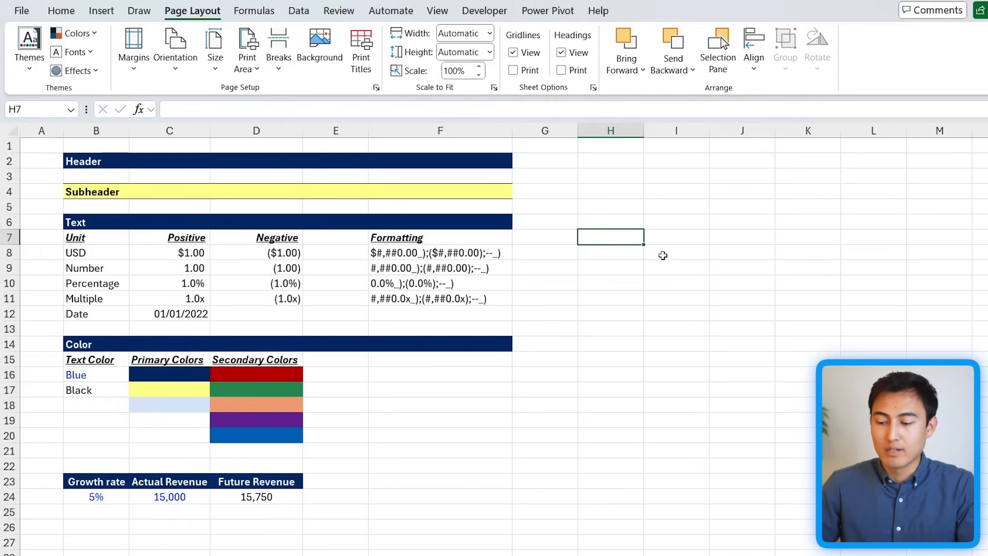
{"action": "type", "text": "100"}
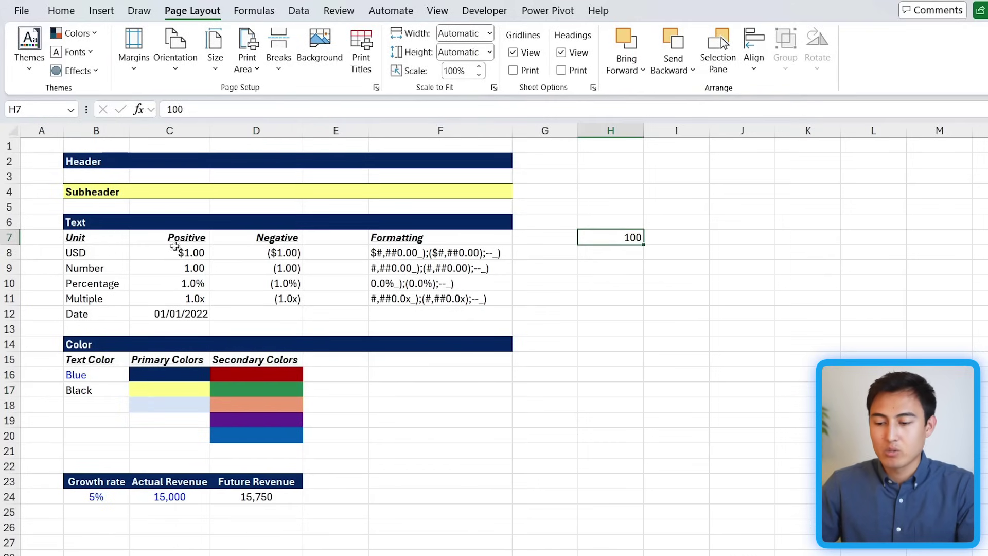
{"action": "left_click", "coordinate": [169, 298]}
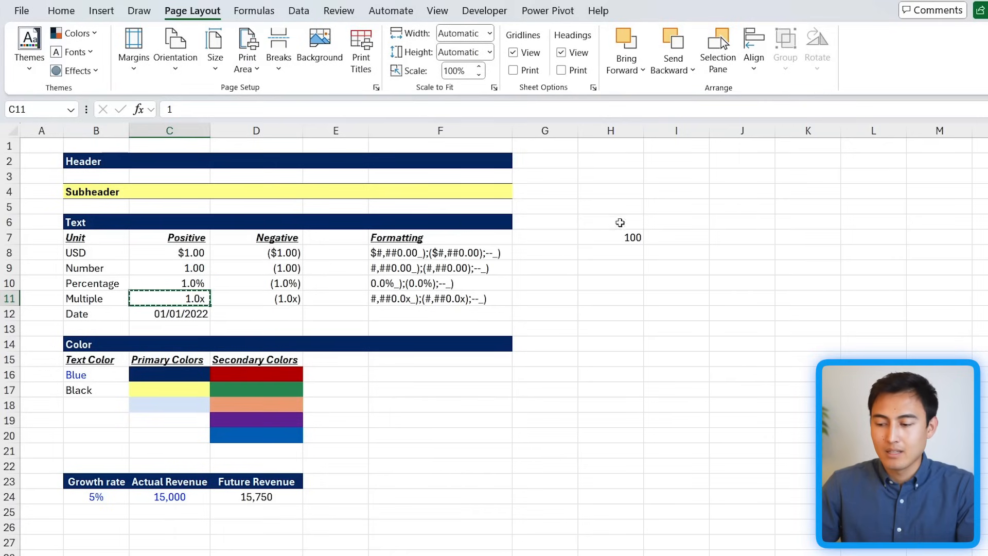
{"action": "left_click", "coordinate": [610, 236]}
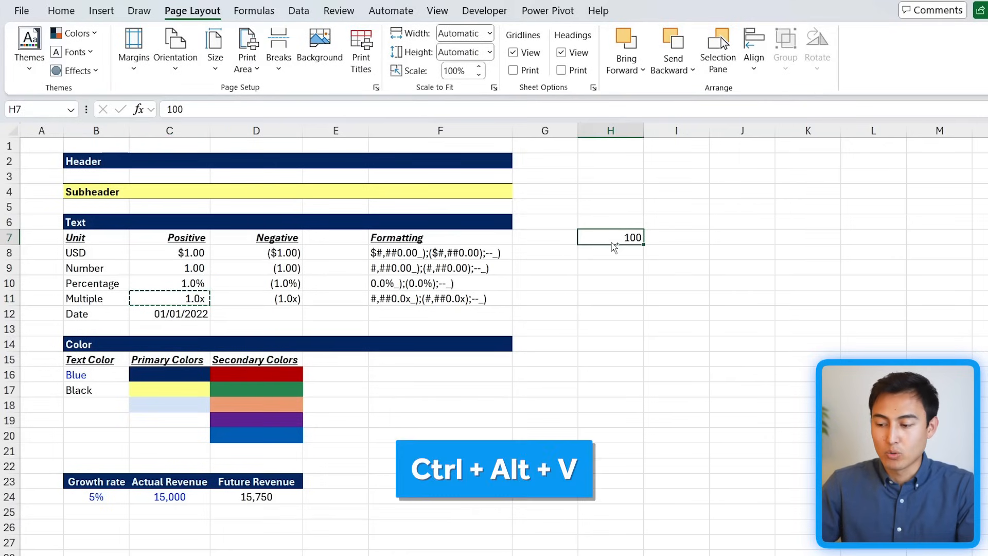
{"action": "key", "text": "Ctrl+Alt+V"}
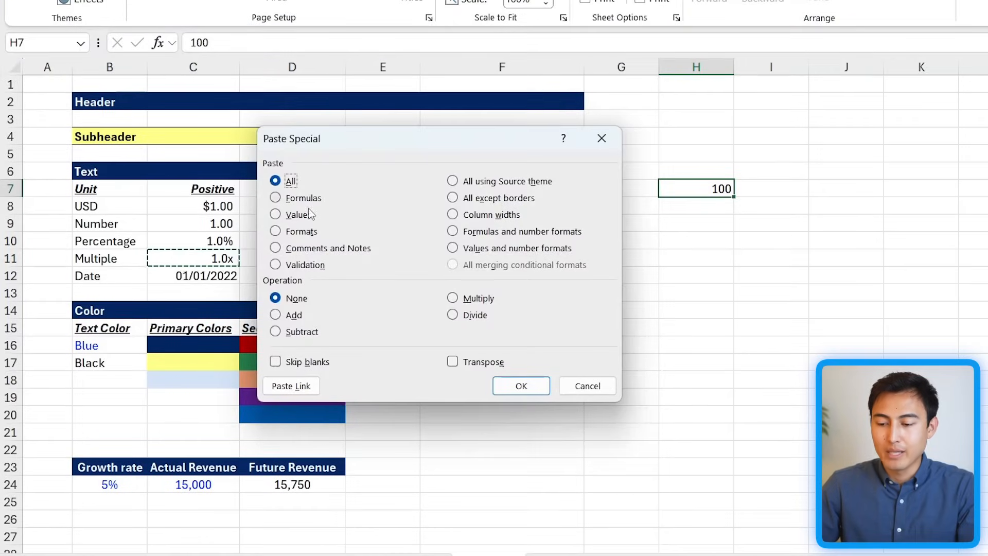
{"action": "left_click", "coordinate": [521, 385]}
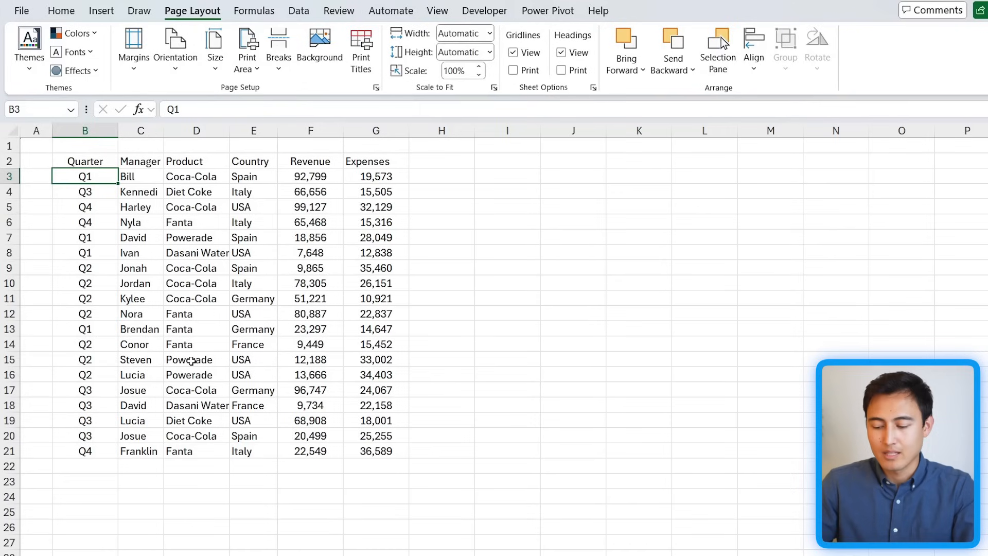
Step: Convert the sales data to a table (Ctrl+T) with headers and apply the dark blue banded style
{"action": "key", "text": "Ctrl+t"}
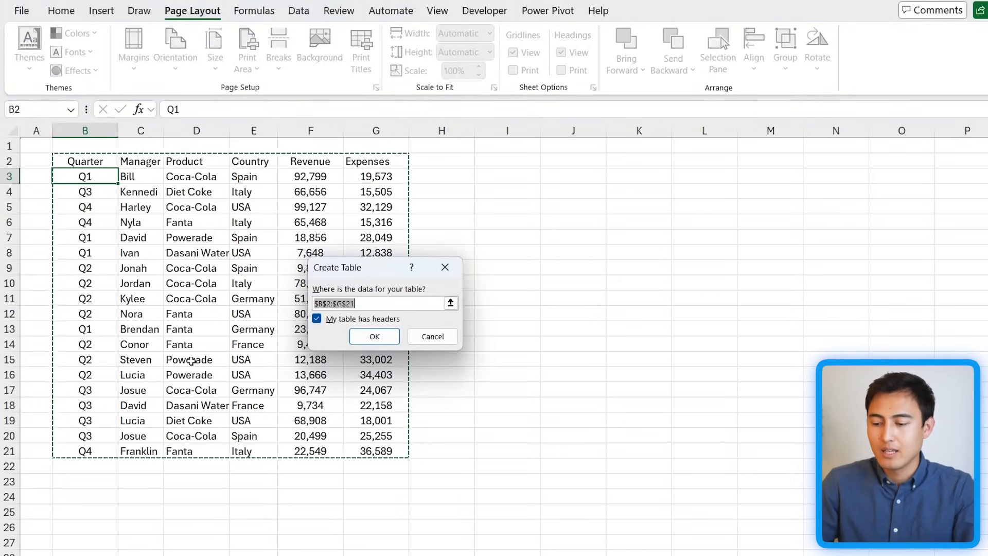
{"action": "left_click", "coordinate": [375, 335]}
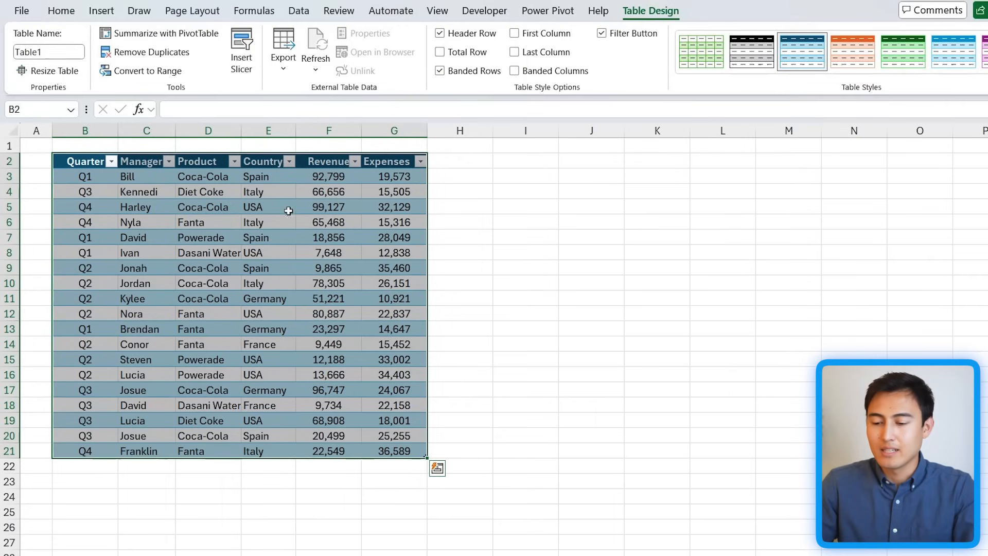
{"action": "mouse_move", "coordinate": [229, 349]}
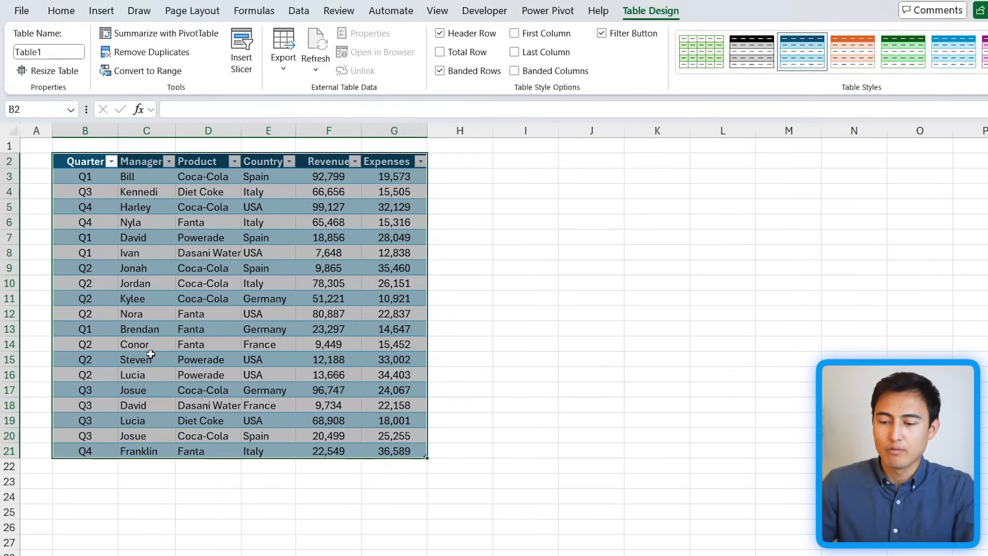
{"action": "left_click", "coordinate": [80, 161]}
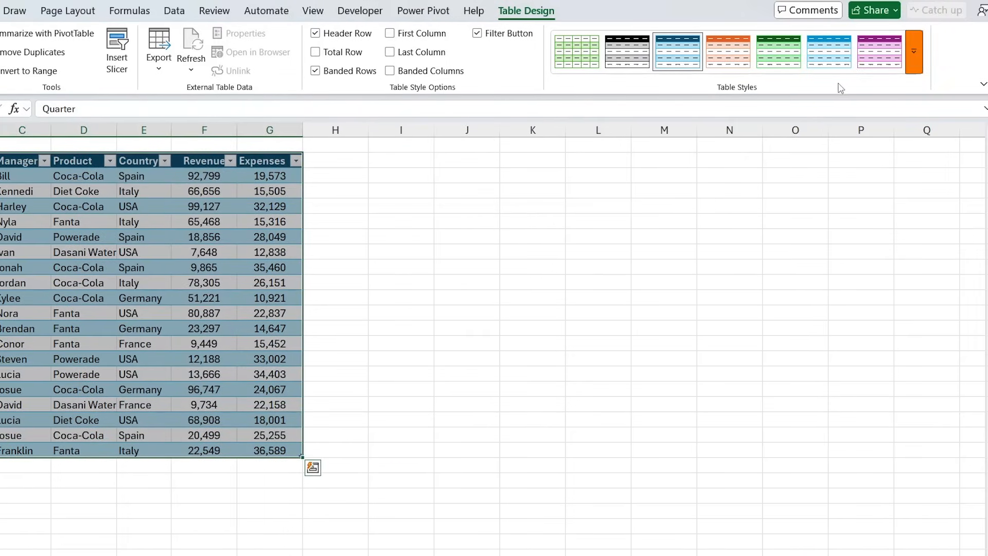
{"action": "left_click", "coordinate": [916, 51]}
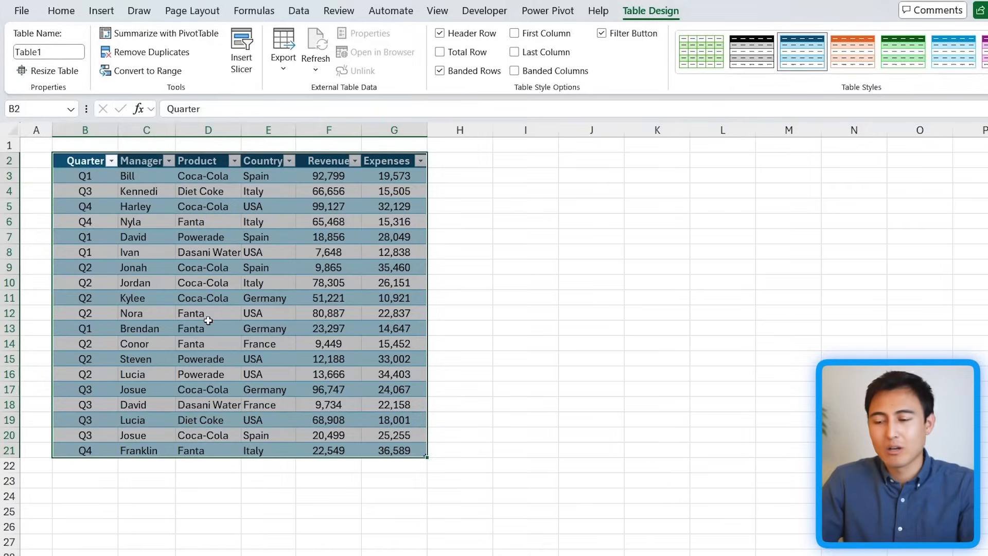
{"action": "mouse_move", "coordinate": [337, 180]}
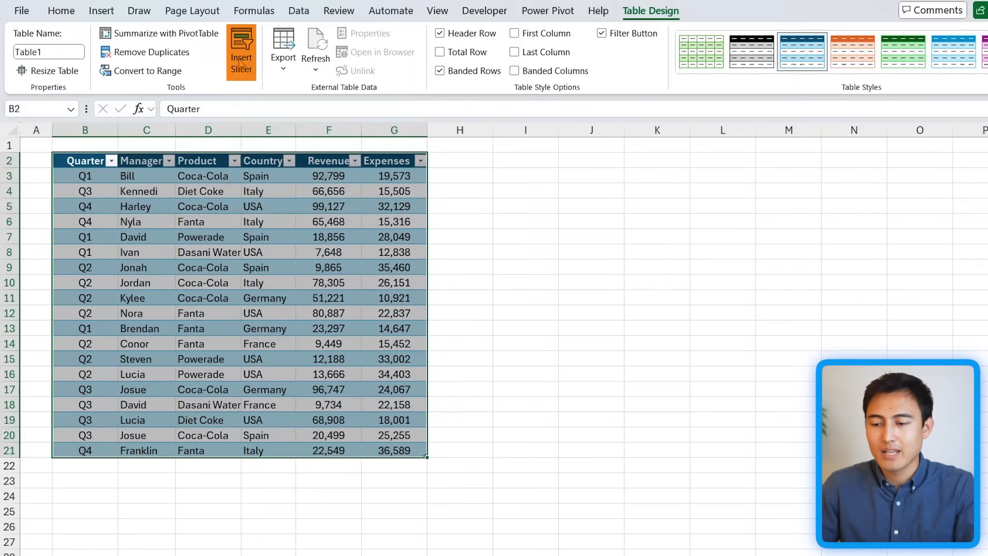
Step: Insert a Quarter slicer for the table and filter to Q1
{"action": "left_click", "coordinate": [242, 48]}
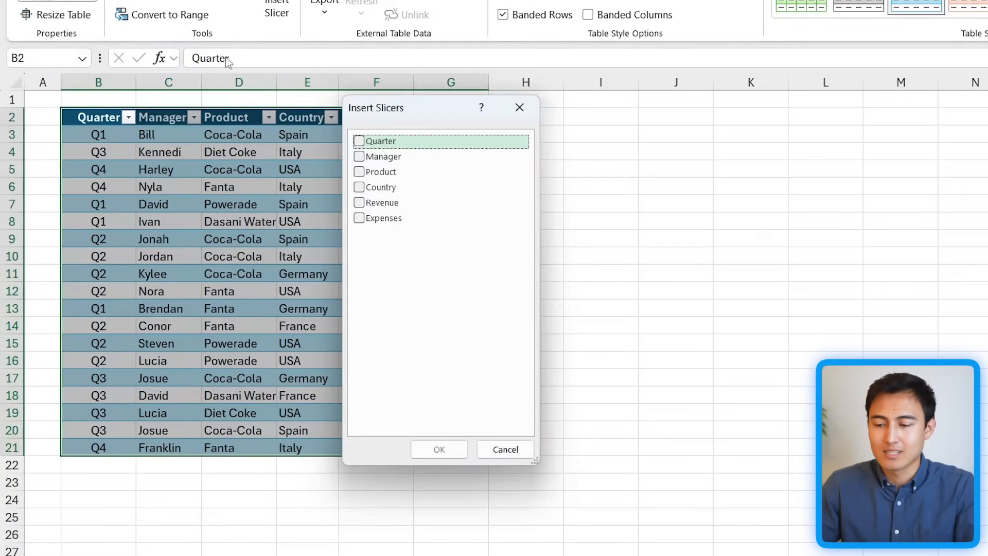
{"action": "left_click", "coordinate": [358, 140]}
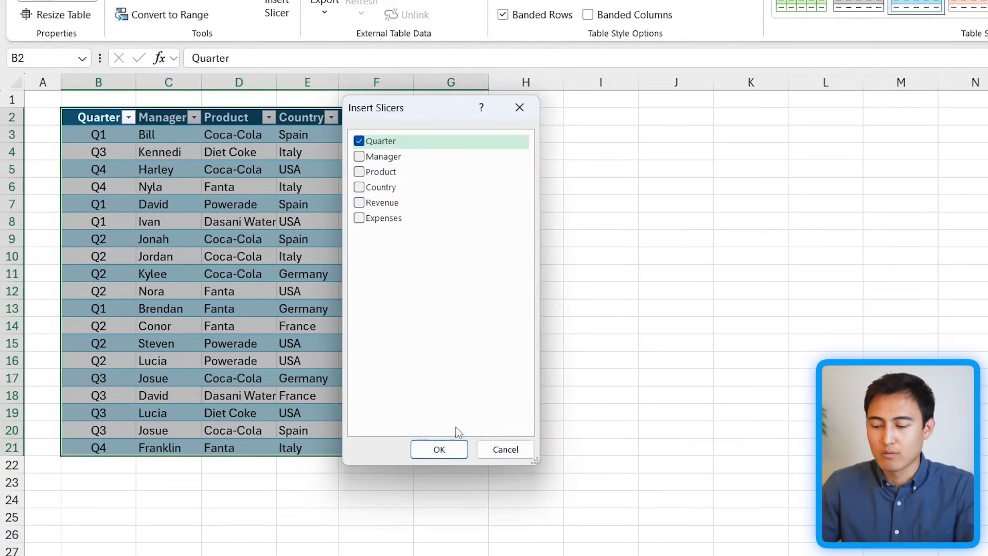
{"action": "left_click", "coordinate": [438, 448]}
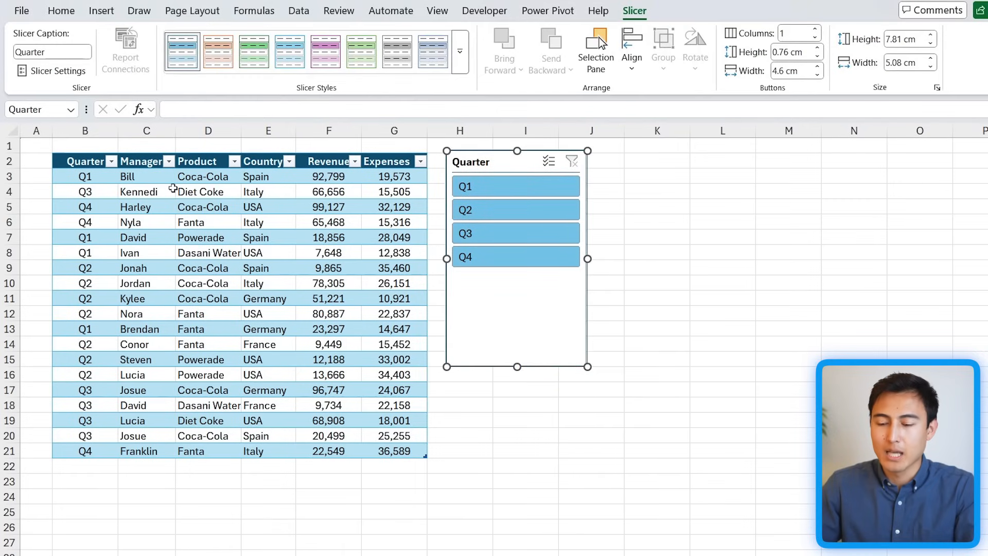
{"action": "left_click", "coordinate": [109, 162]}
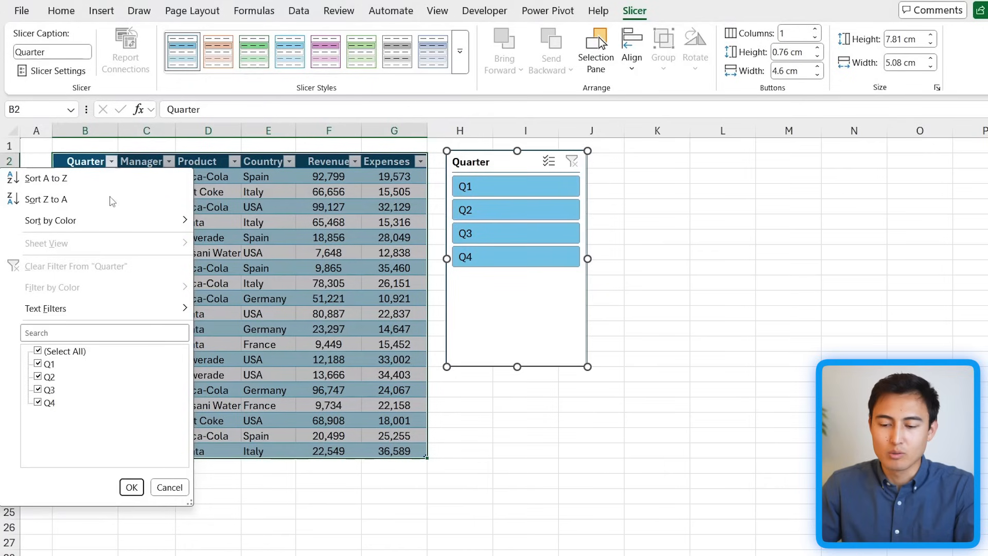
{"action": "mouse_move", "coordinate": [111, 163]}
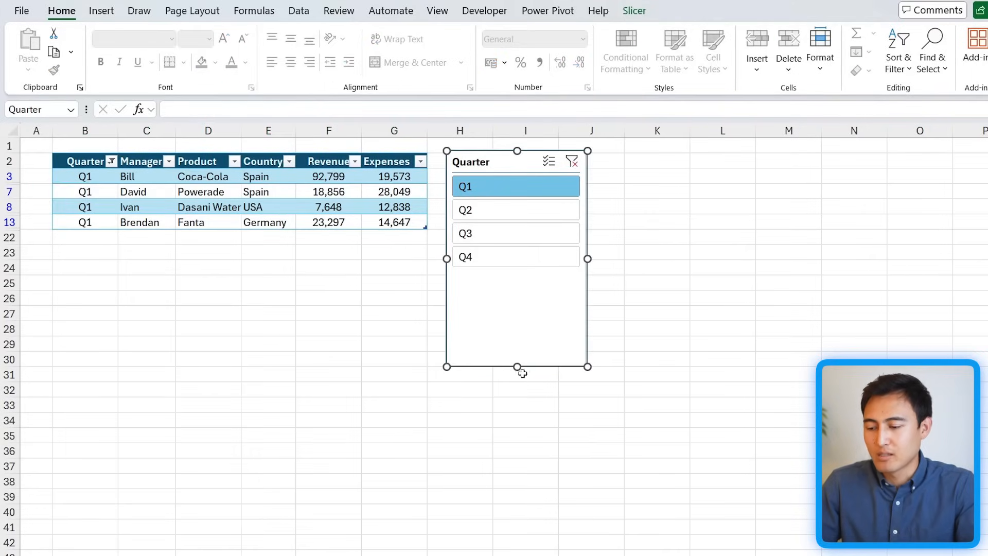
Step: Shrink the slicer to fit its buttons and lay them out in 2 columns
{"action": "left_click_drag", "start_coordinate": [517, 366], "coordinate": [517, 277]}
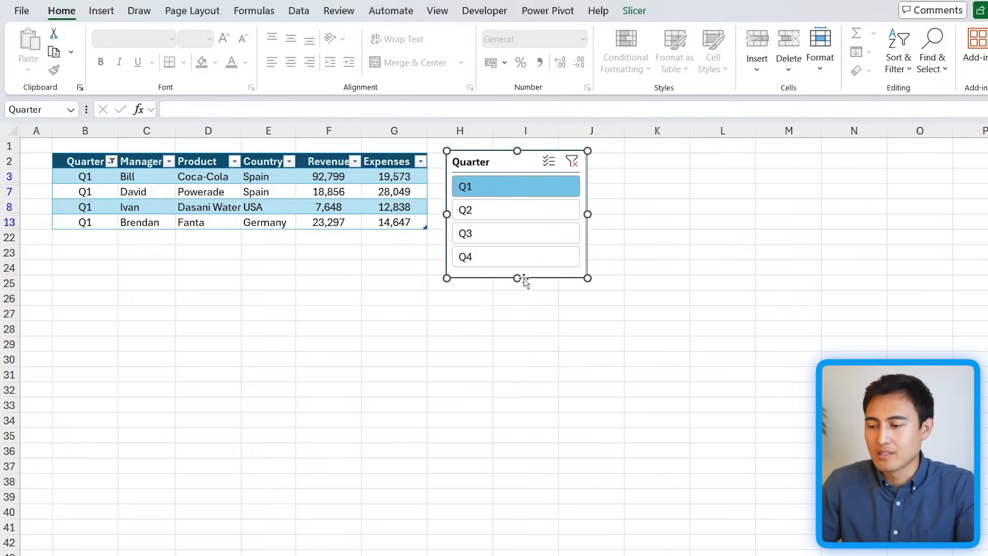
{"action": "left_click", "coordinate": [634, 10]}
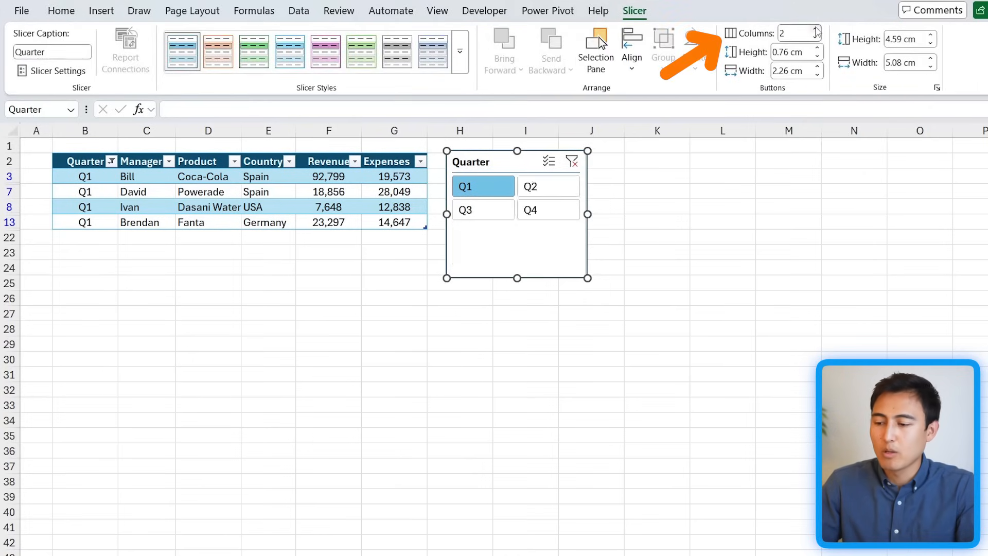
{"action": "left_click", "coordinate": [813, 29]}
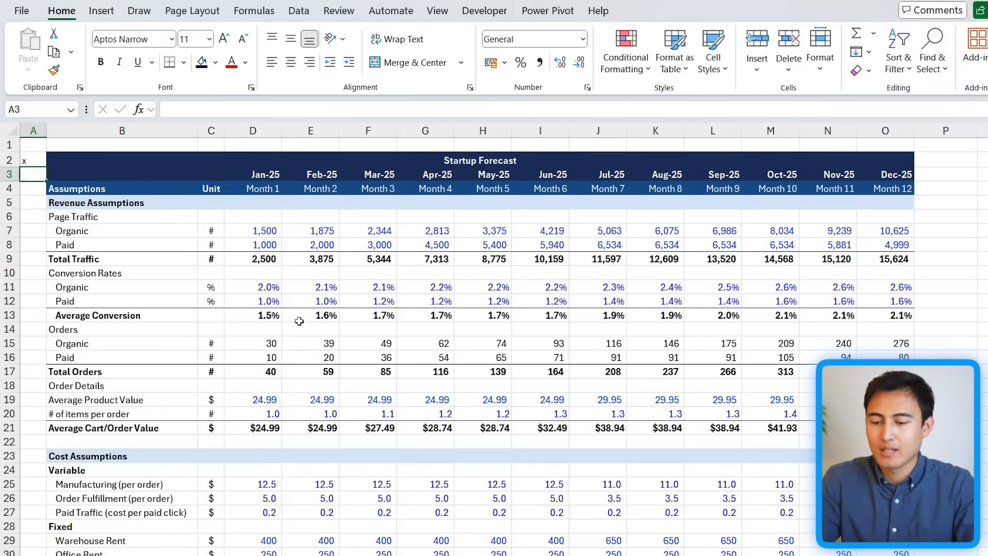
Step: Inspect the May, June and July revenue formulas in H37, I37 and J37
{"action": "scroll", "scroll_direction": "down", "scroll_amount": 3}
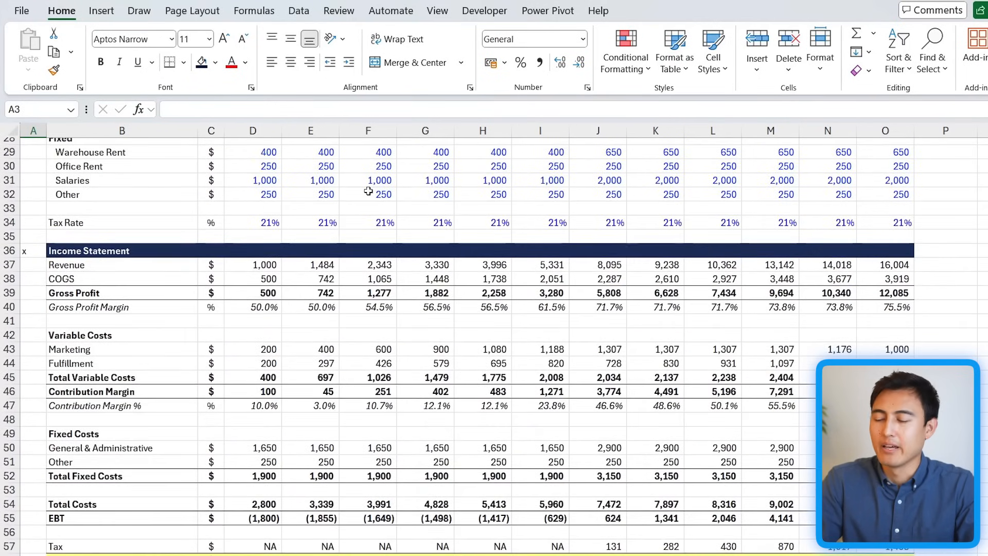
{"action": "left_click", "coordinate": [484, 264]}
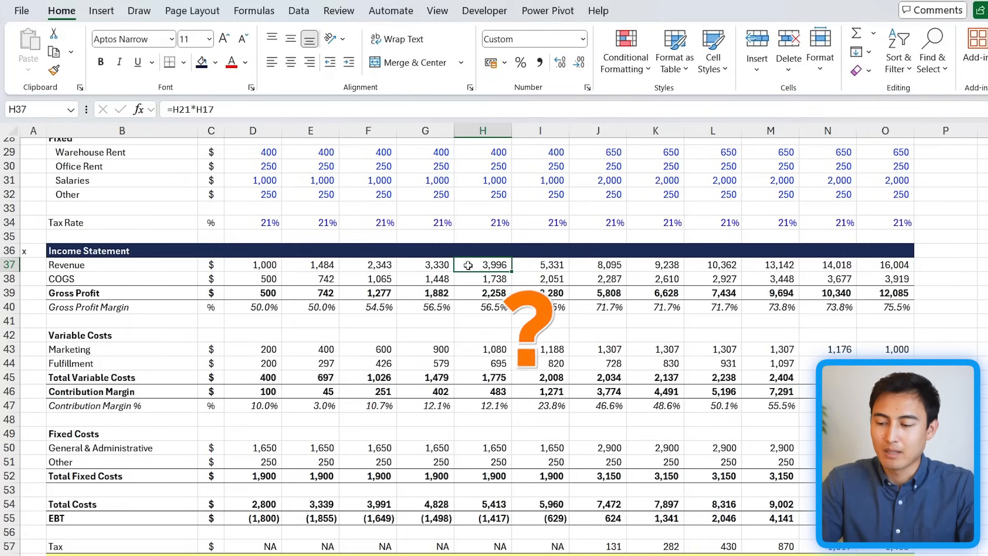
{"action": "left_click", "coordinate": [540, 265]}
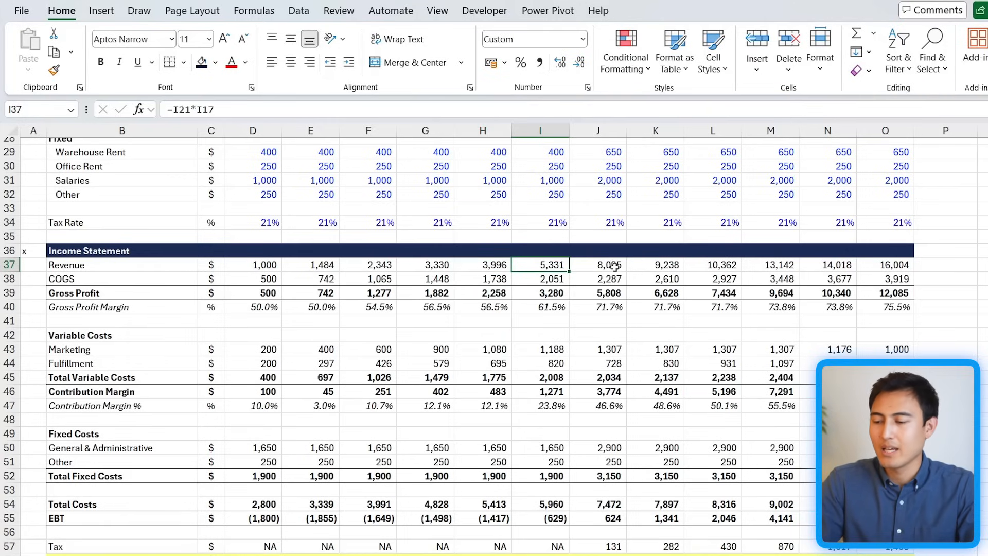
{"action": "left_click", "coordinate": [604, 264]}
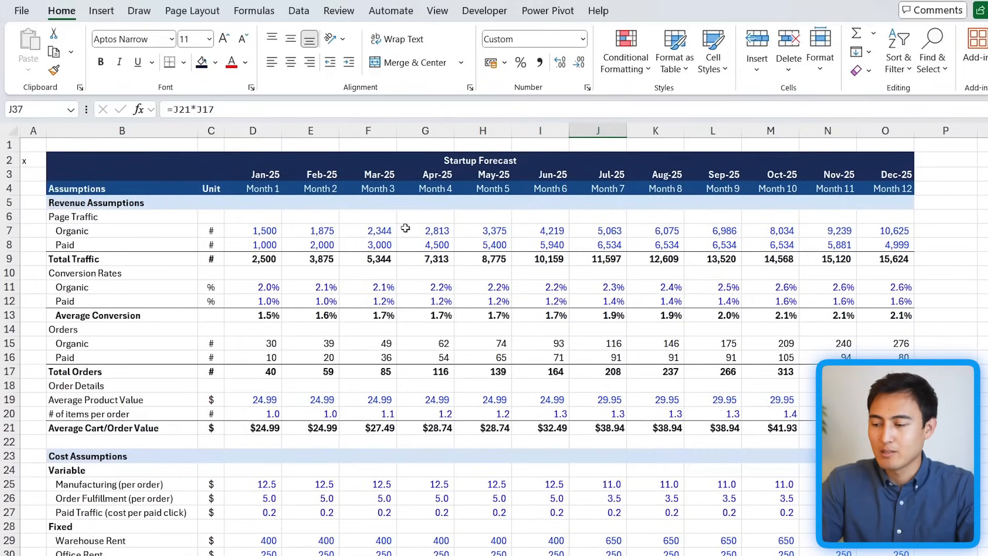
{"action": "mouse_move", "coordinate": [248, 210]}
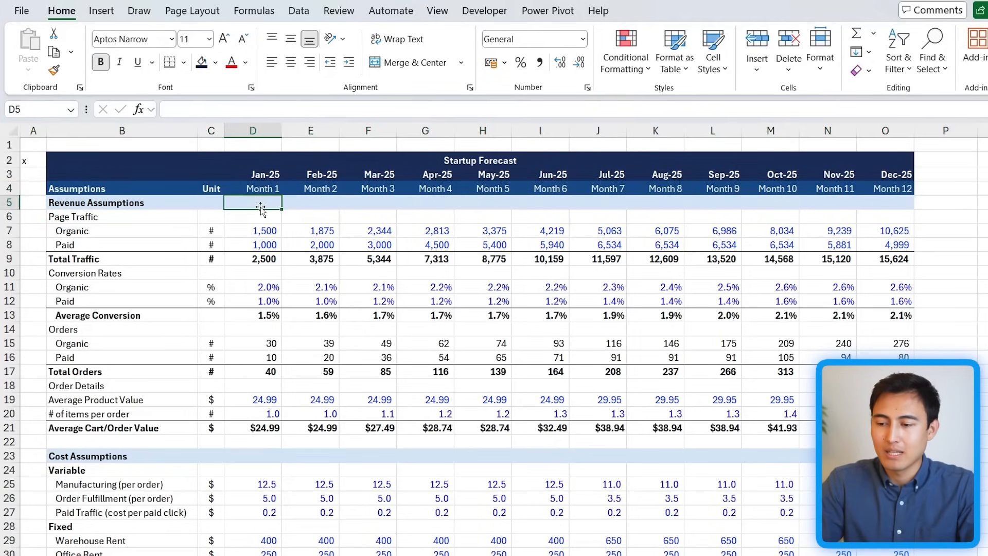
Step: Freeze panes at D5 via View, then scroll down and right to confirm headers stay visible
{"action": "left_click", "coordinate": [438, 10]}
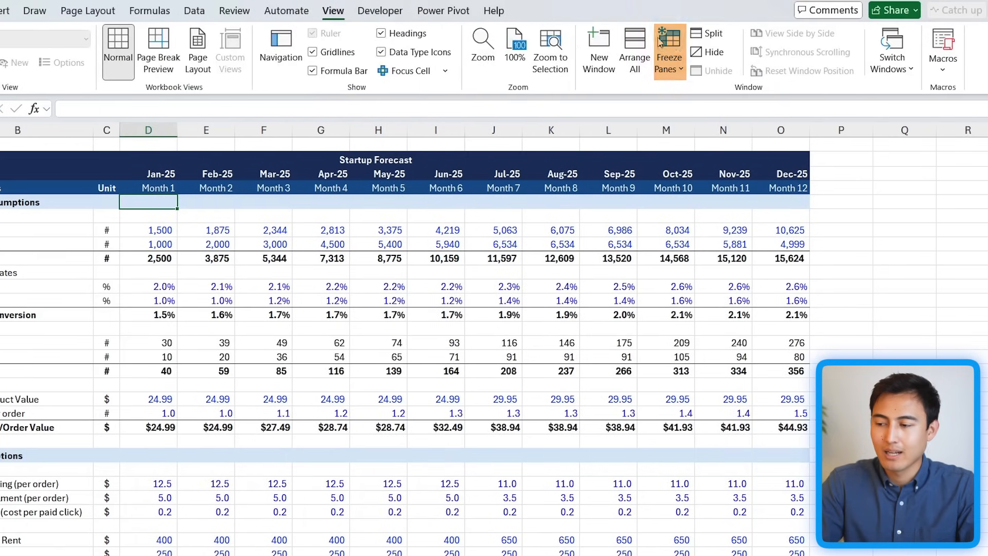
{"action": "left_click", "coordinate": [669, 48]}
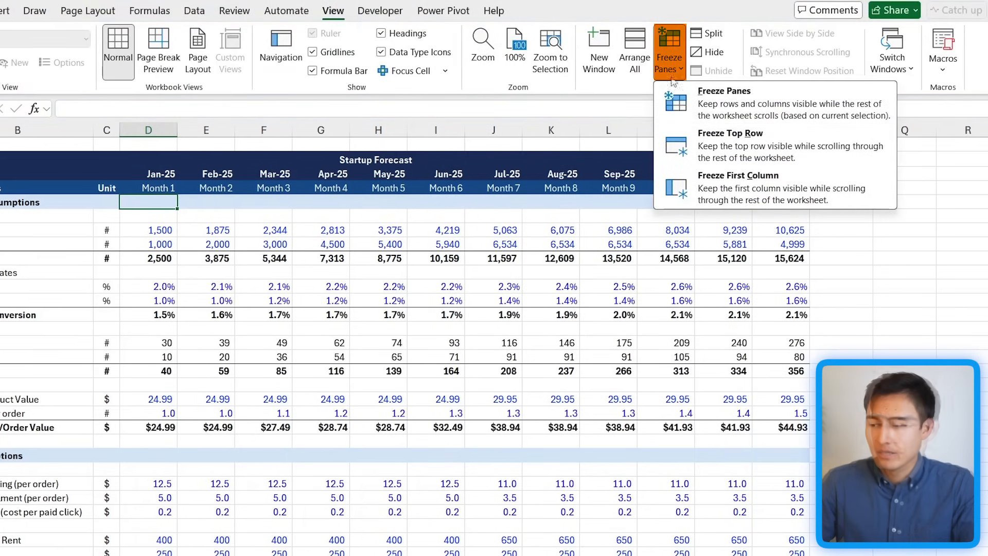
{"action": "mouse_move", "coordinate": [719, 105]}
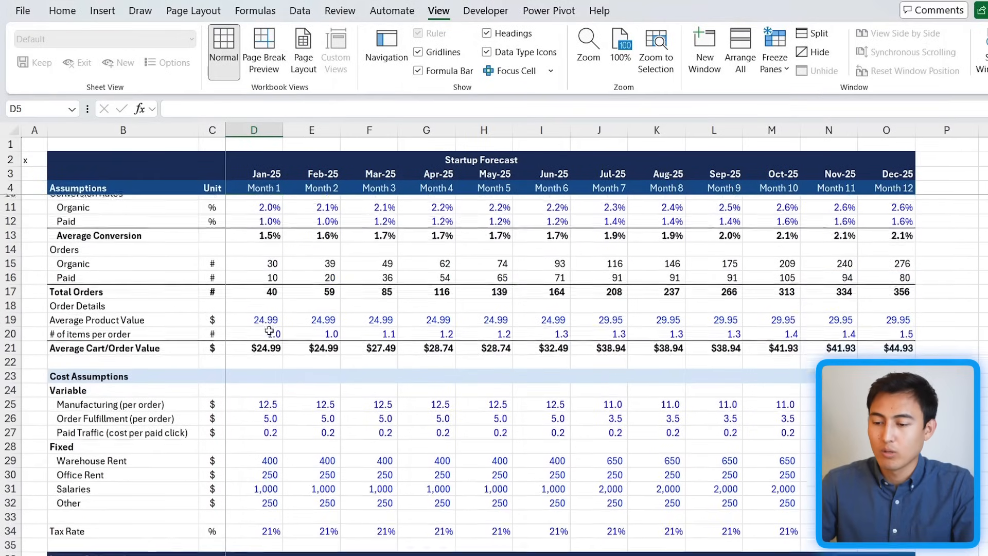
{"action": "scroll", "scroll_direction": "down", "scroll_amount": 3}
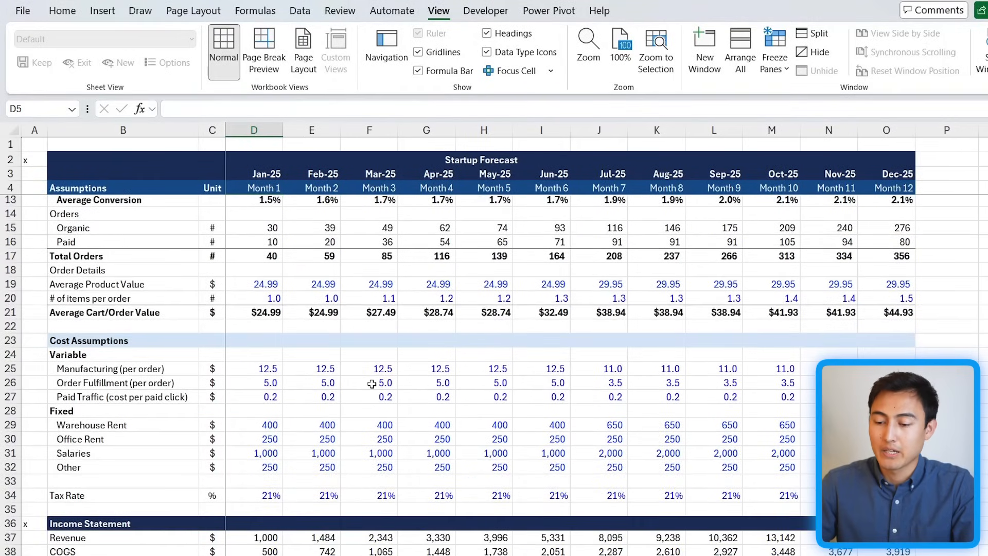
{"action": "scroll", "scroll_direction": "down", "scroll_amount": 3}
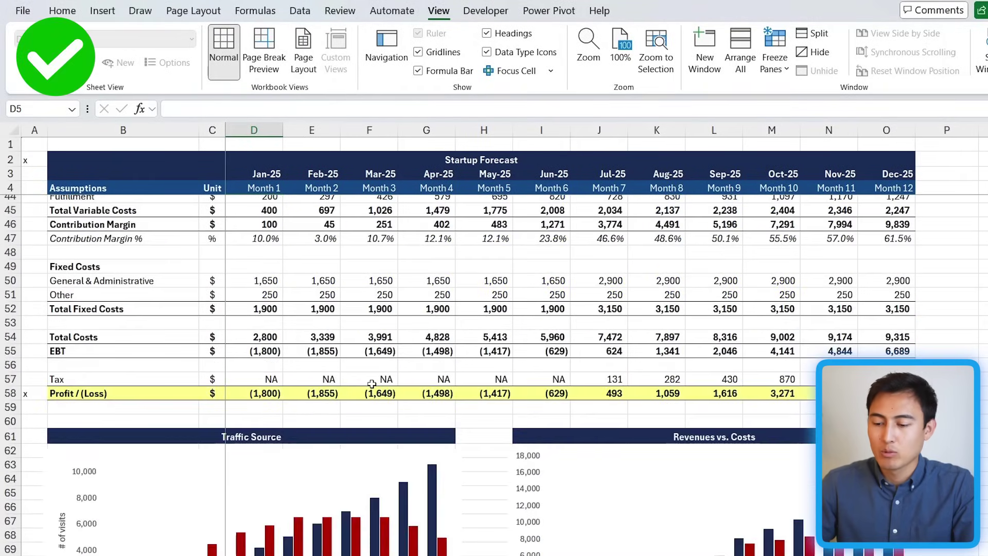
{"action": "scroll", "scroll_direction": "down", "scroll_amount": 3}
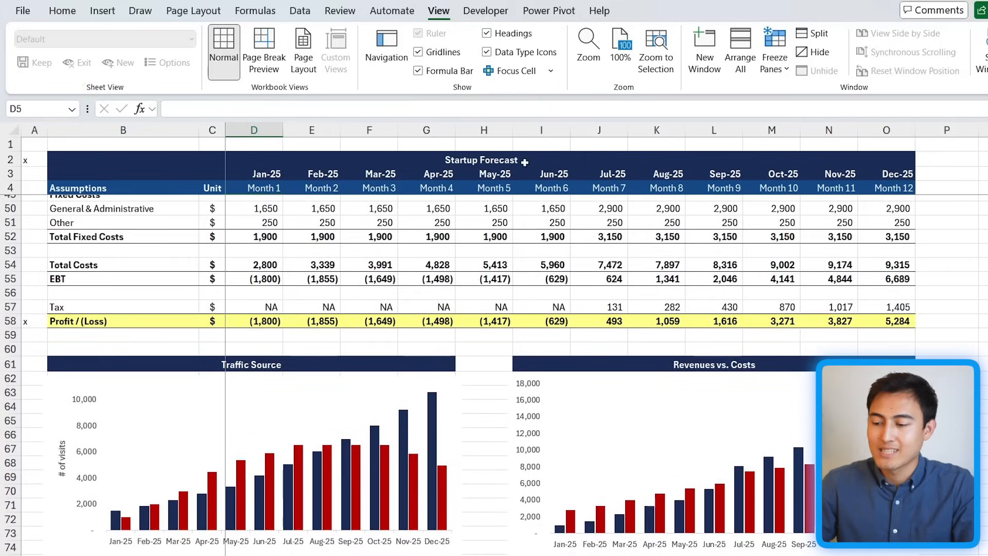
{"action": "left_click", "coordinate": [485, 321]}
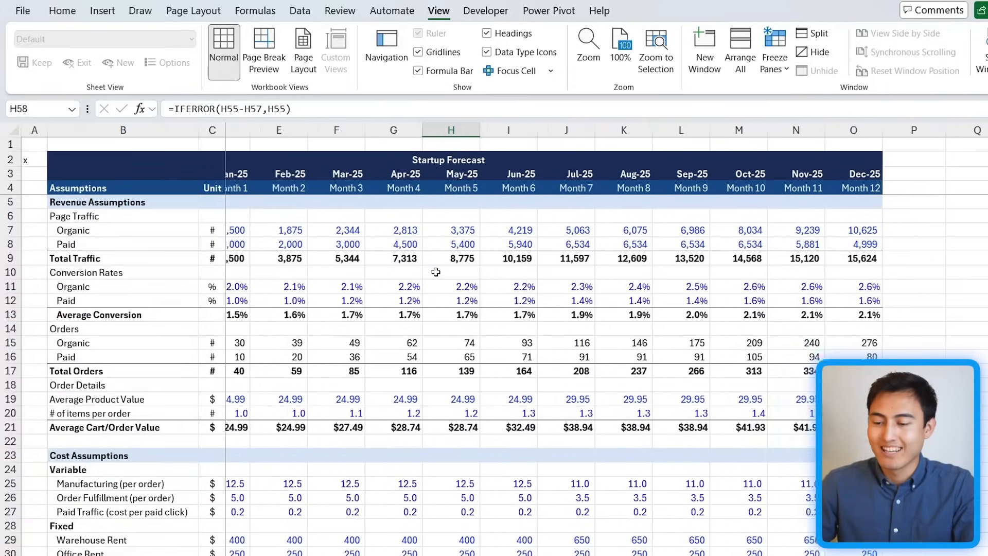
{"action": "scroll", "scroll_direction": "right", "scroll_amount": 3}
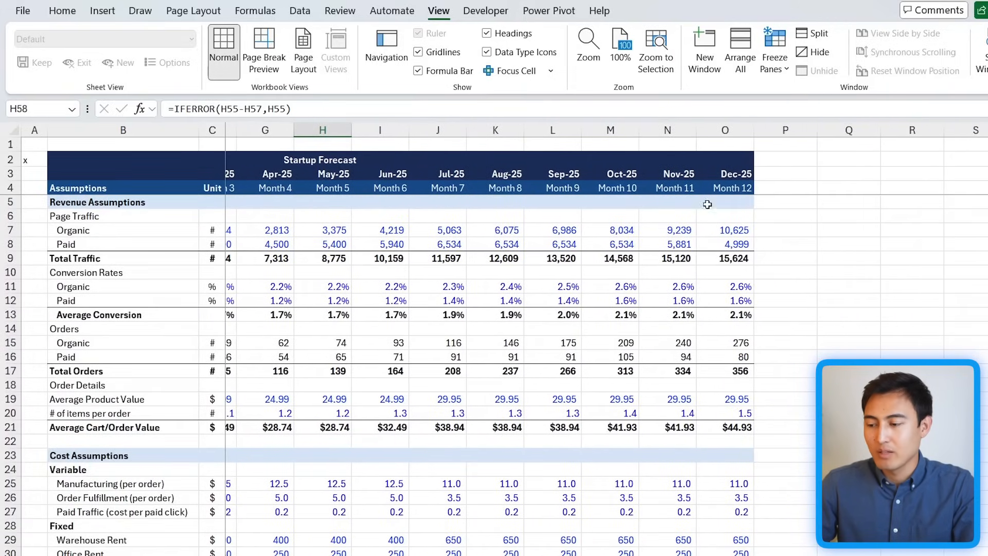
{"action": "mouse_move", "coordinate": [654, 292]}
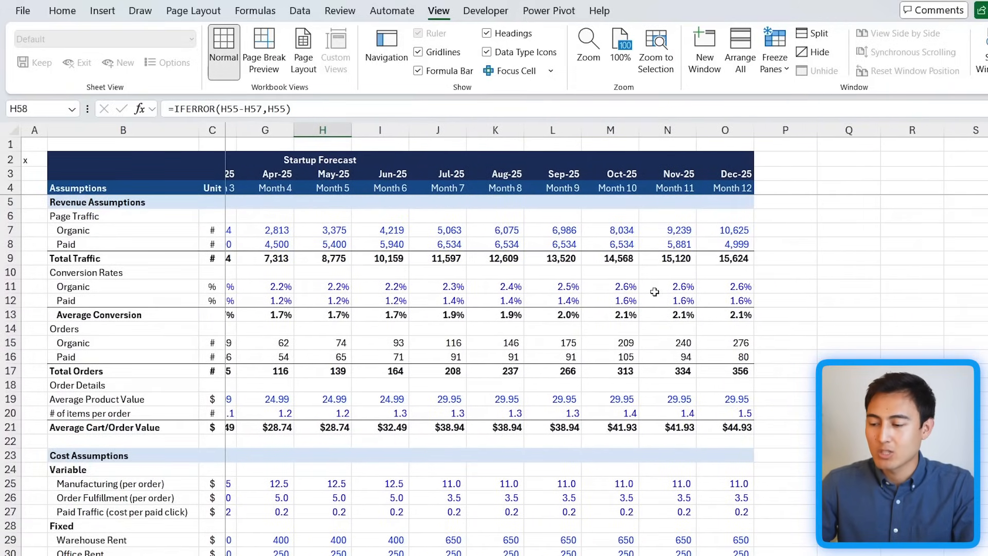